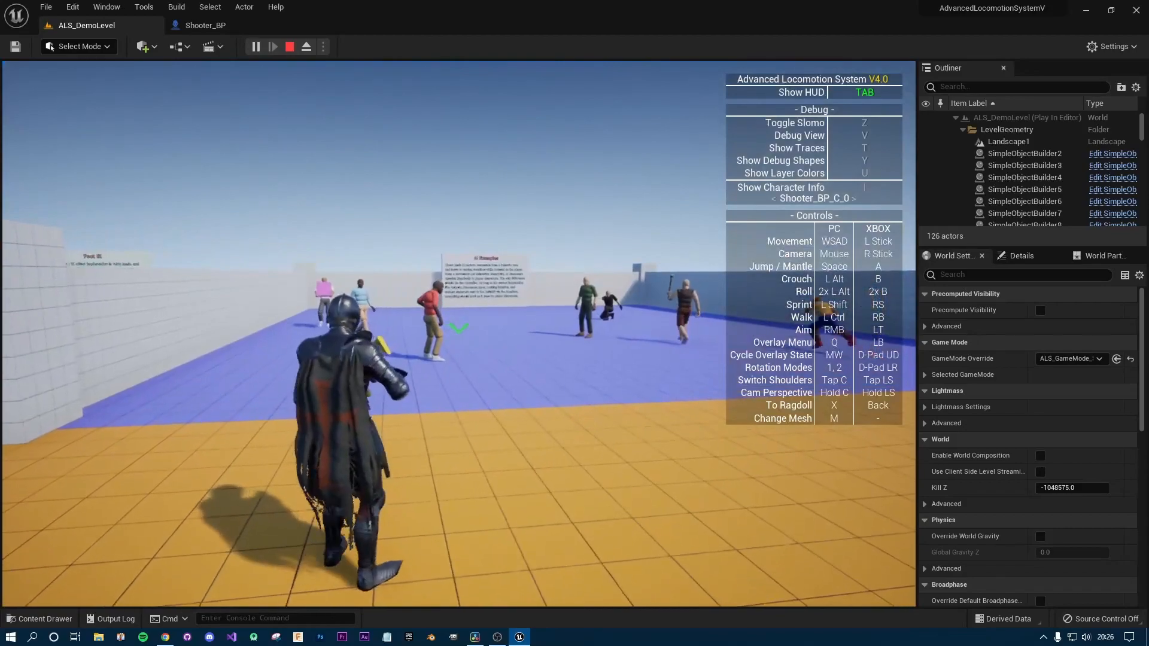
# Stop the playtest and inspect BodyMesh's skeletal mesh choices in Shooter_BP before heading to the launcher.
pyautogui.click(288, 47)
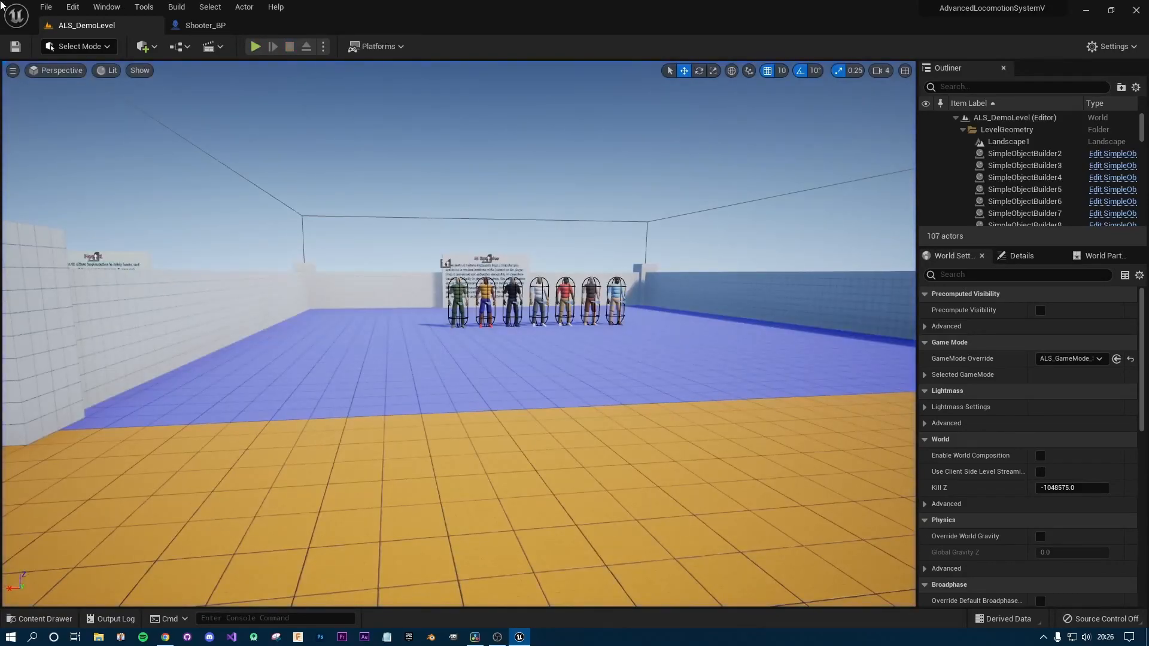
pyautogui.click(205, 25)
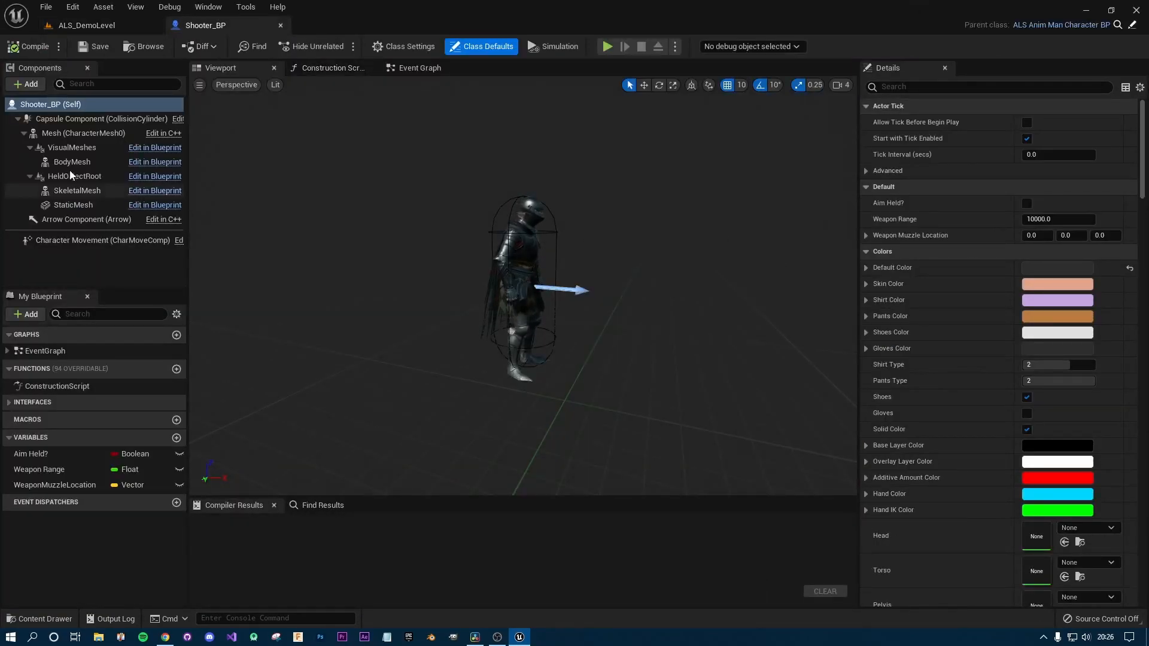
pyautogui.click(72, 162)
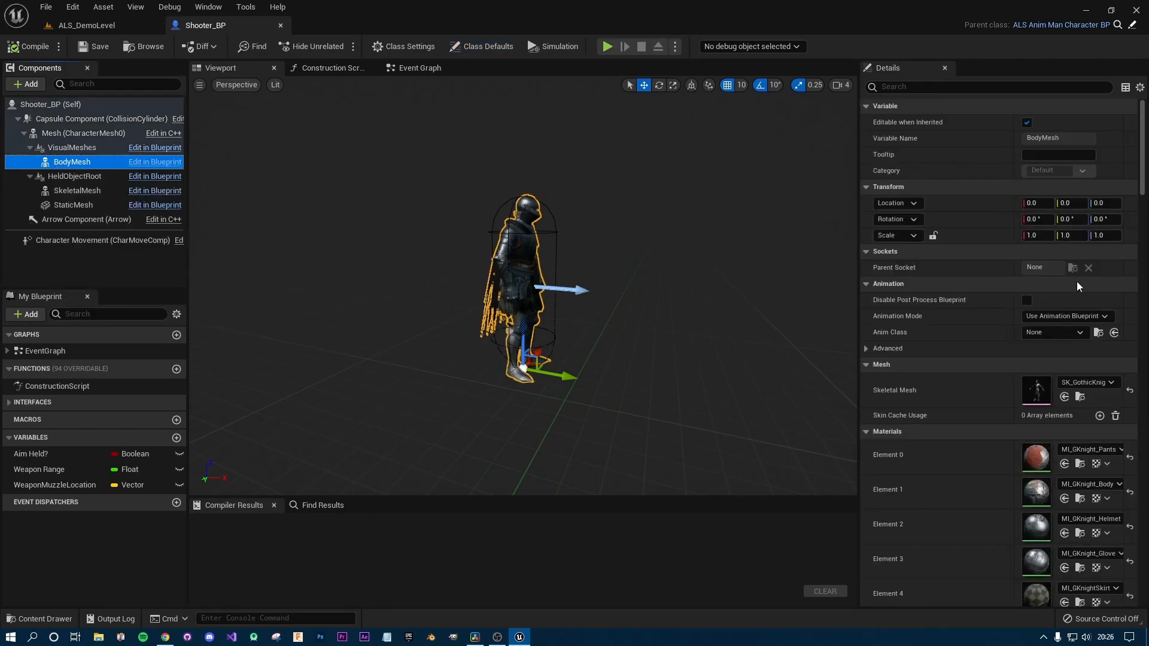
pyautogui.click(1118, 382)
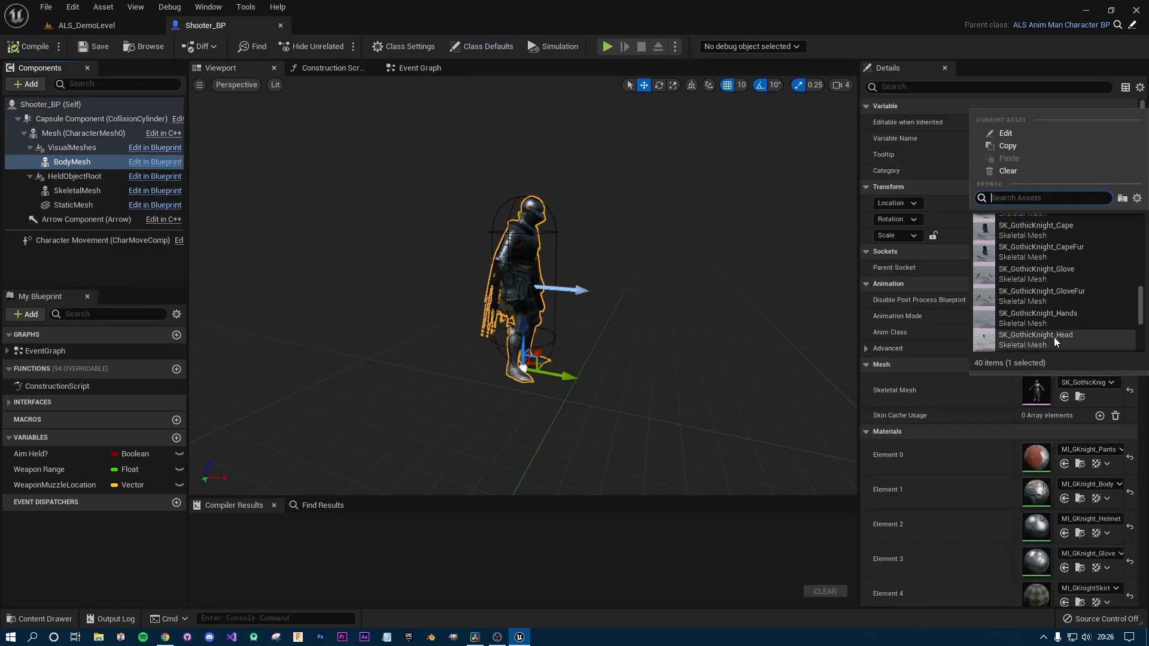
pyautogui.scroll(-3)
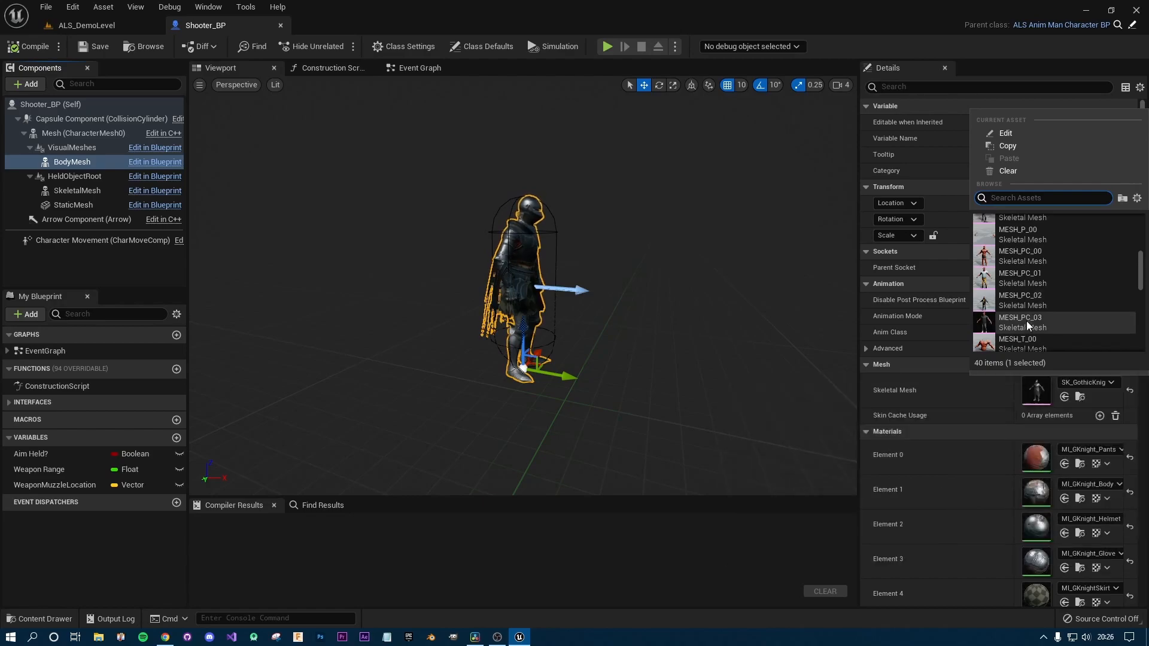
pyautogui.click(1020, 320)
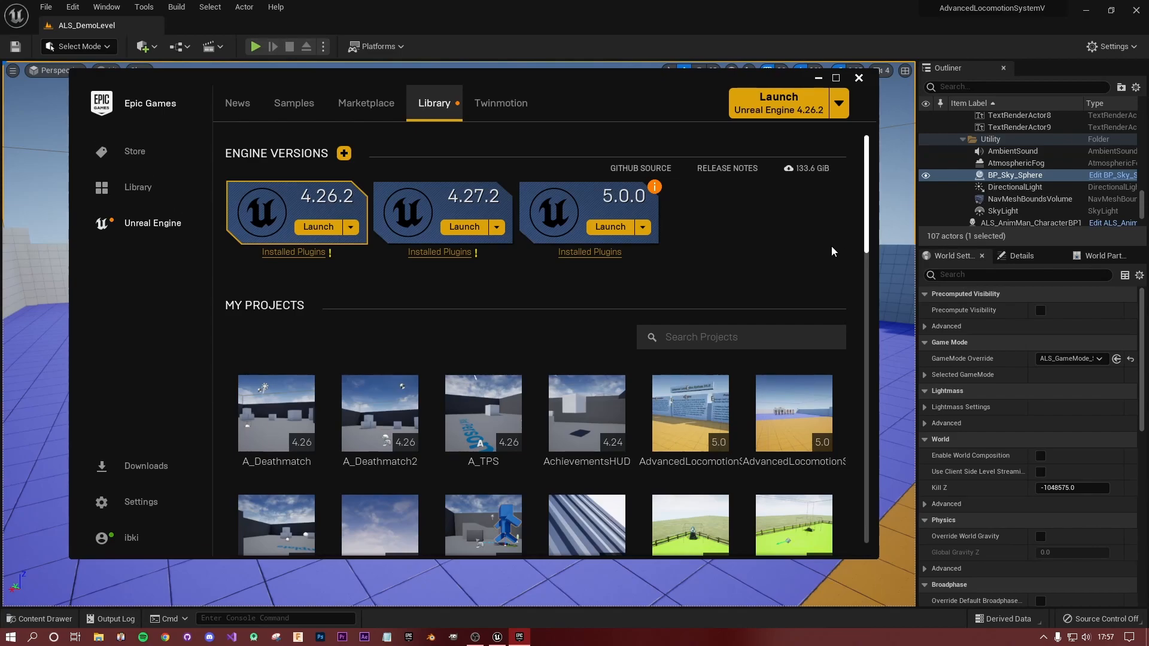
# Scroll the Library to the Vault and bring up its category filter choices.
pyautogui.scroll(-3)
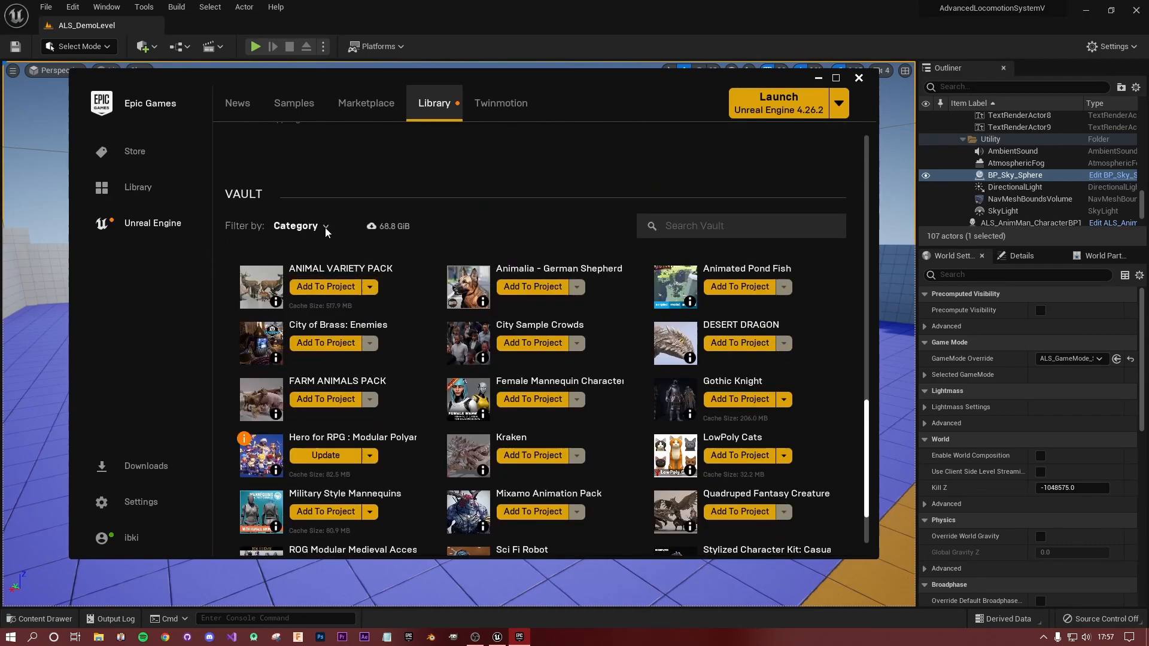
pyautogui.click(300, 227)
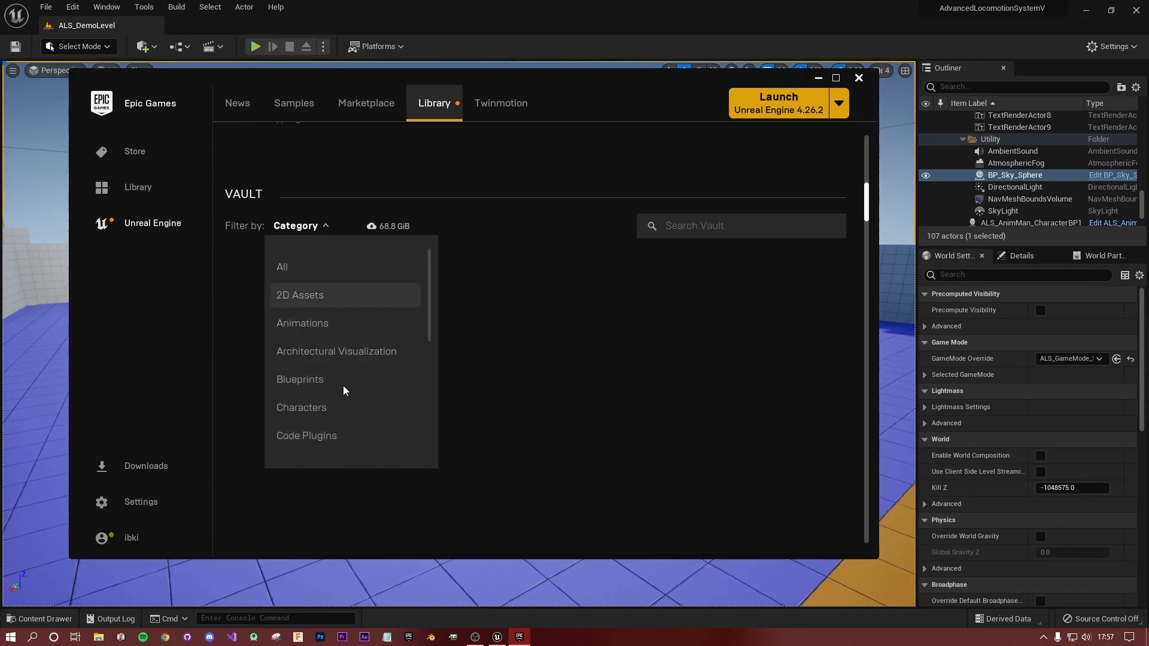
# Dismiss the category choices to show the full Vault asset list.
pyautogui.click(302, 407)
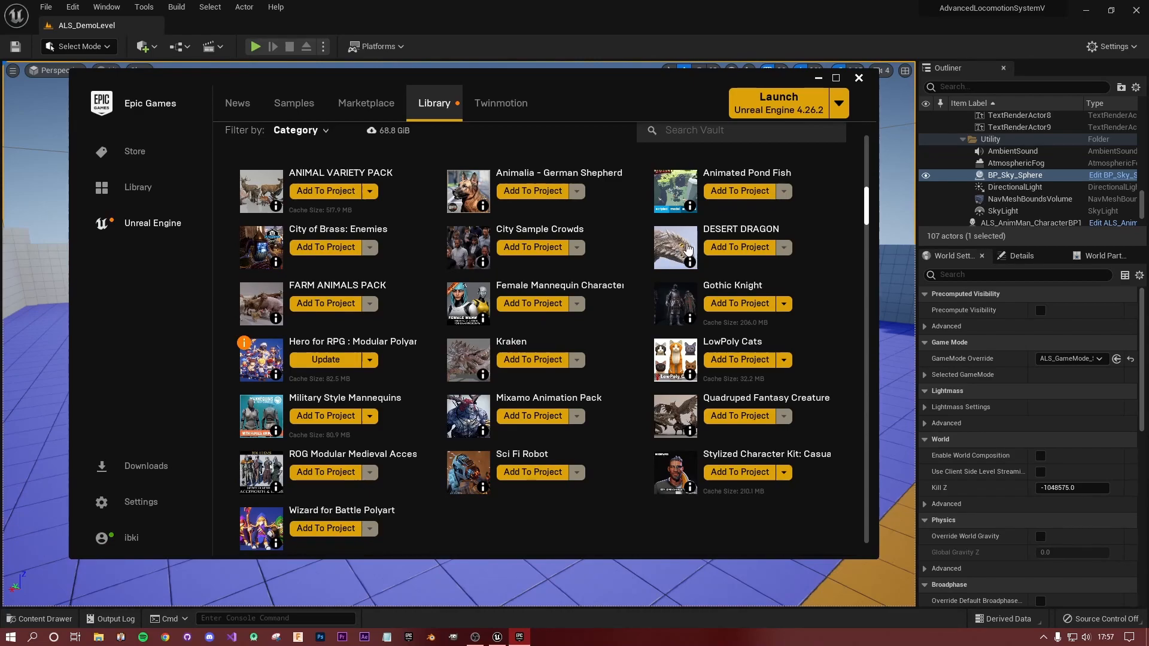
pyautogui.moveTo(688, 240)
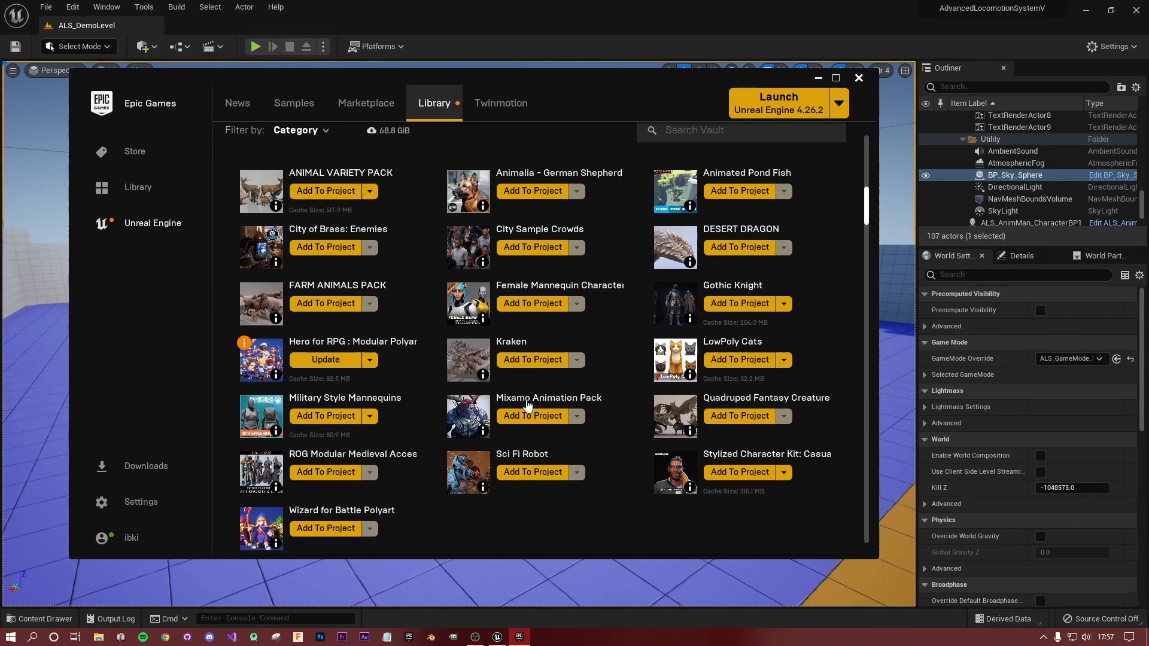
pyautogui.moveTo(680, 401)
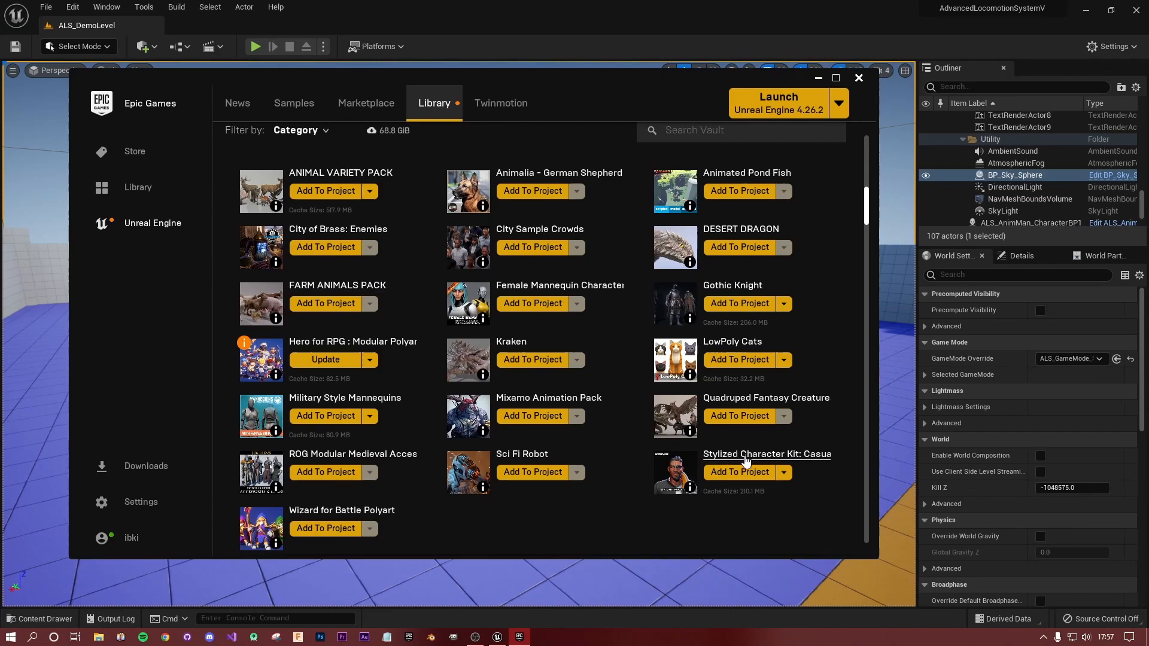
pyautogui.moveTo(618, 406)
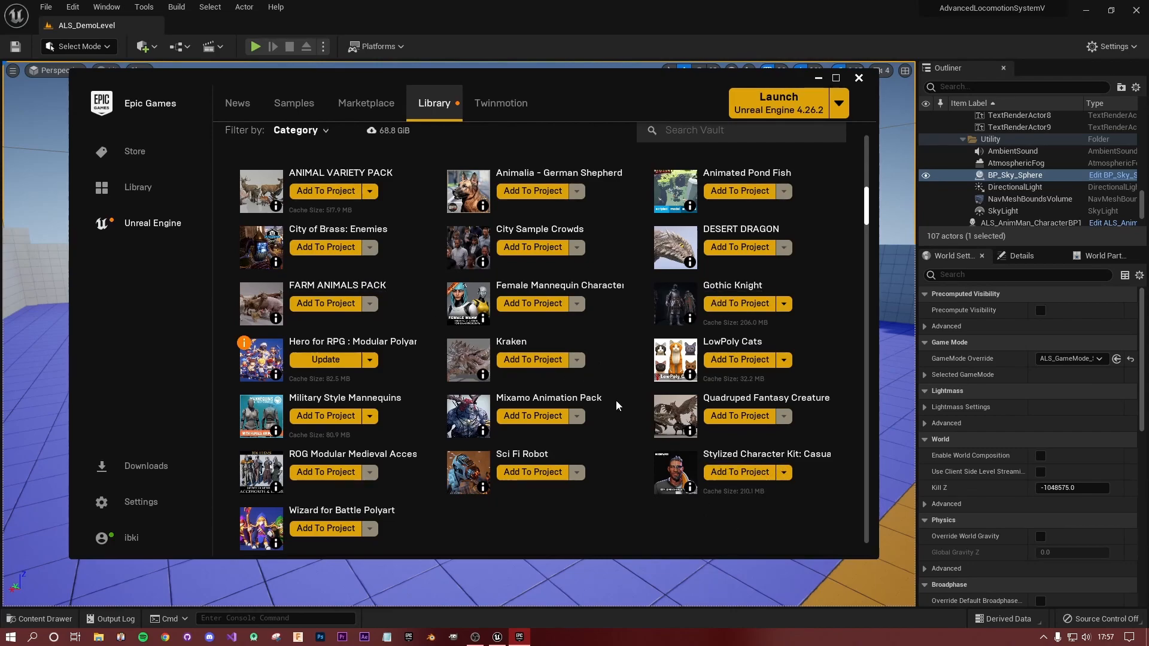
pyautogui.moveTo(573, 515)
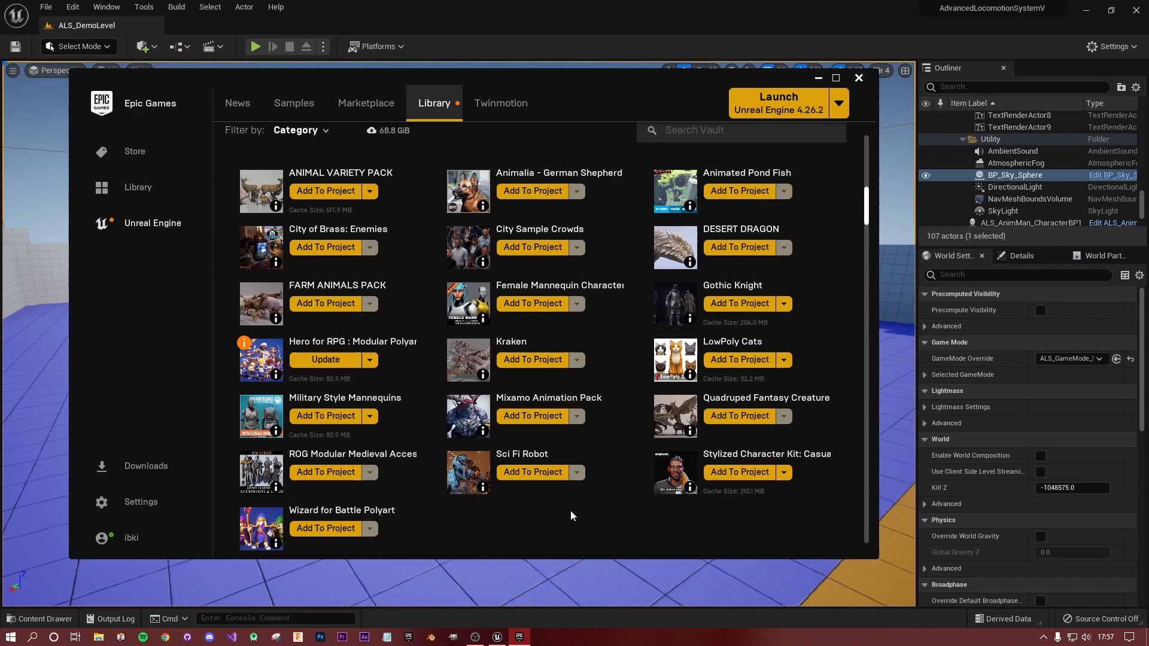
pyautogui.moveTo(572, 513)
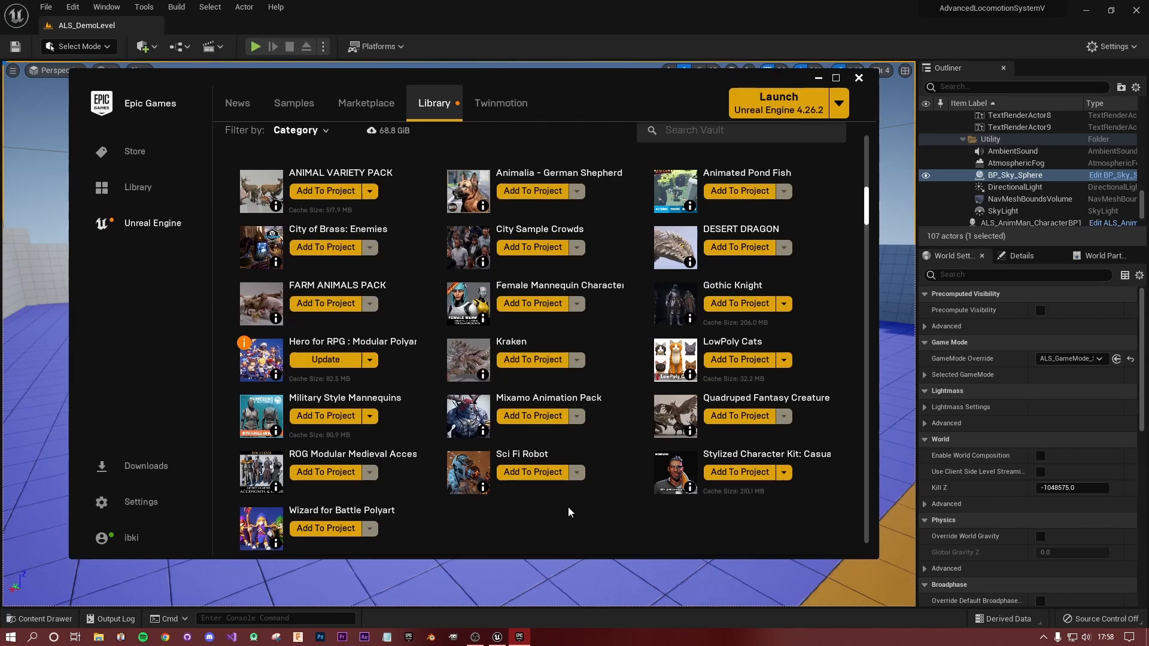
pyautogui.moveTo(601, 358)
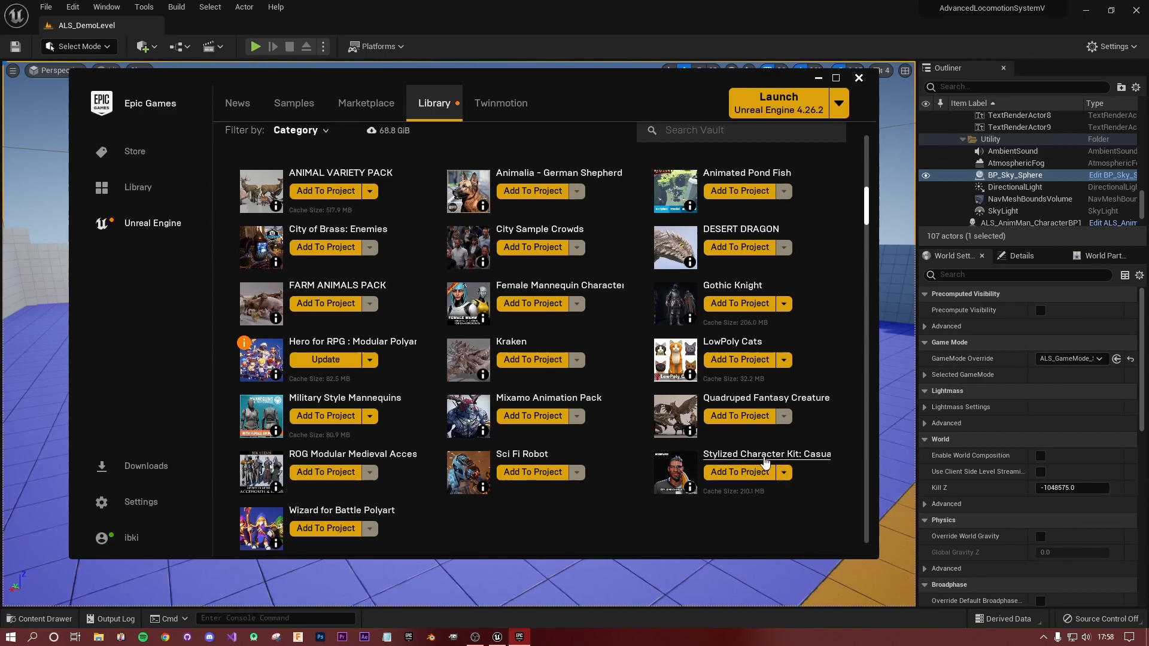
pyautogui.moveTo(840, 516)
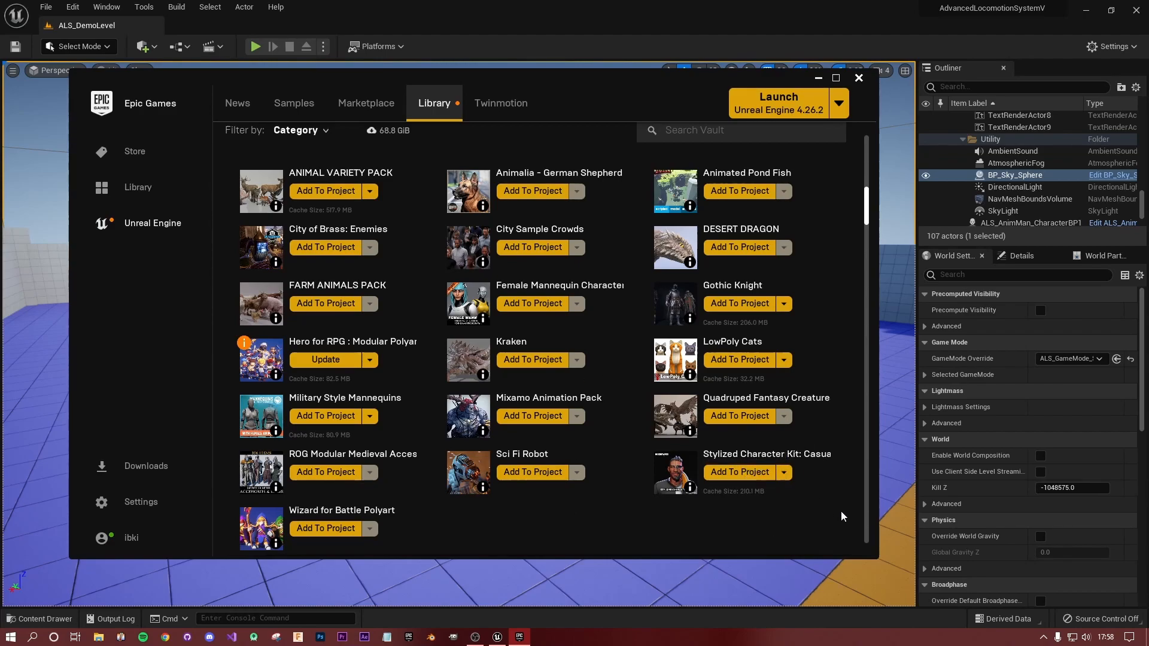
pyautogui.moveTo(709, 496)
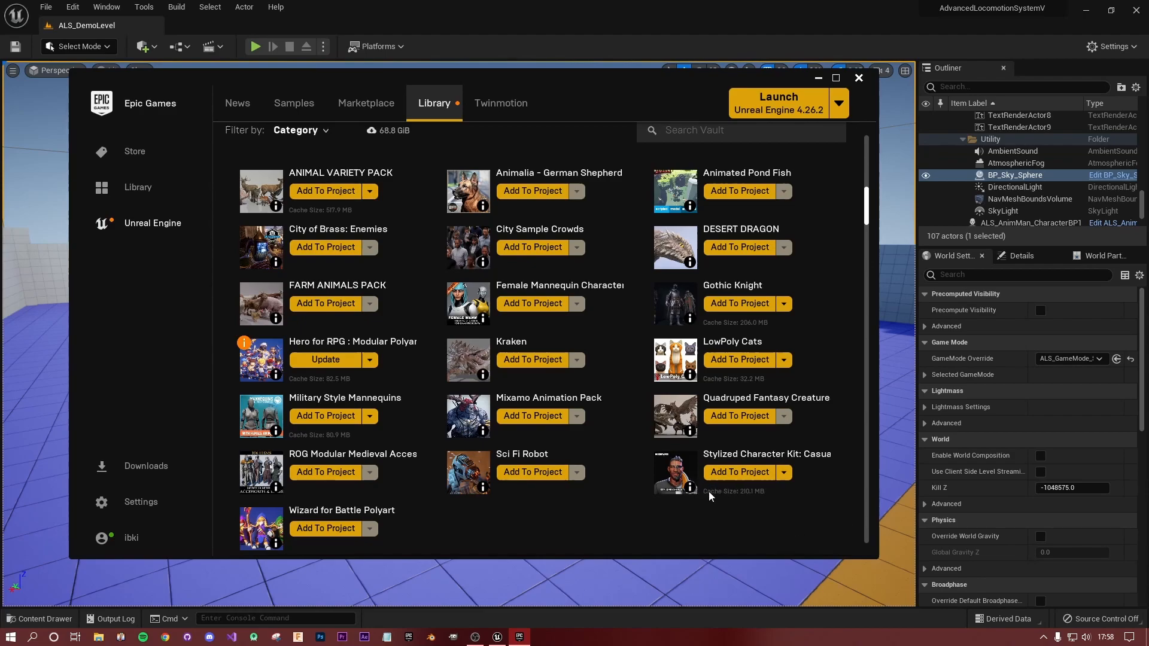
pyautogui.moveTo(808, 455)
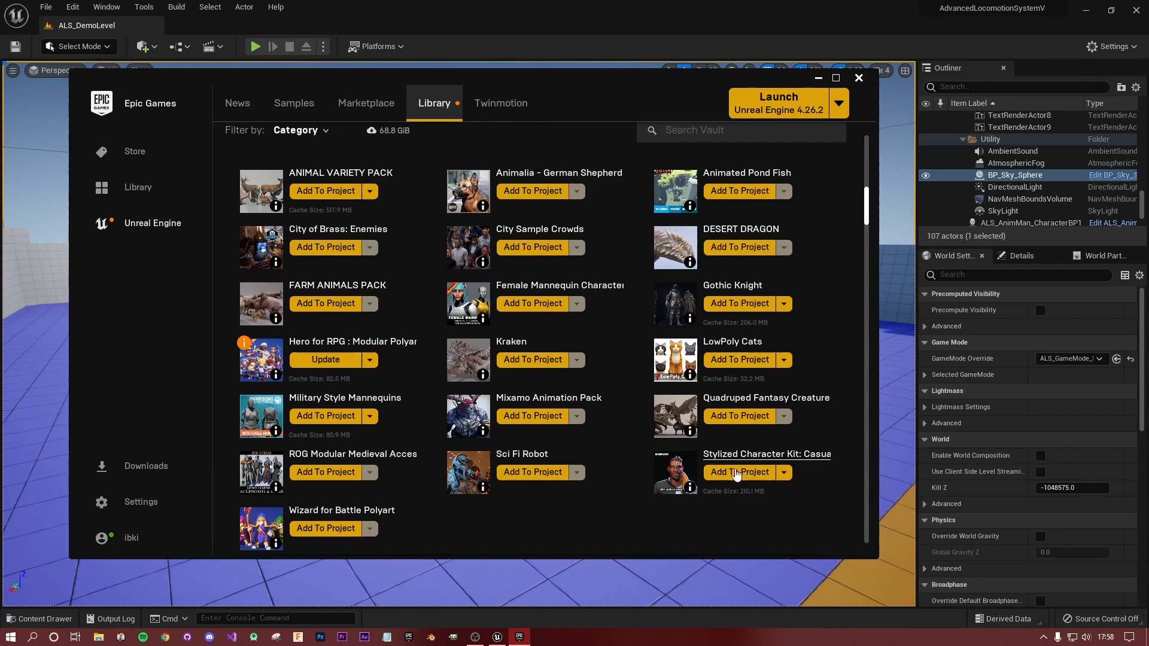
# Add the Stylized Character Kit to the AdvancedLocomotion 5.0 project.
pyautogui.click(738, 472)
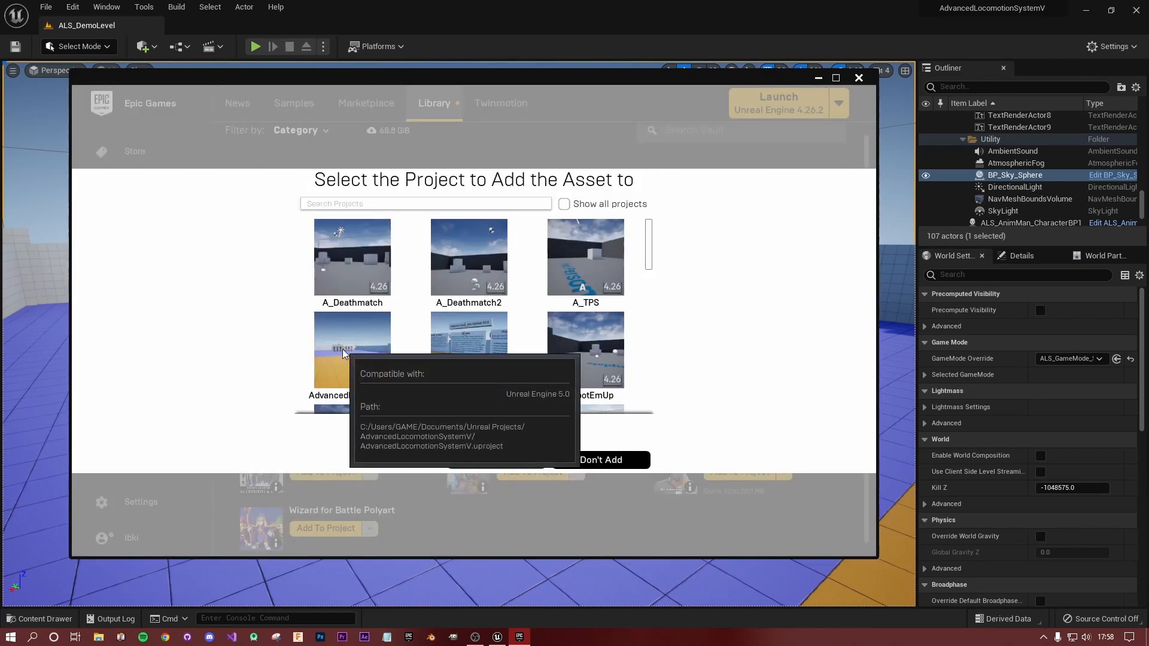
pyautogui.click(601, 459)
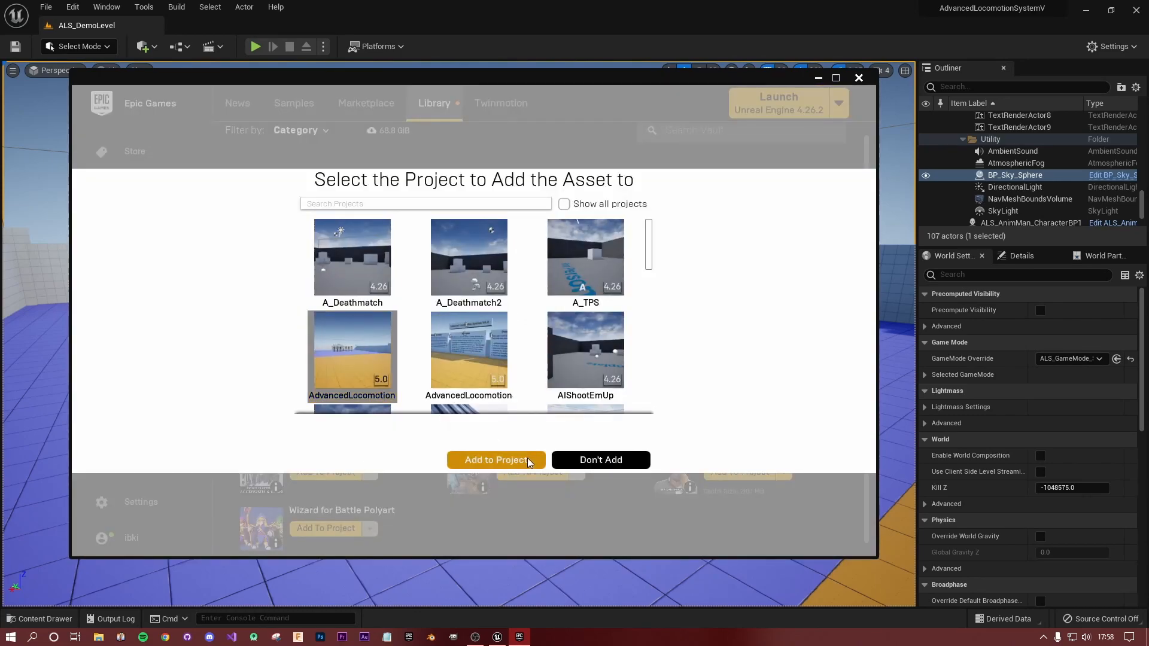
pyautogui.click(496, 460)
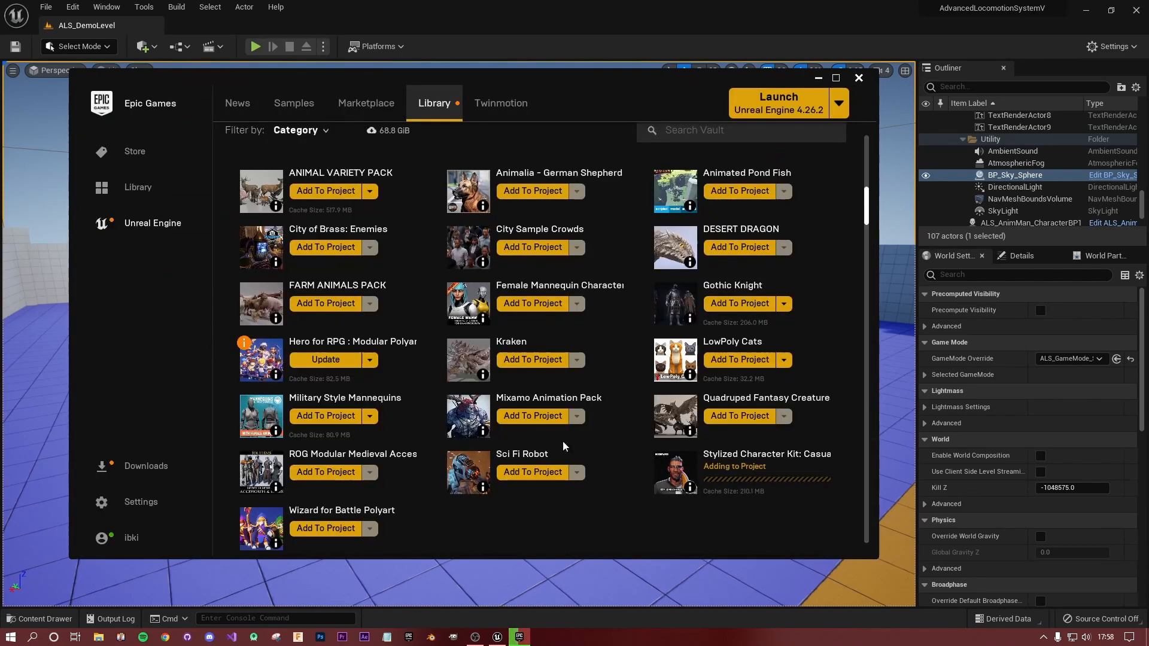
pyautogui.moveTo(543, 414)
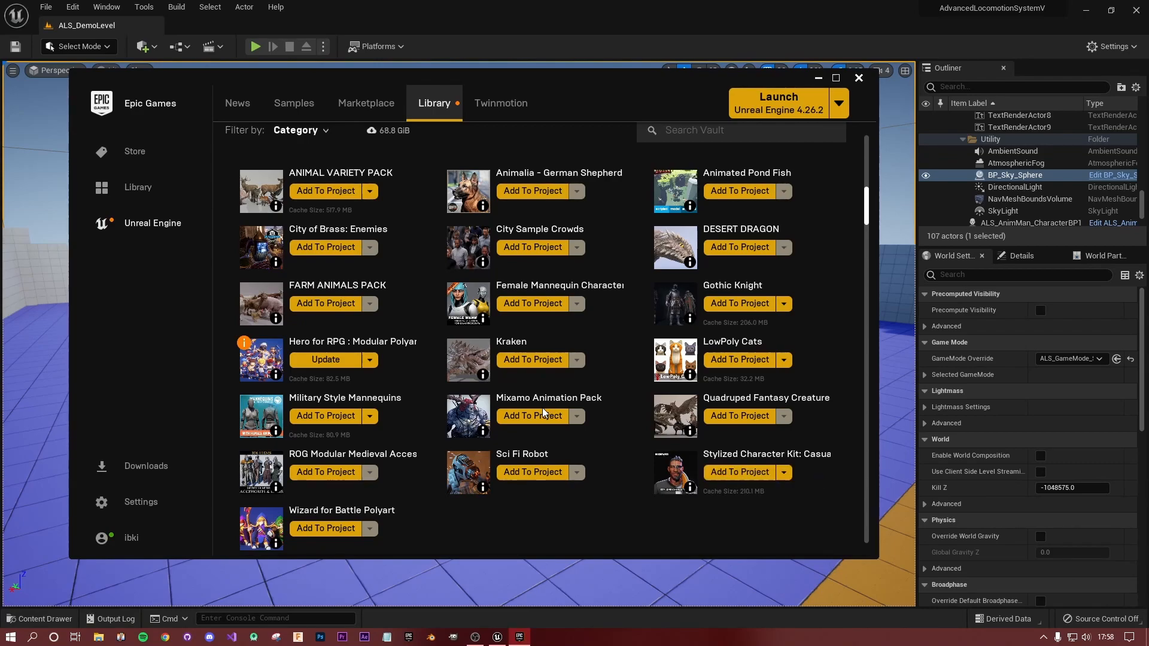
pyautogui.moveTo(606, 449)
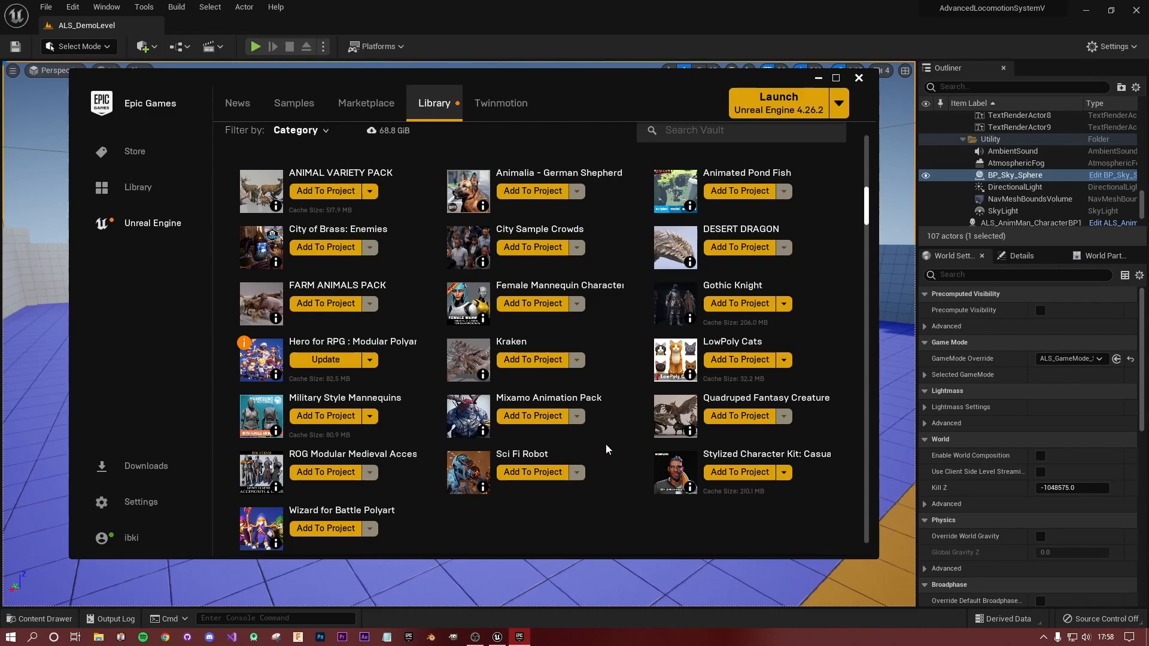
pyautogui.moveTo(766, 478)
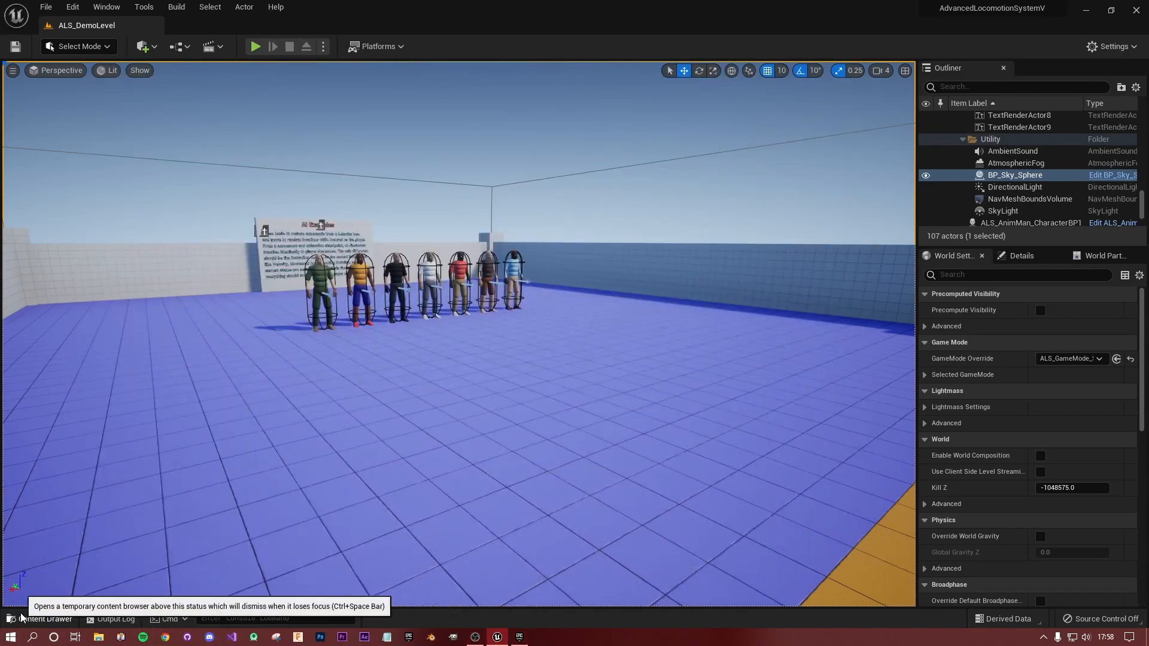
# Browse to SCK_Casual01 > Models > Premade_Characters and select MESH_PC_03.
pyautogui.click(40, 619)
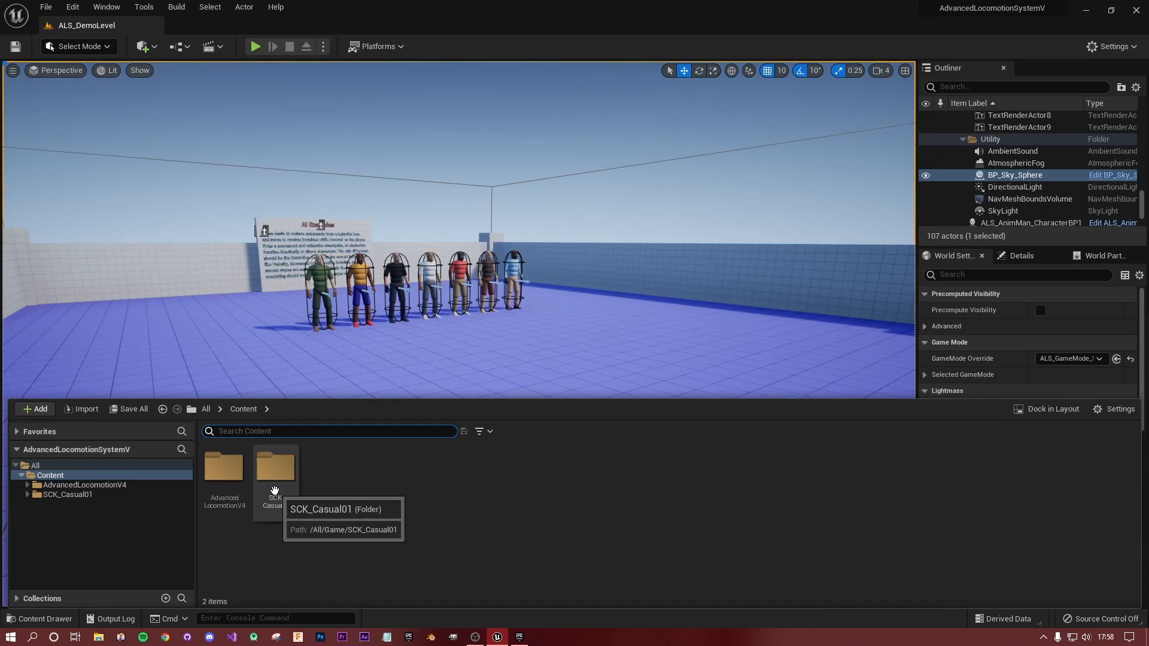
pyautogui.moveTo(274, 483)
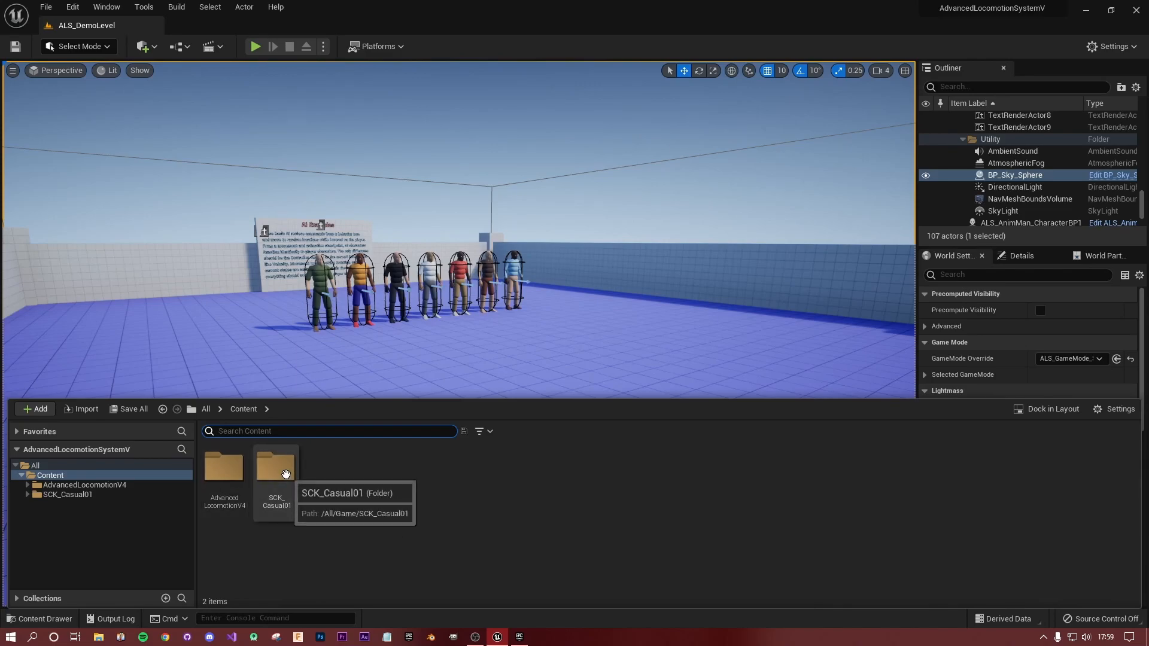
pyautogui.moveTo(285, 484)
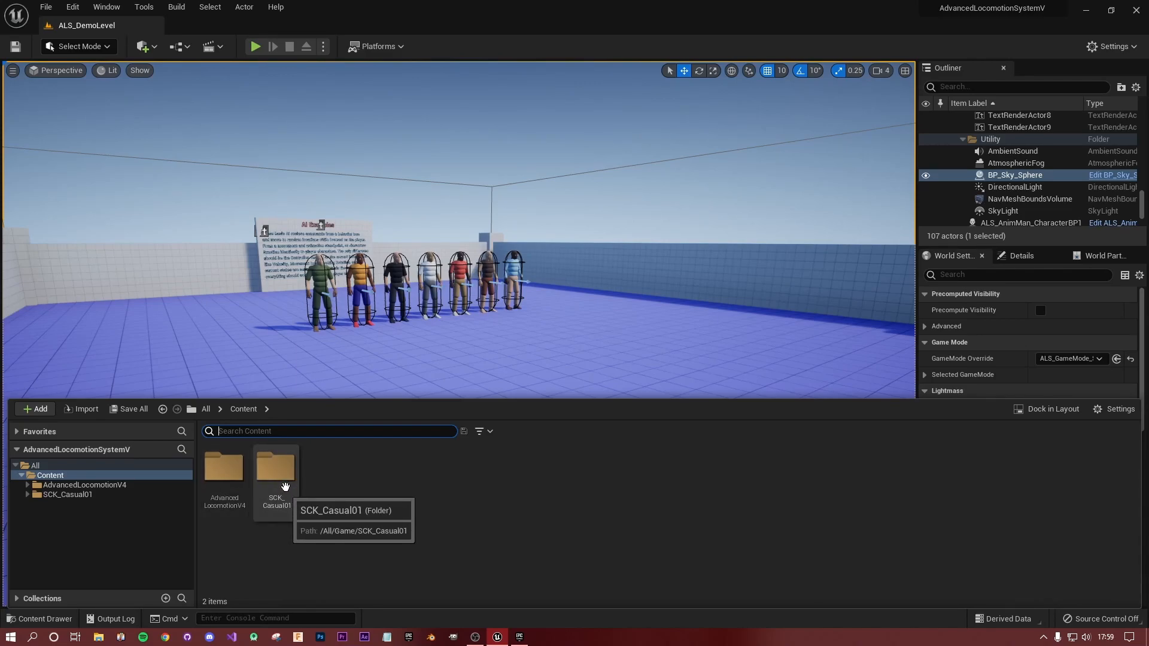
pyautogui.doubleClick(275, 469)
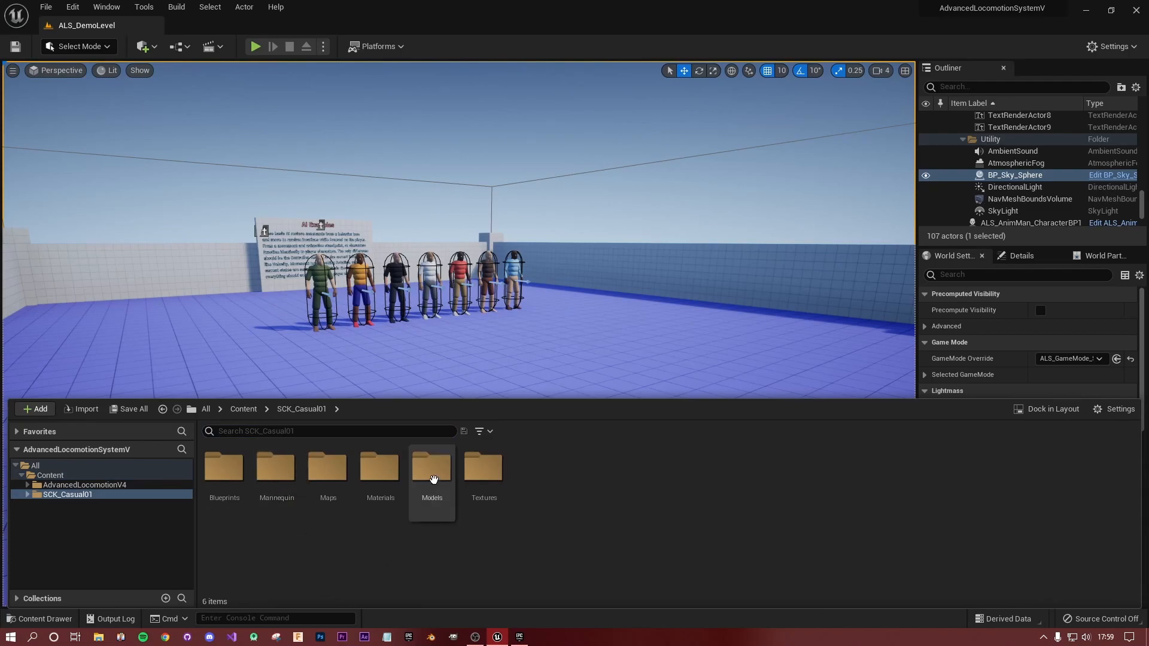
pyautogui.doubleClick(433, 473)
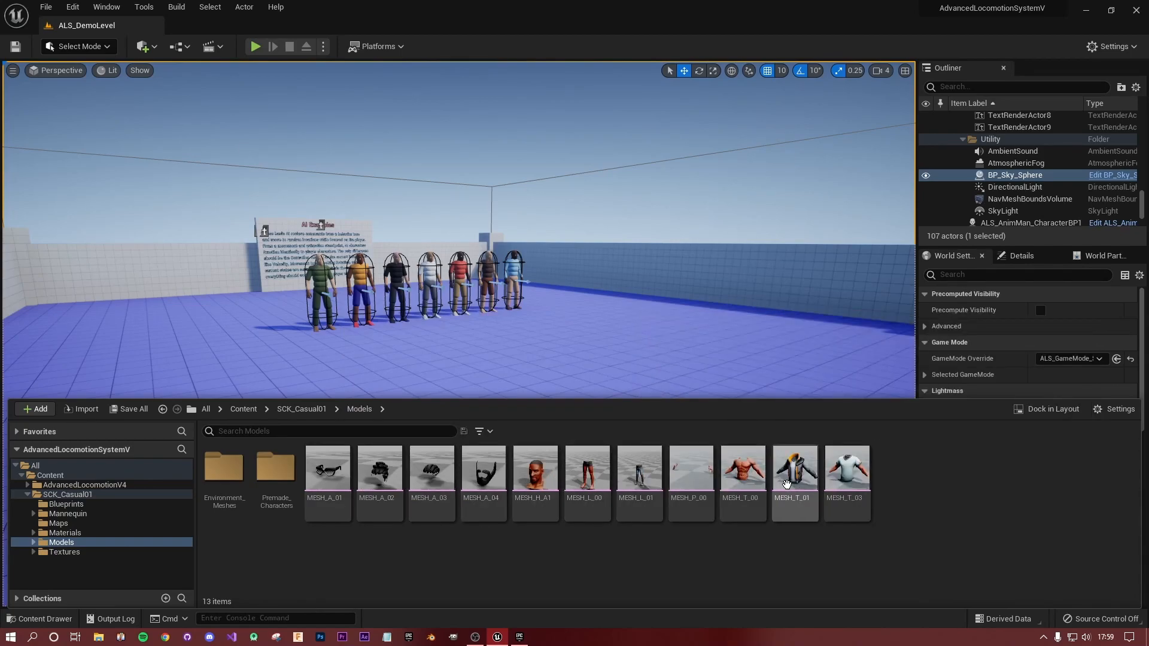
pyautogui.moveTo(743, 469)
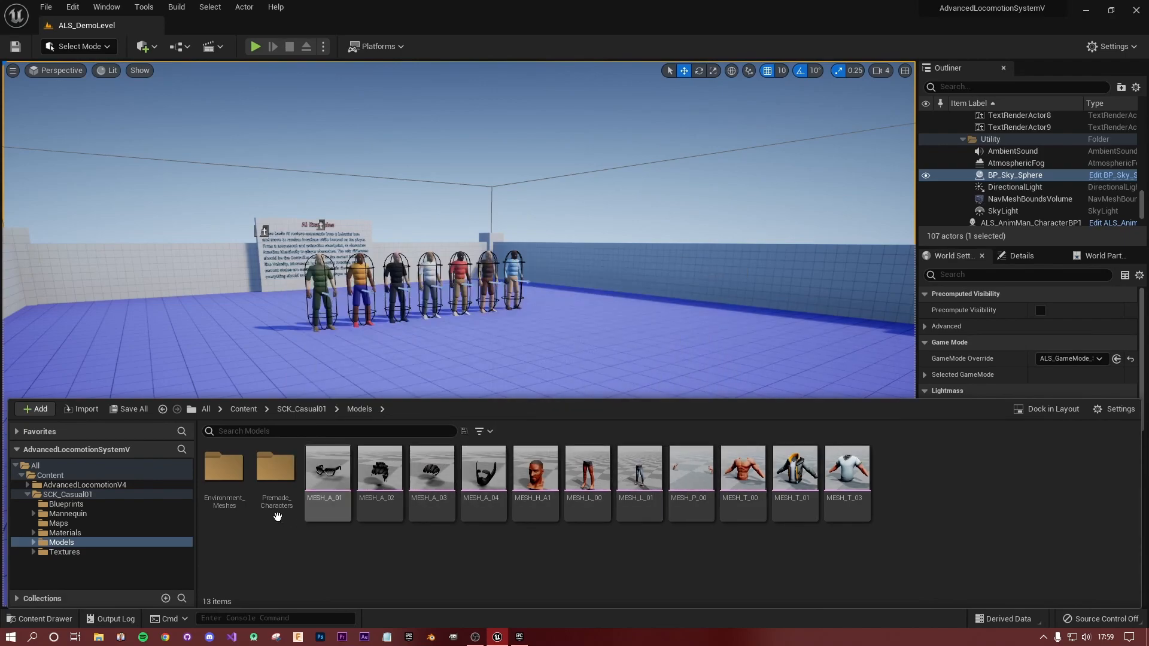
pyautogui.click(277, 468)
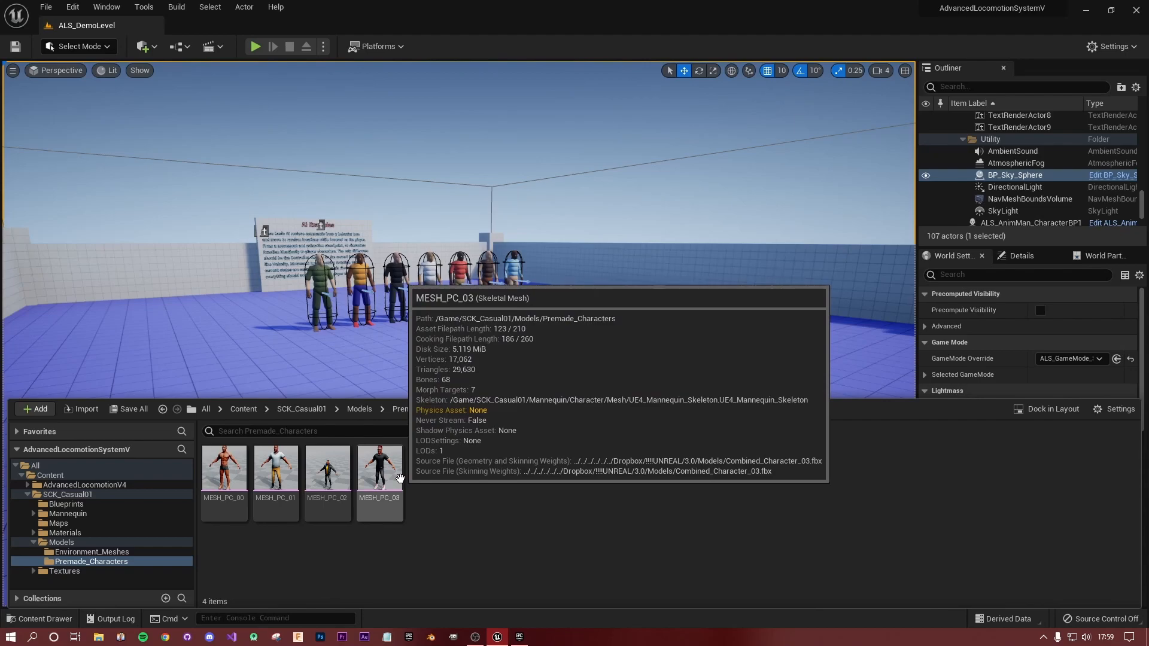
pyautogui.moveTo(186, 464)
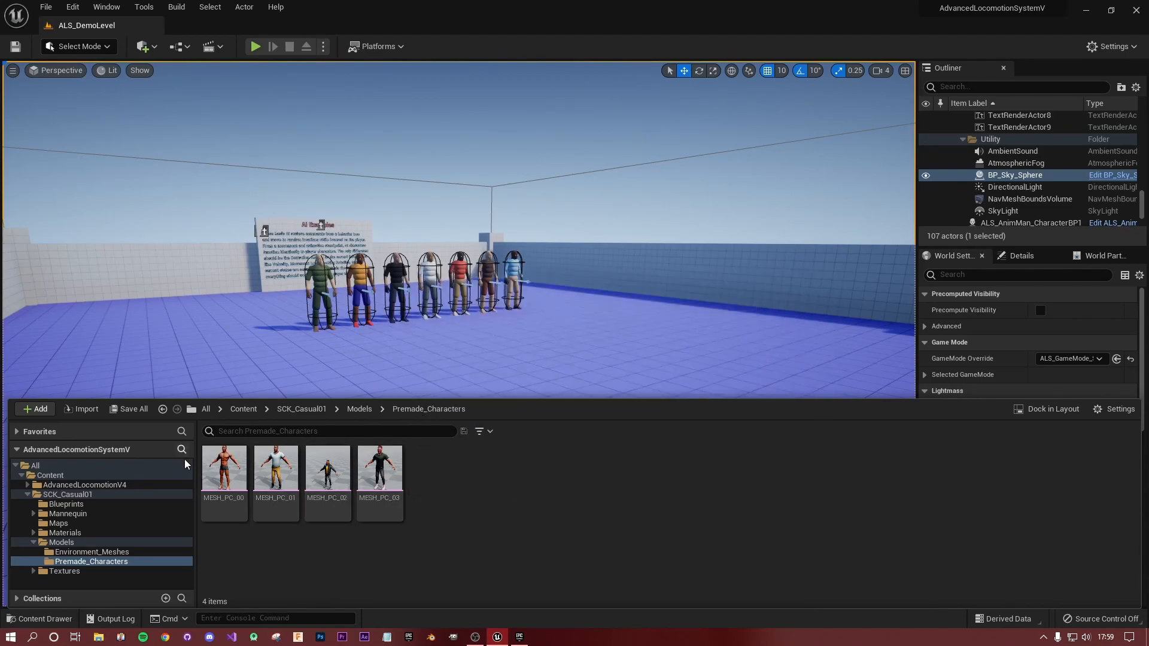
pyautogui.moveTo(380, 473)
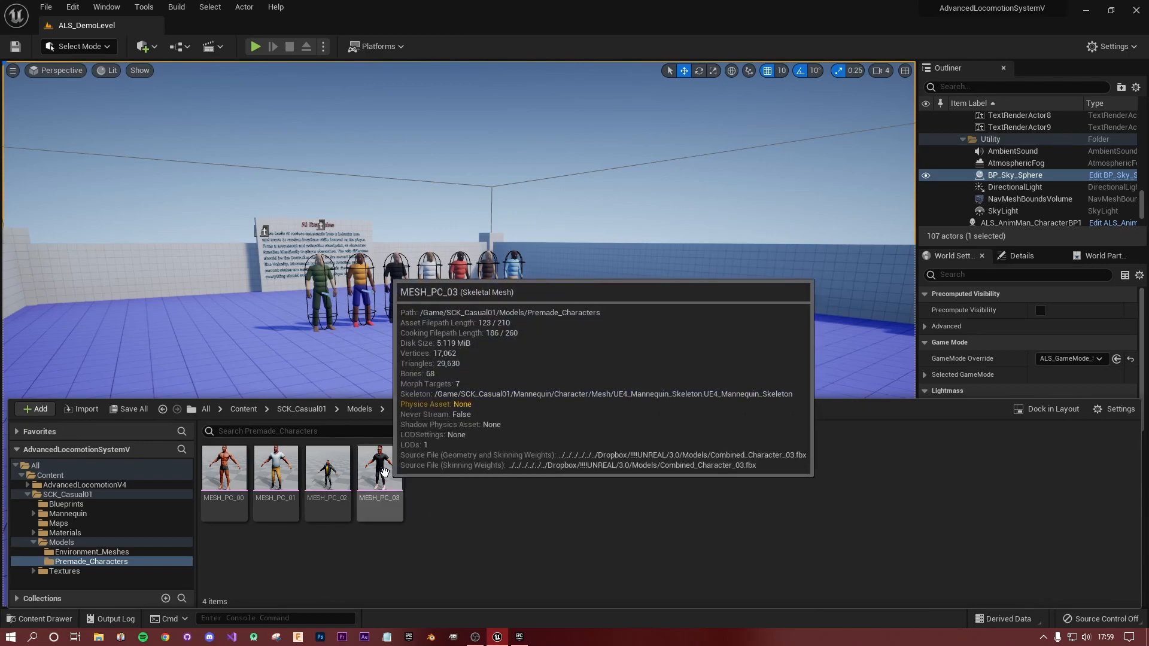
pyautogui.click(380, 476)
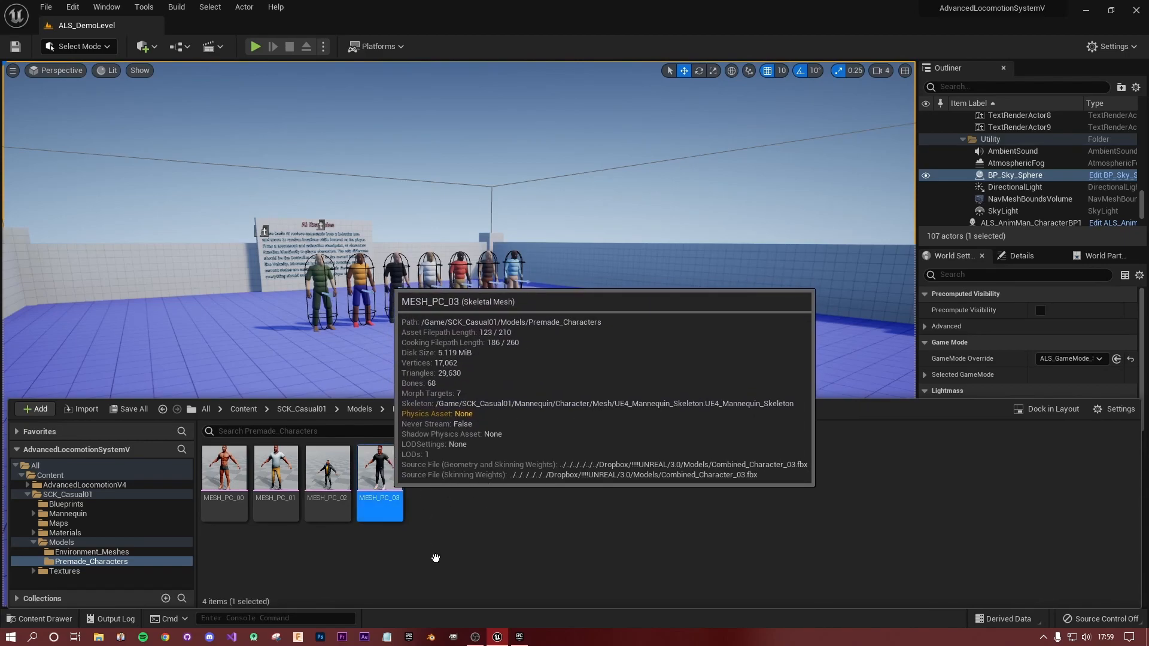
pyautogui.moveTo(524, 459)
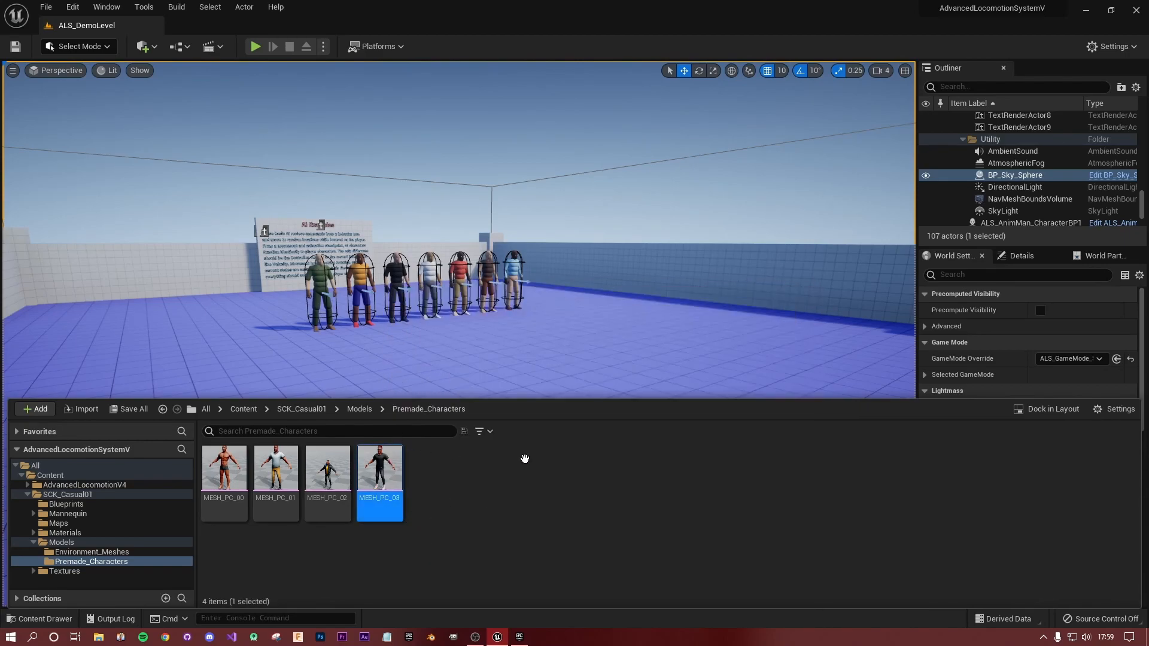
pyautogui.doubleClick(379, 469)
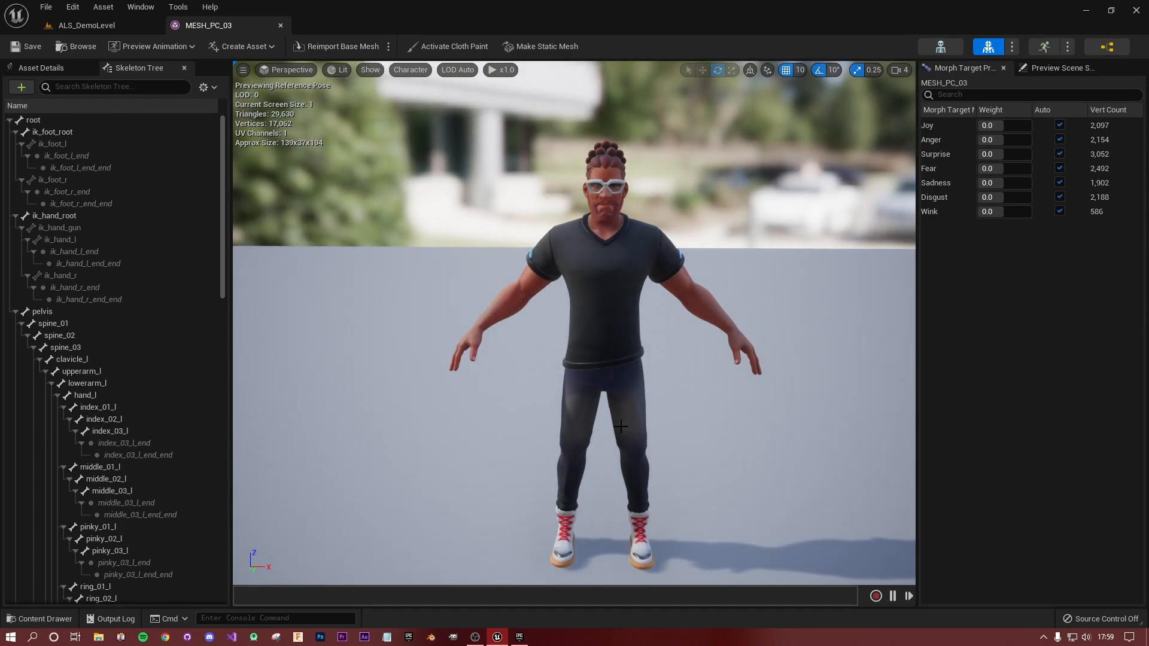
pyautogui.moveTo(736, 338)
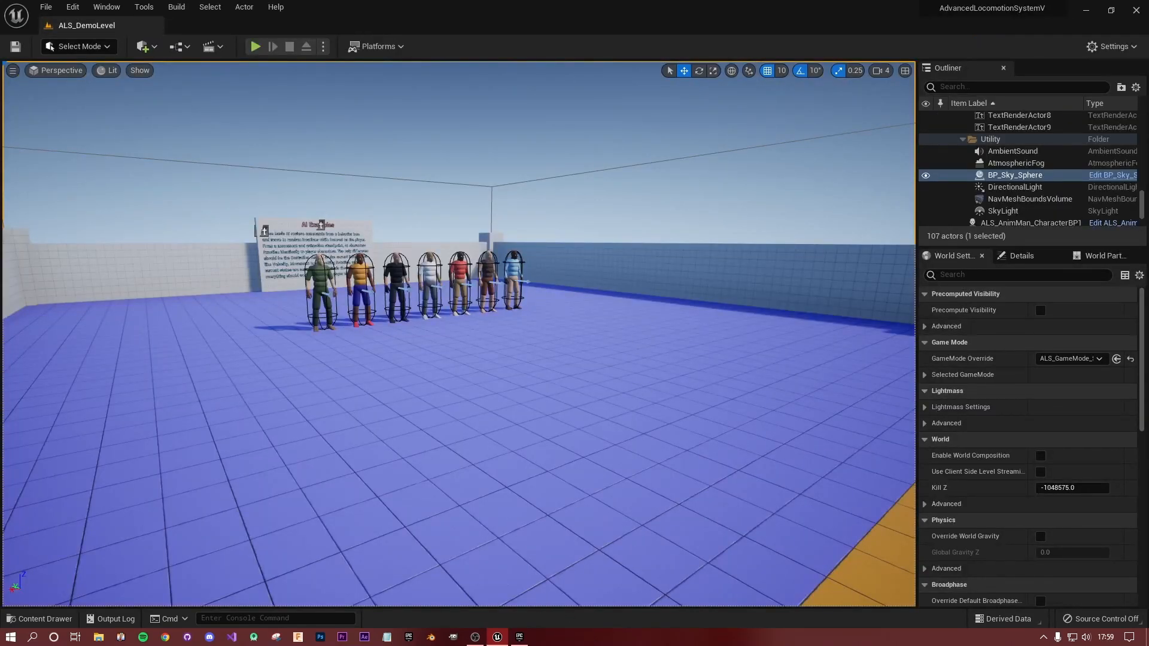
# Dismiss the launcher and return to the project's content browser.
pyautogui.click(518, 636)
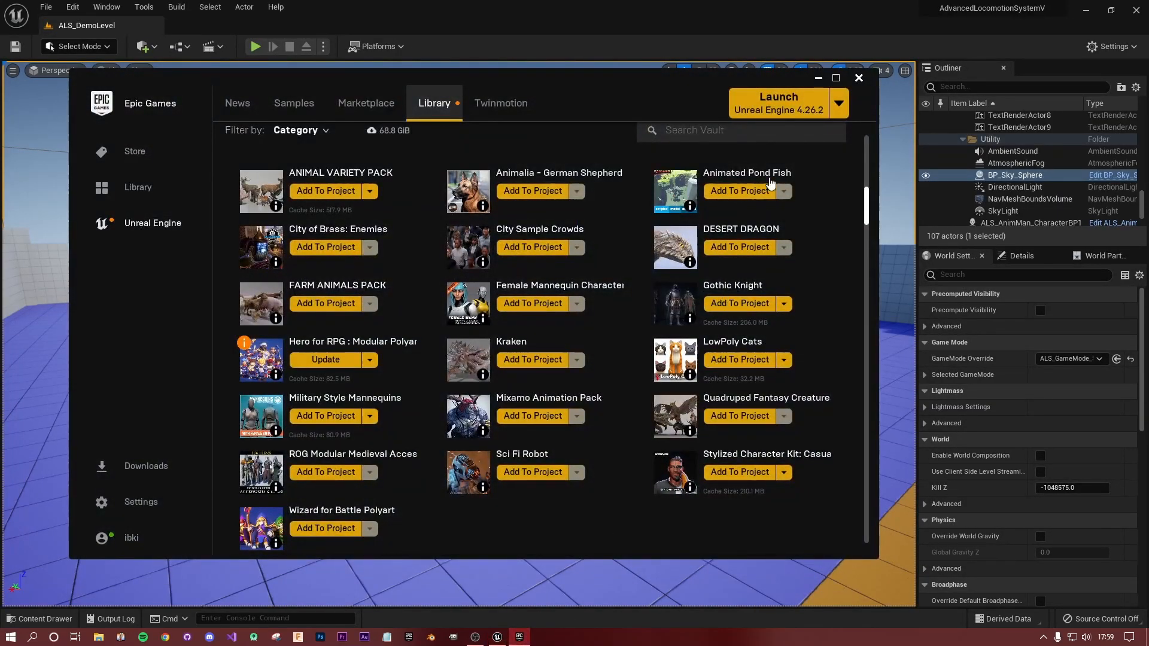
pyautogui.click(859, 78)
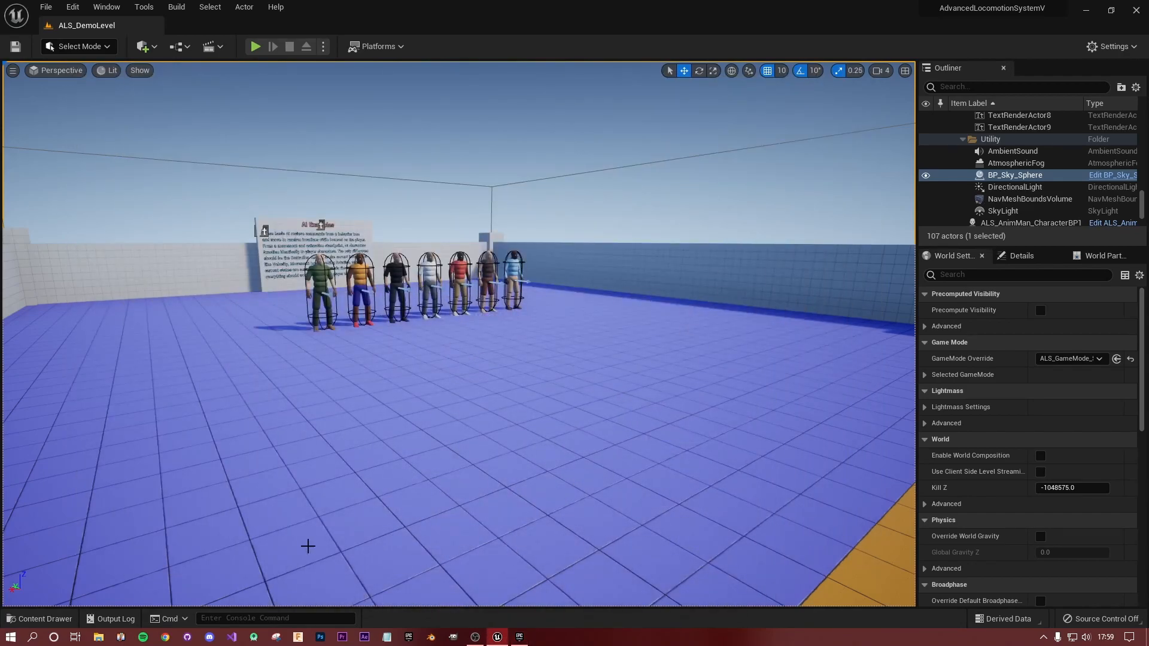
pyautogui.click(40, 619)
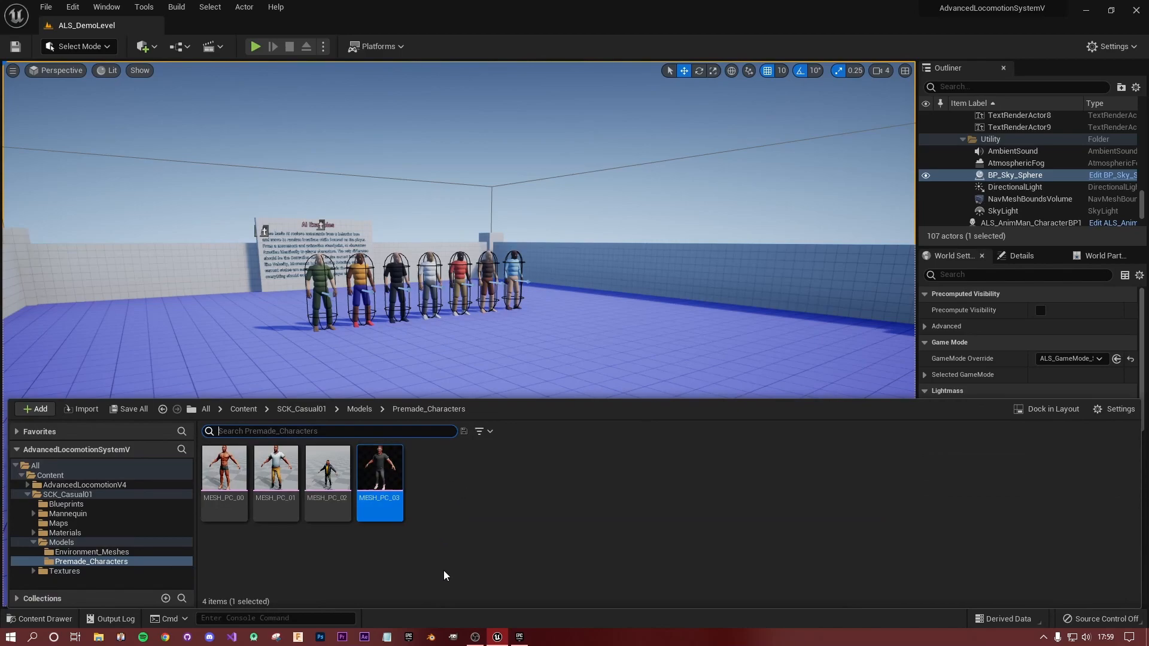
pyautogui.moveTo(379, 473)
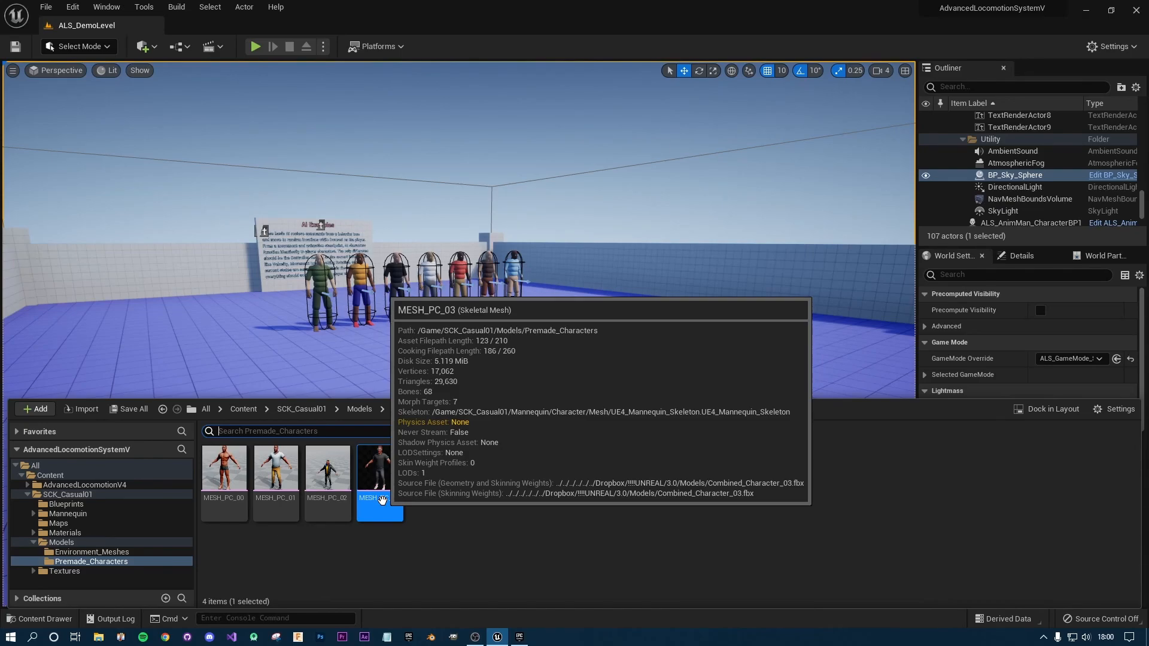
# Assign ALS_Mannequin_Skeleton to MESH_PC_03 via Skeleton > Assign Skeleton.
pyautogui.rightClick(380, 473)
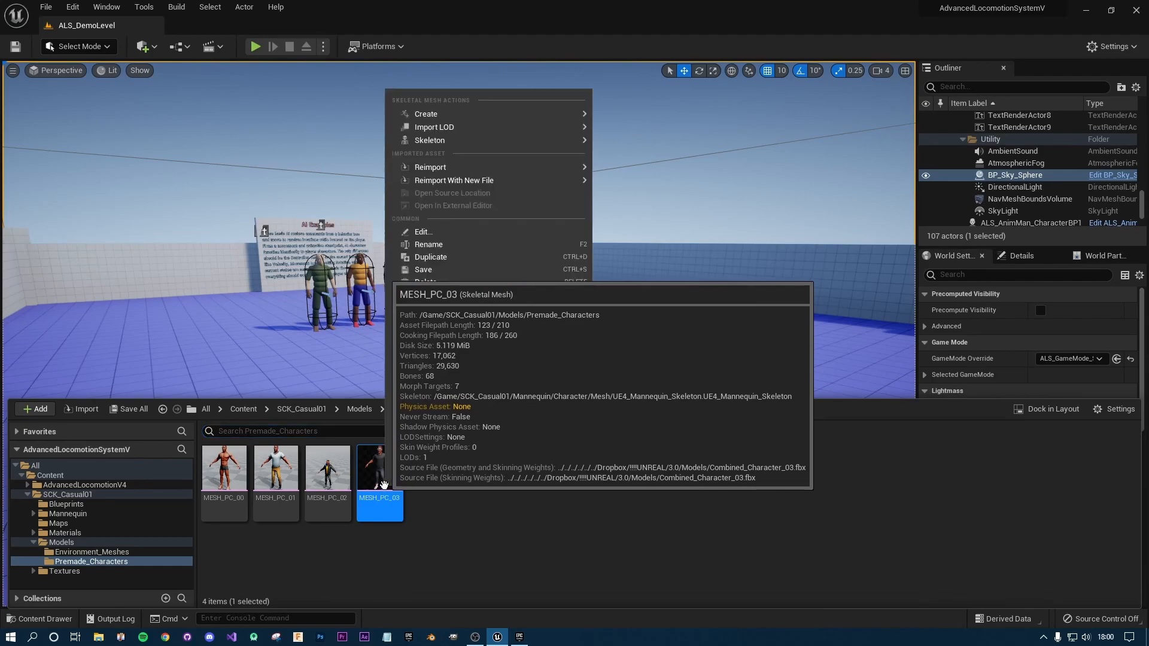
pyautogui.moveTo(430, 140)
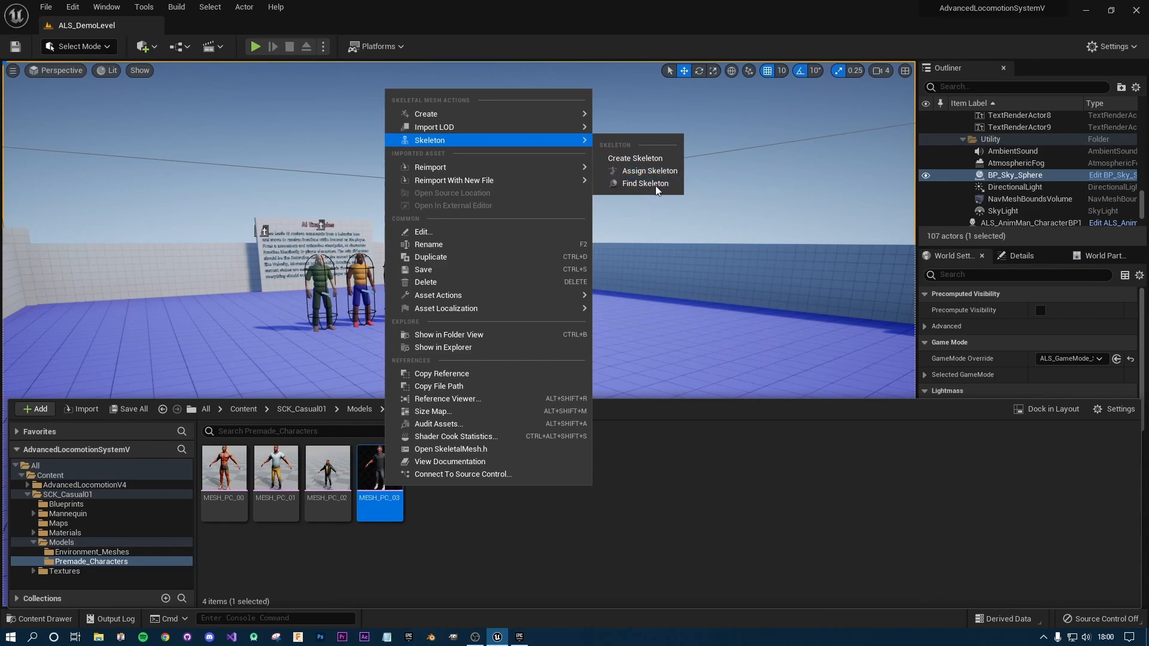
pyautogui.click(649, 171)
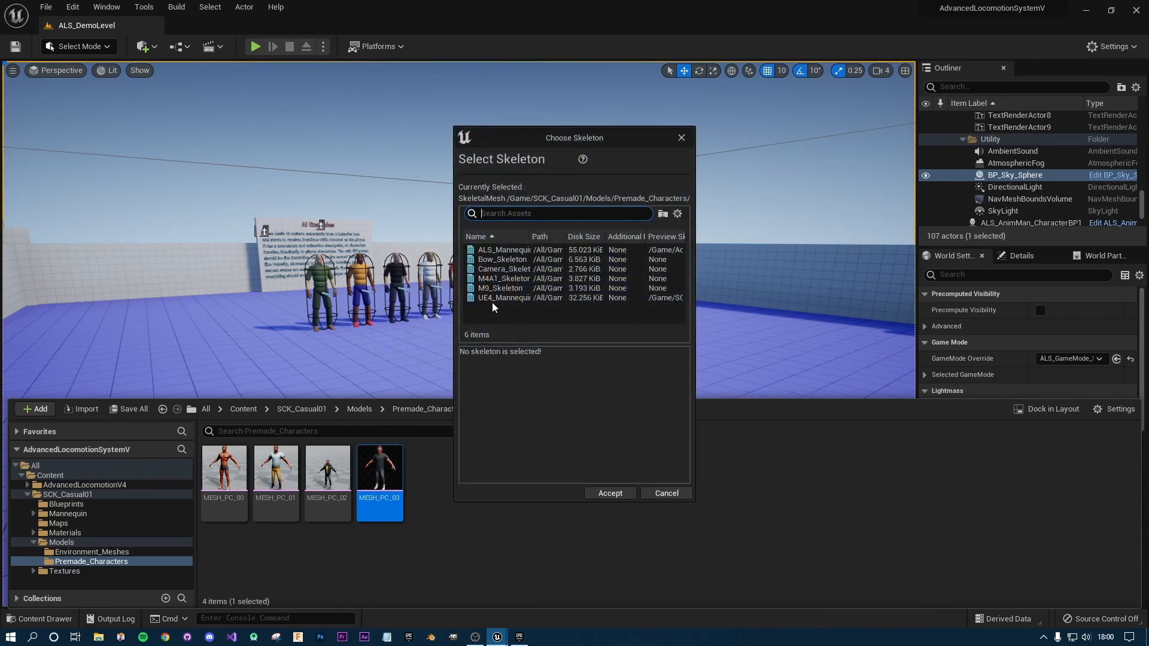
pyautogui.moveTo(553, 431)
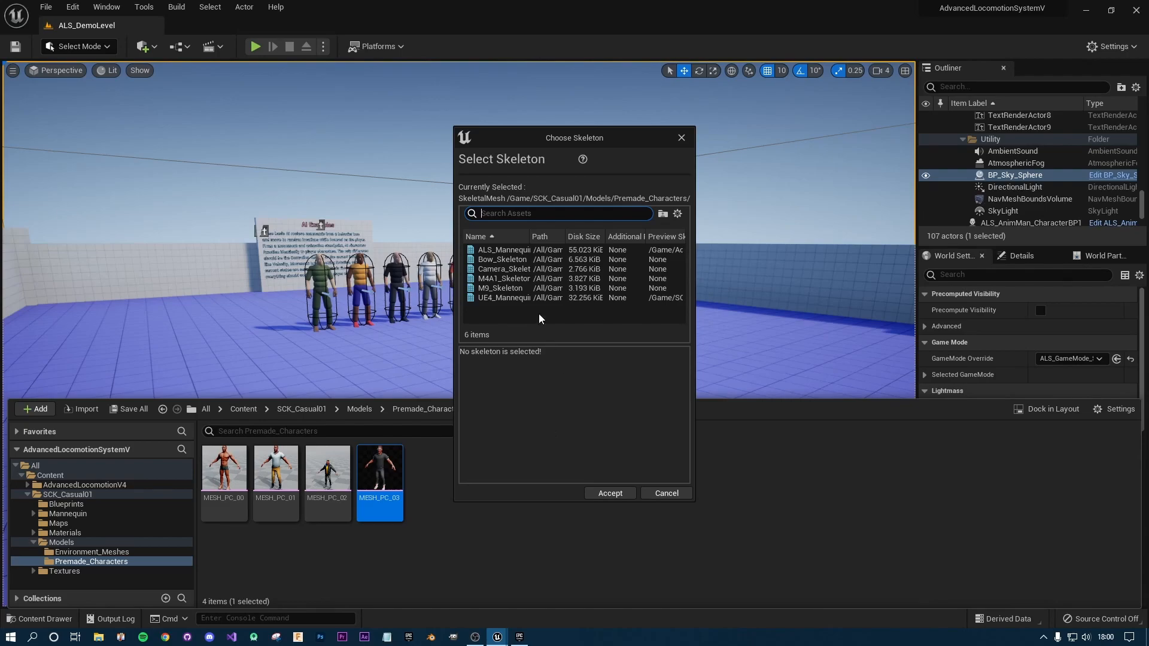
pyautogui.moveTo(502, 259)
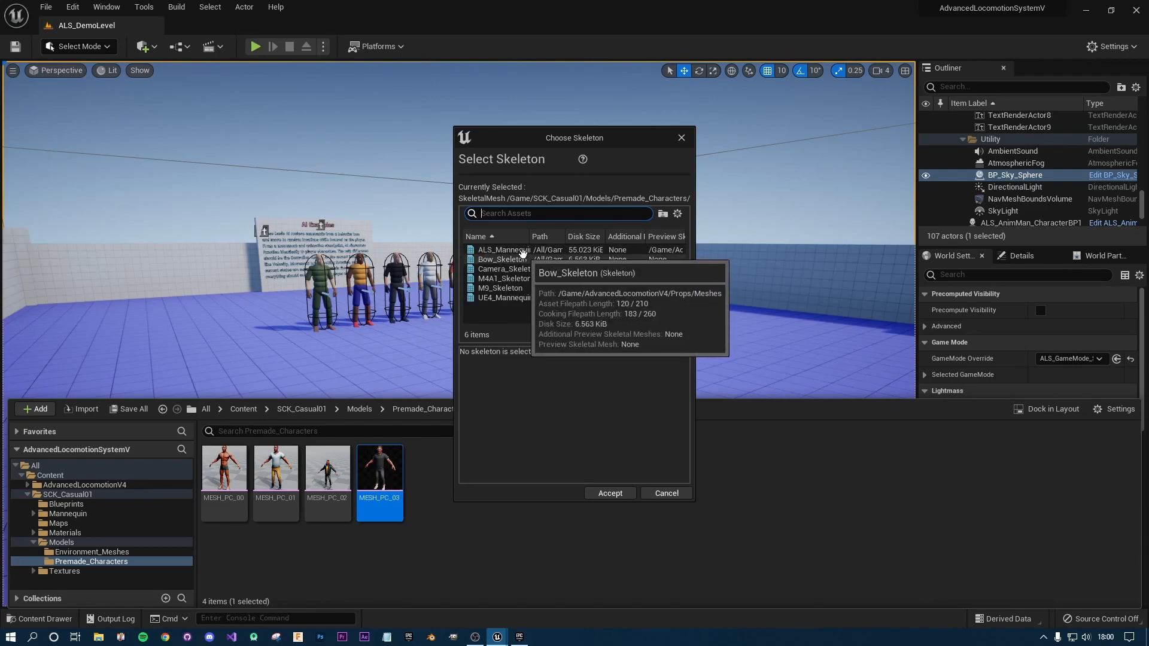
pyautogui.click(501, 249)
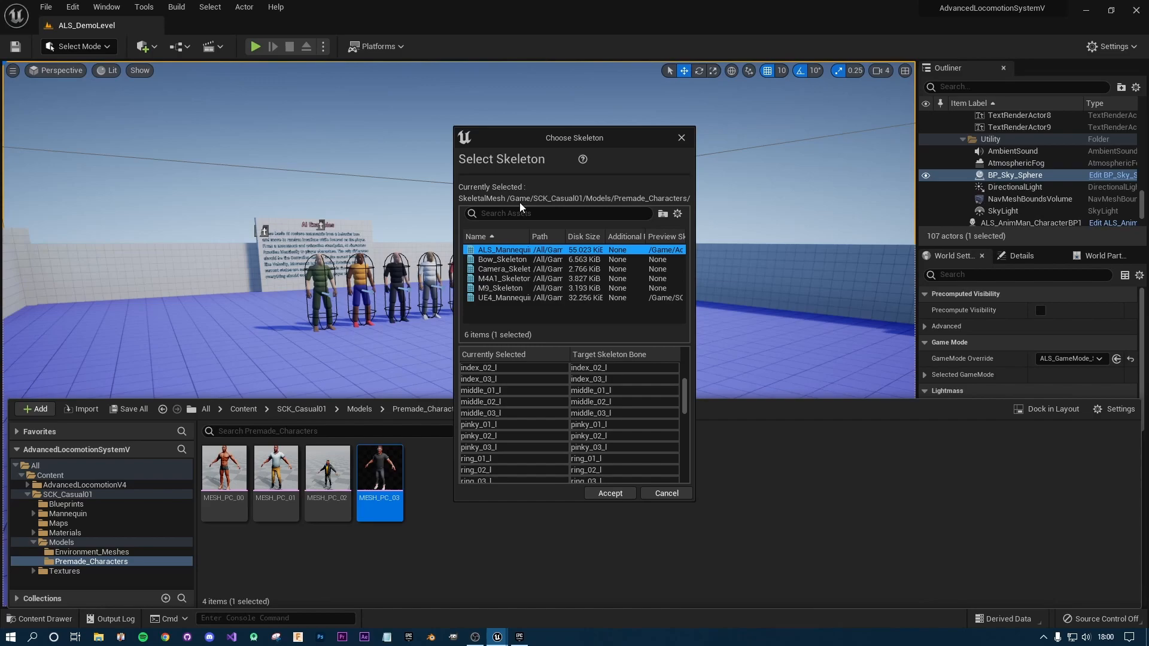
pyautogui.click(609, 493)
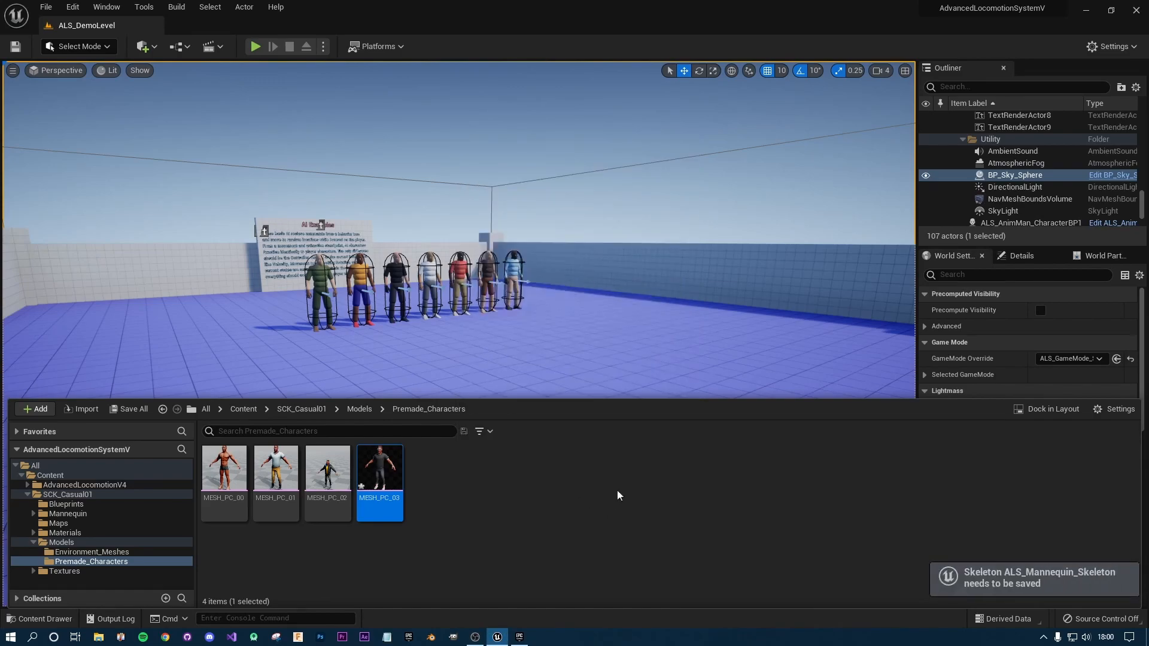
pyautogui.moveTo(386, 472)
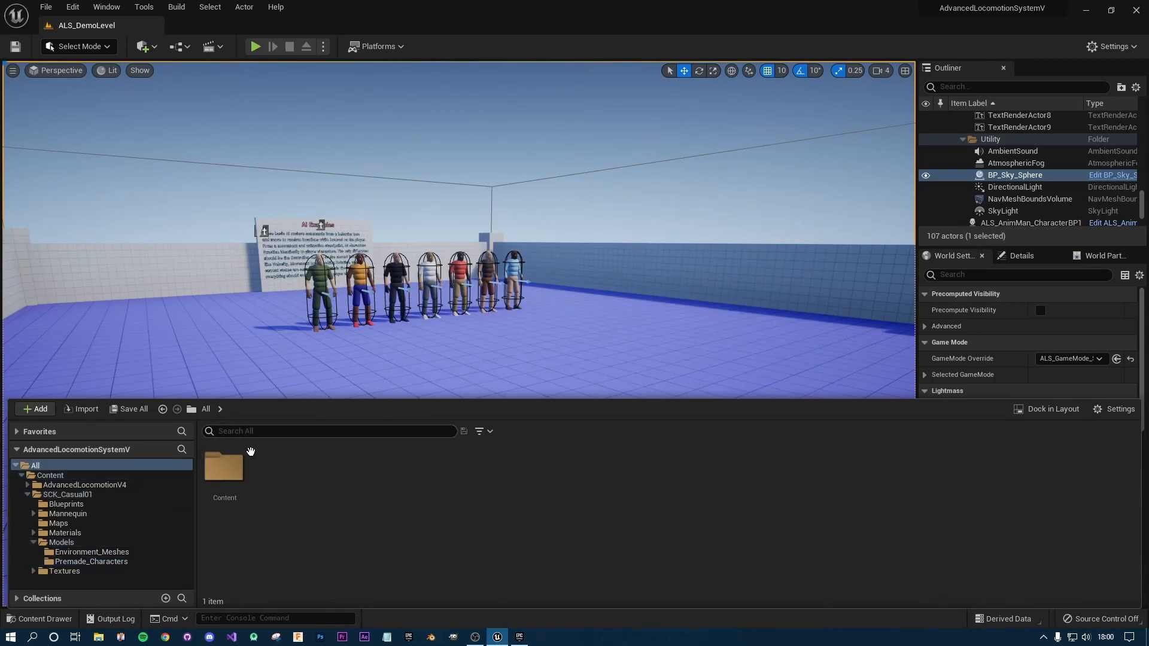
# Navigate Content > AdvancedLocomotionV4 > Blueprints > CharacterLogic and open Shooter_BP for editing.
pyautogui.doubleClick(224, 468)
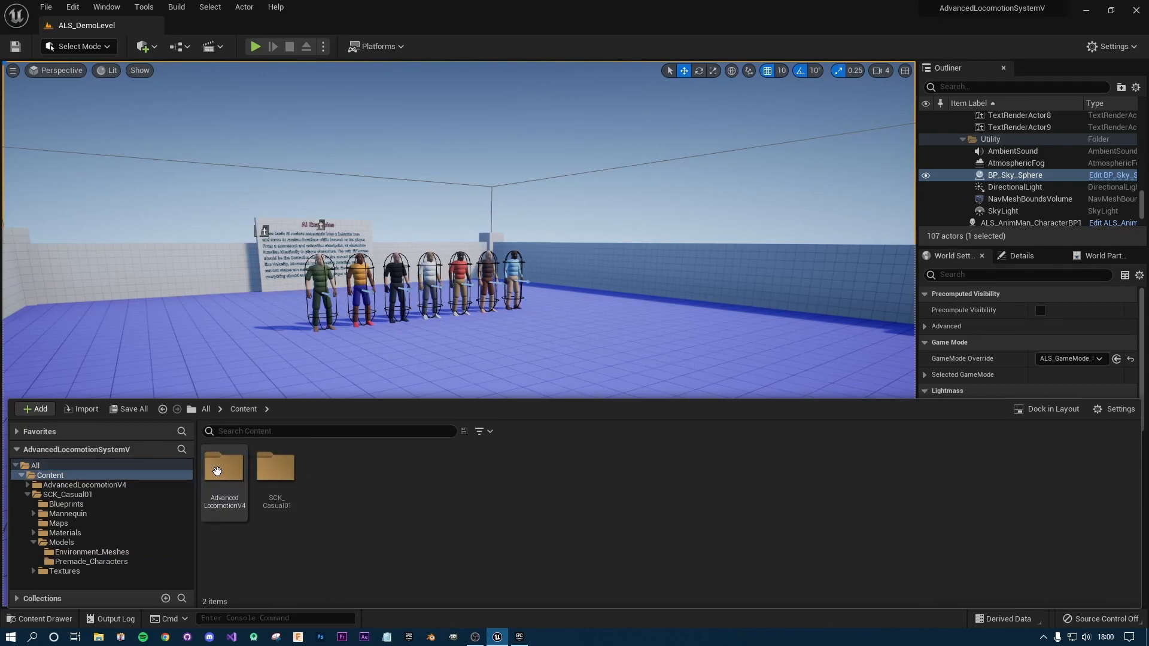
pyautogui.click(224, 469)
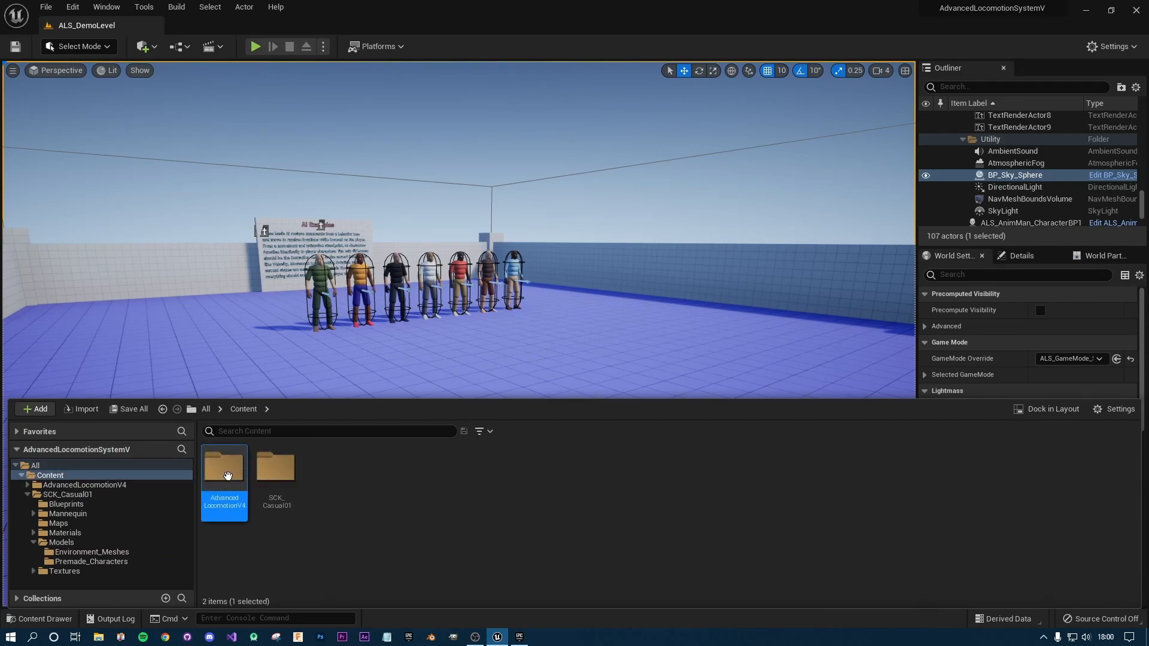
pyautogui.doubleClick(224, 469)
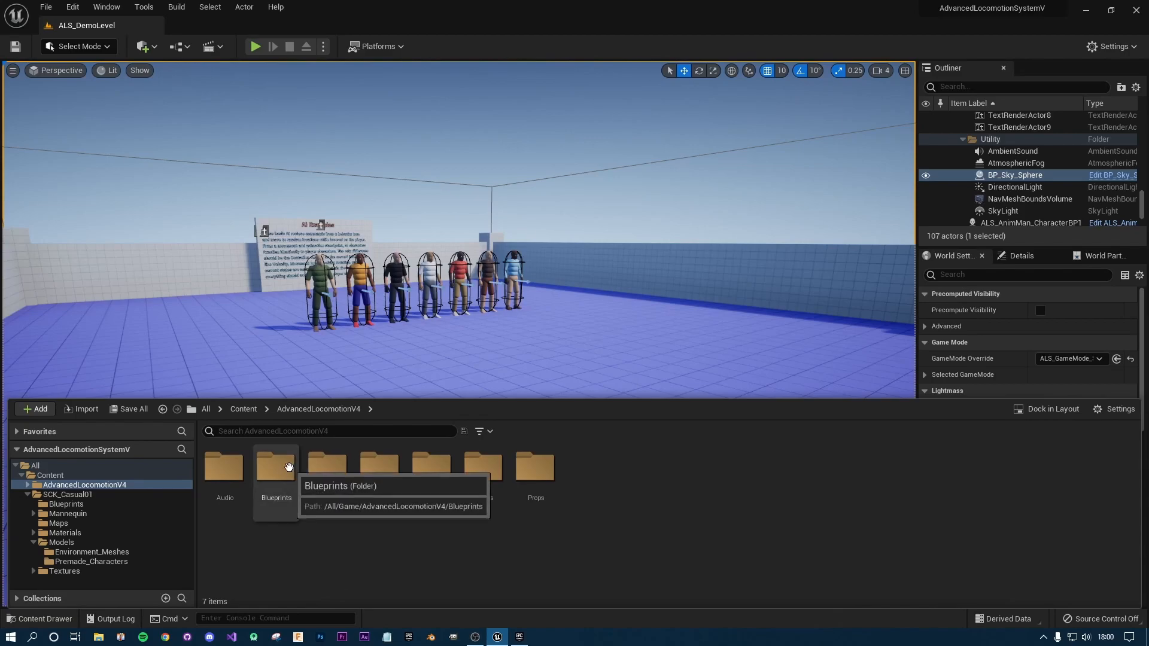
pyautogui.doubleClick(275, 467)
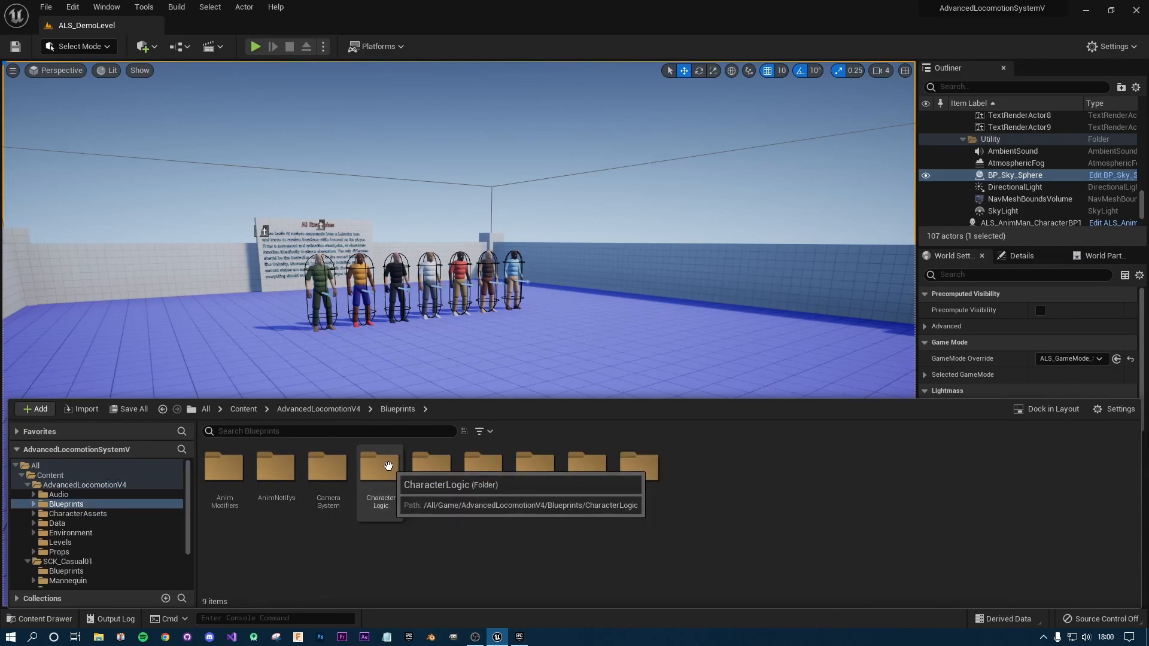
pyautogui.doubleClick(379, 466)
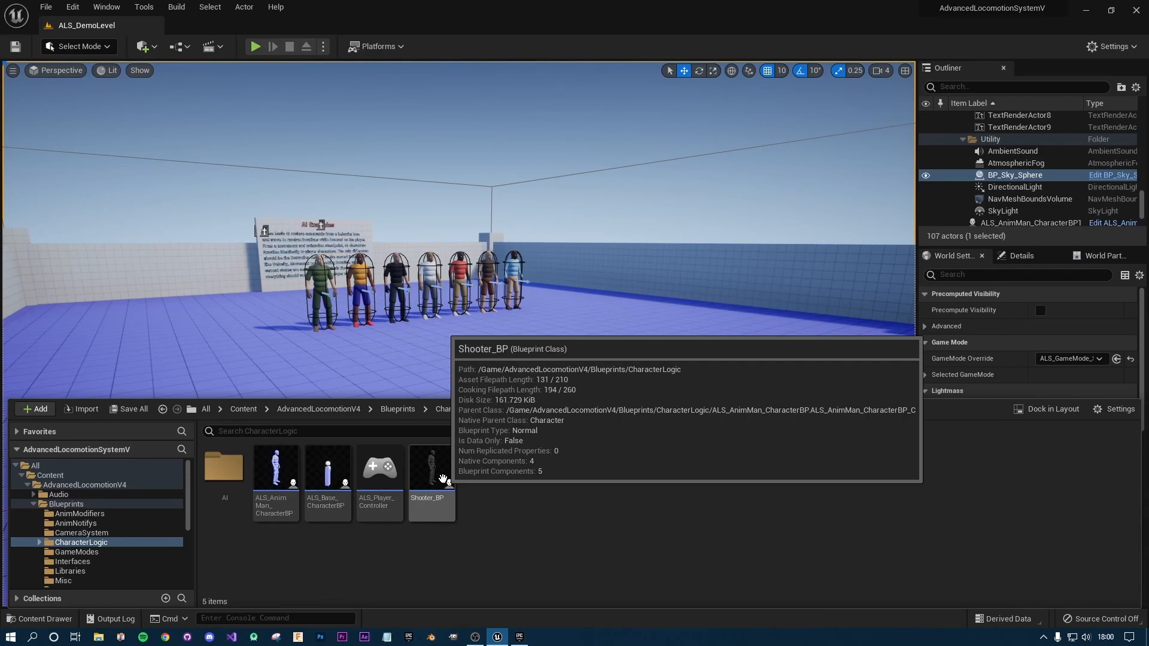
pyautogui.moveTo(469, 380)
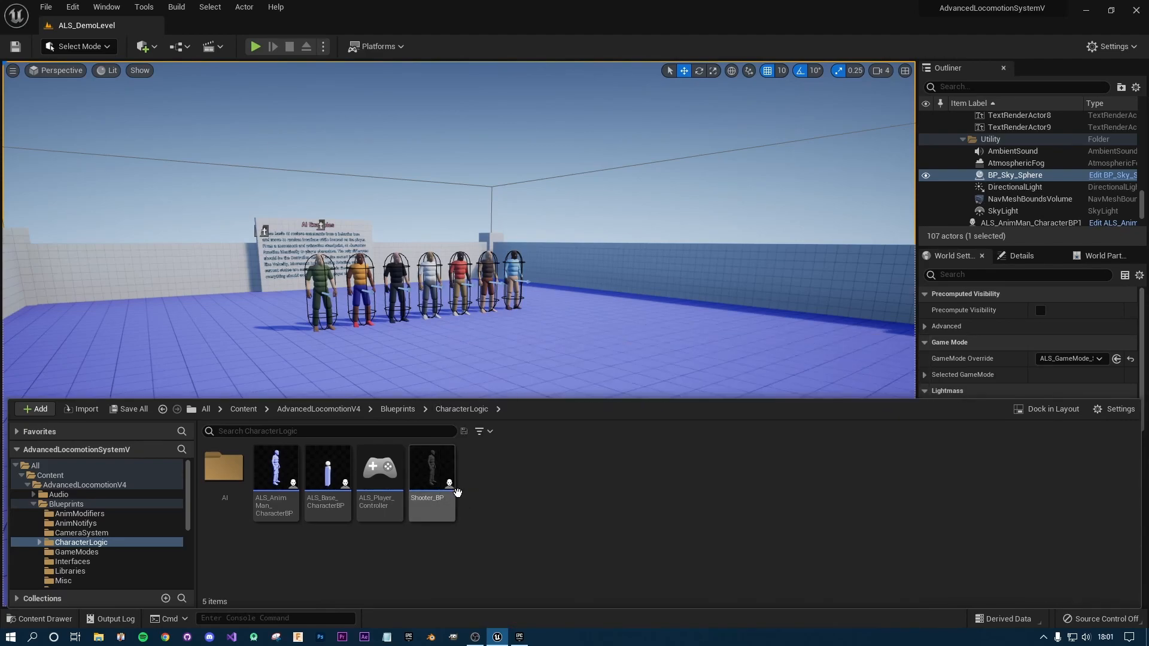
pyautogui.moveTo(432, 476)
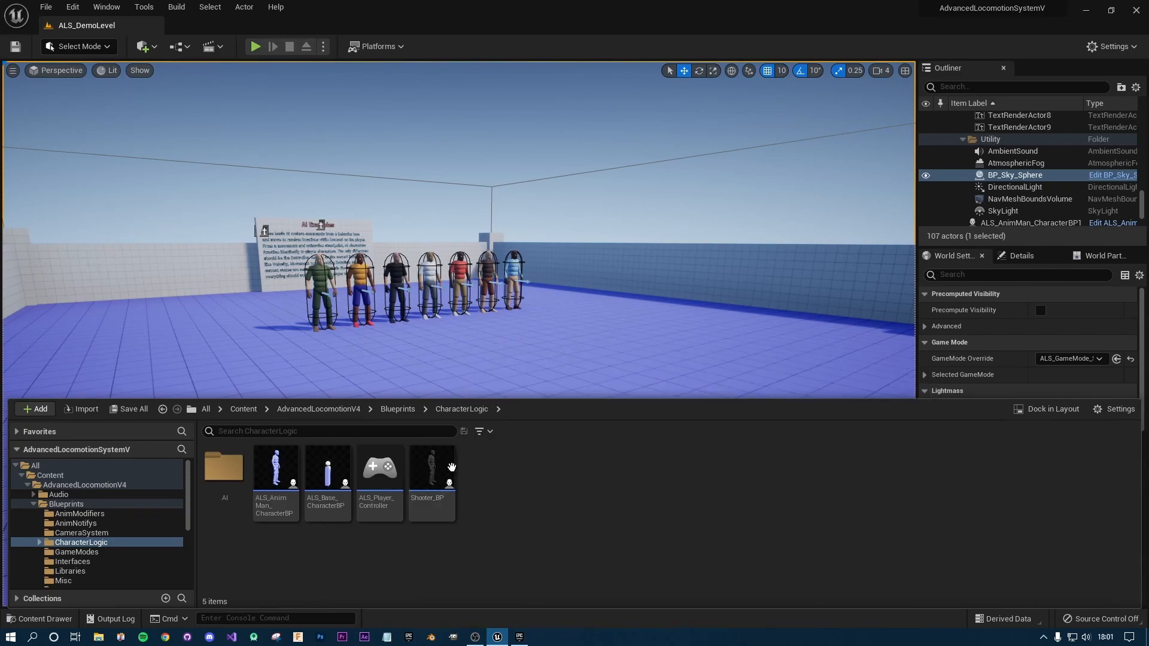
pyautogui.moveTo(474, 501)
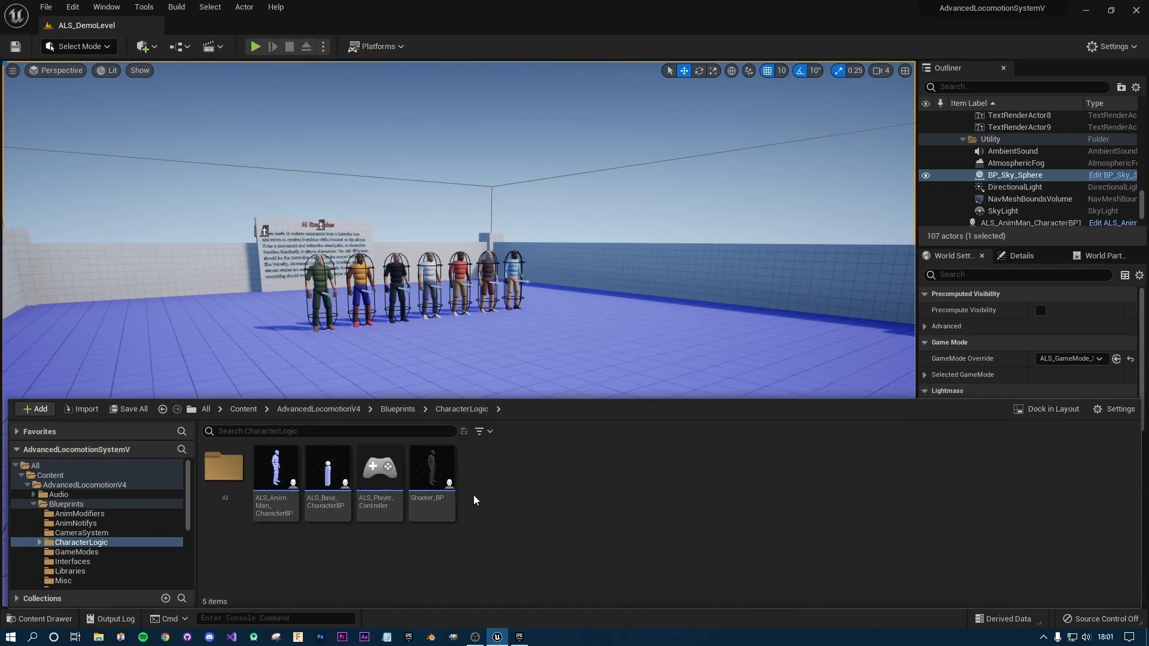
pyautogui.click(432, 469)
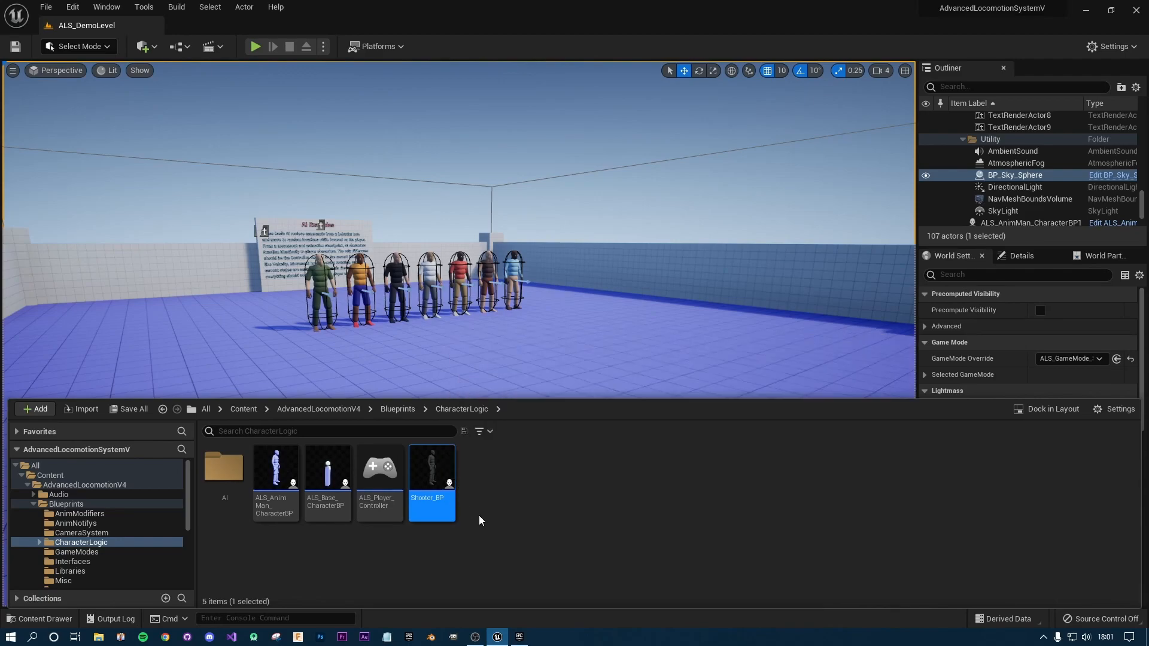
pyautogui.doubleClick(431, 468)
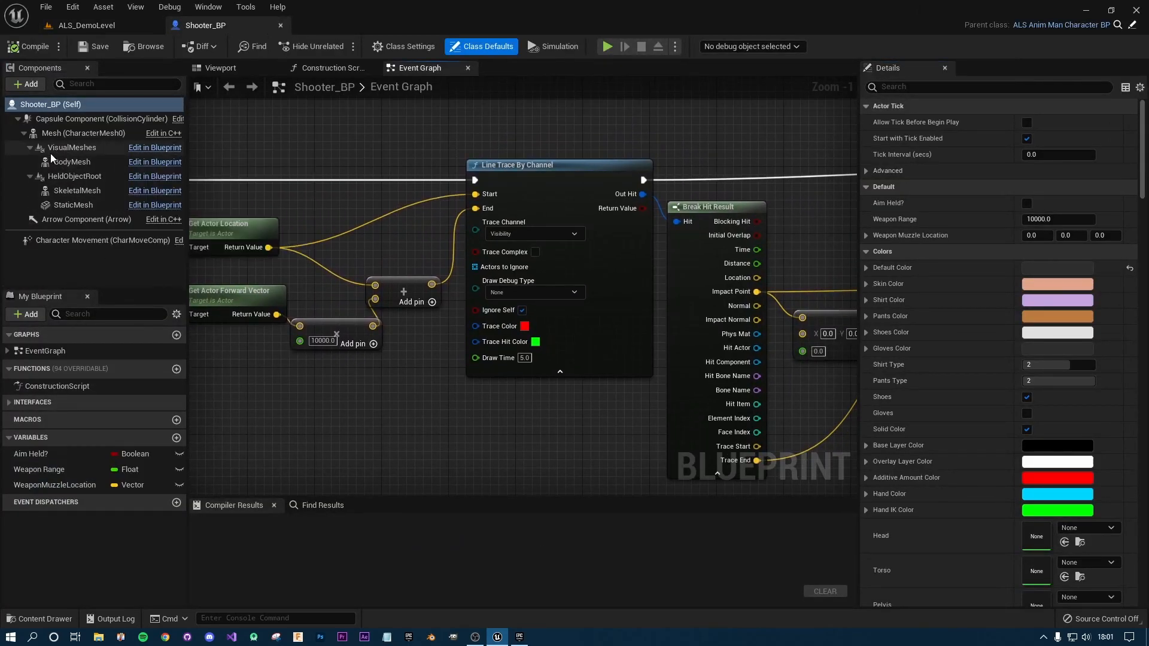
# Switch to the character viewport and select the BodyMesh component under VisualMeshes.
pyautogui.click(82, 133)
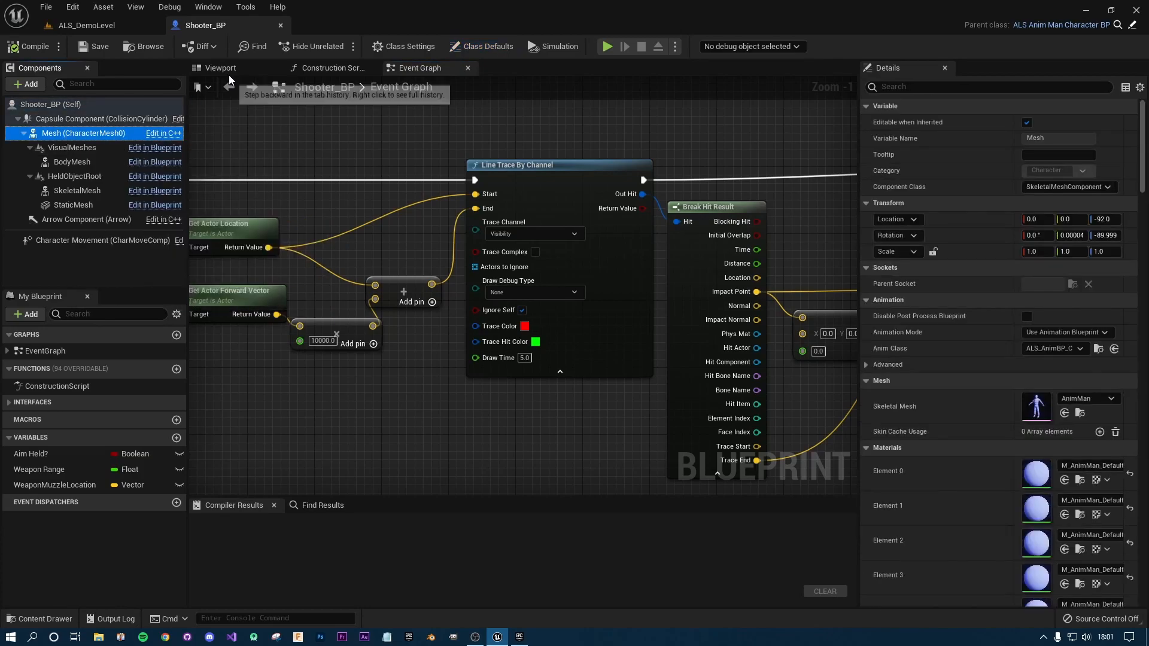
pyautogui.click(220, 67)
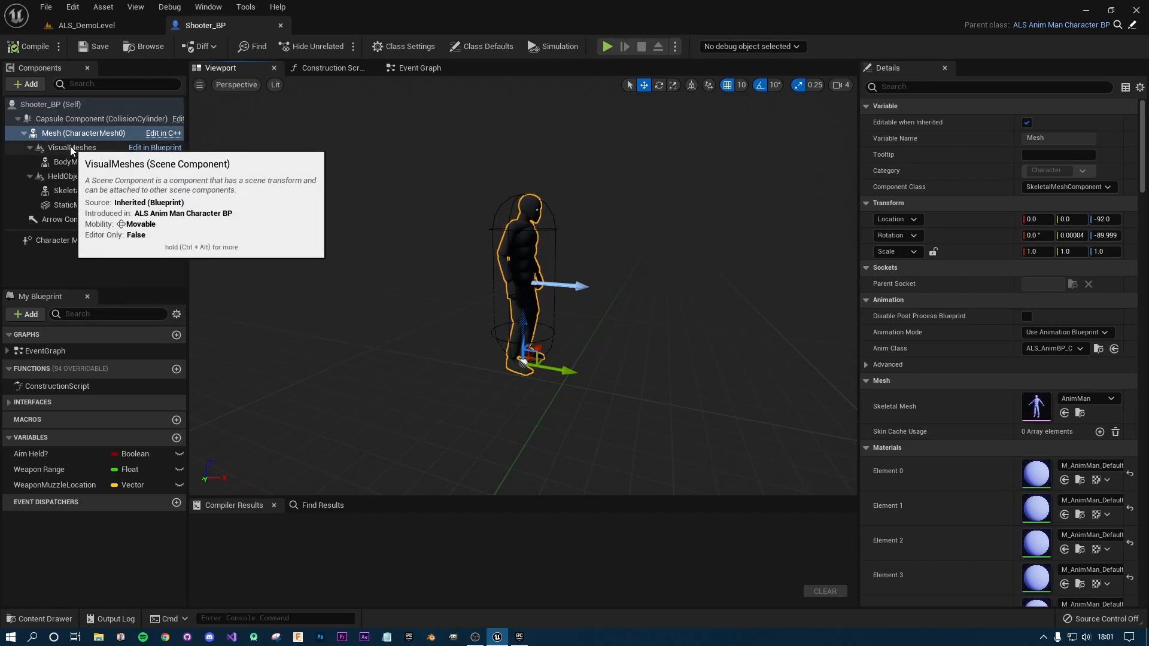
pyautogui.click(71, 147)
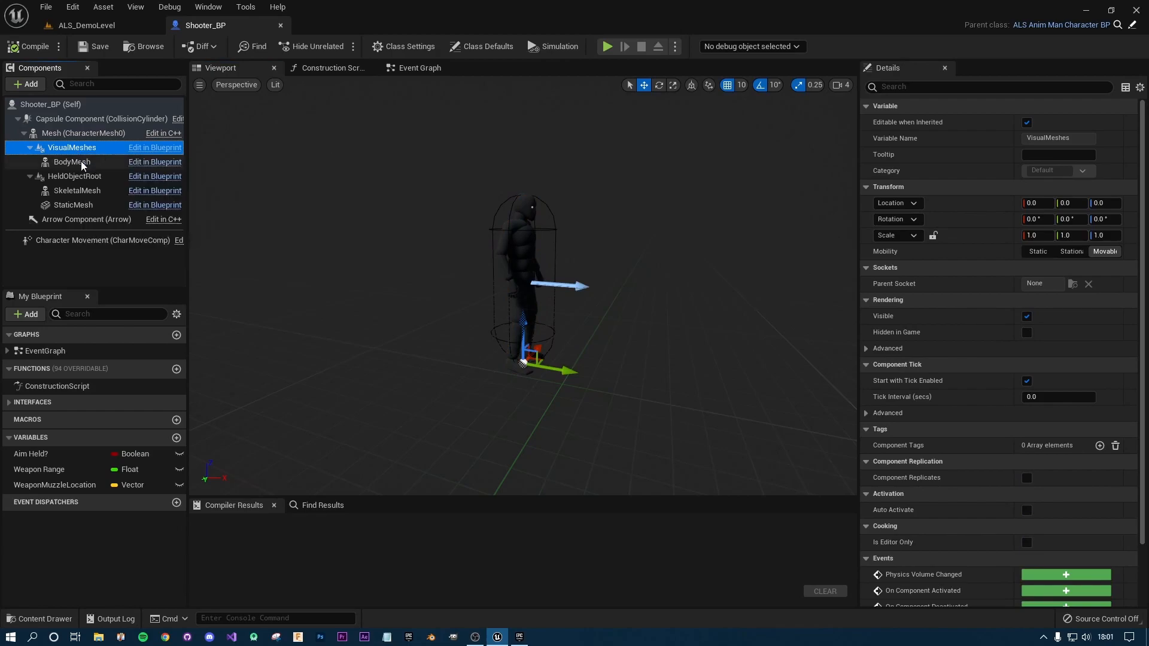
pyautogui.click(71, 162)
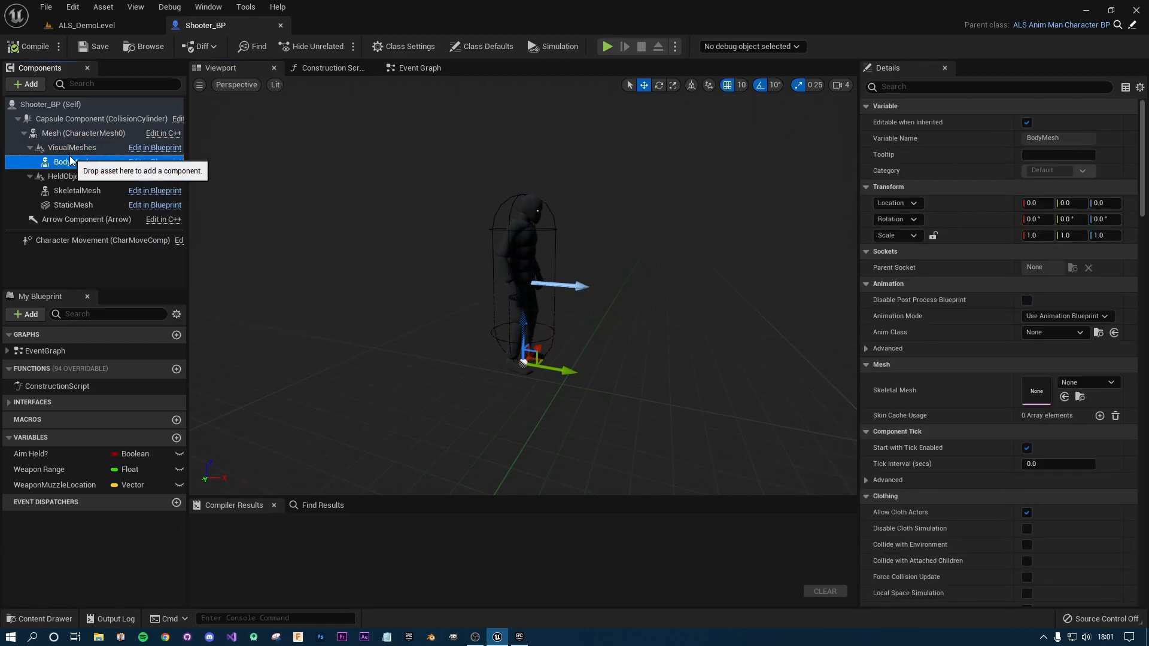
pyautogui.moveTo(67, 145)
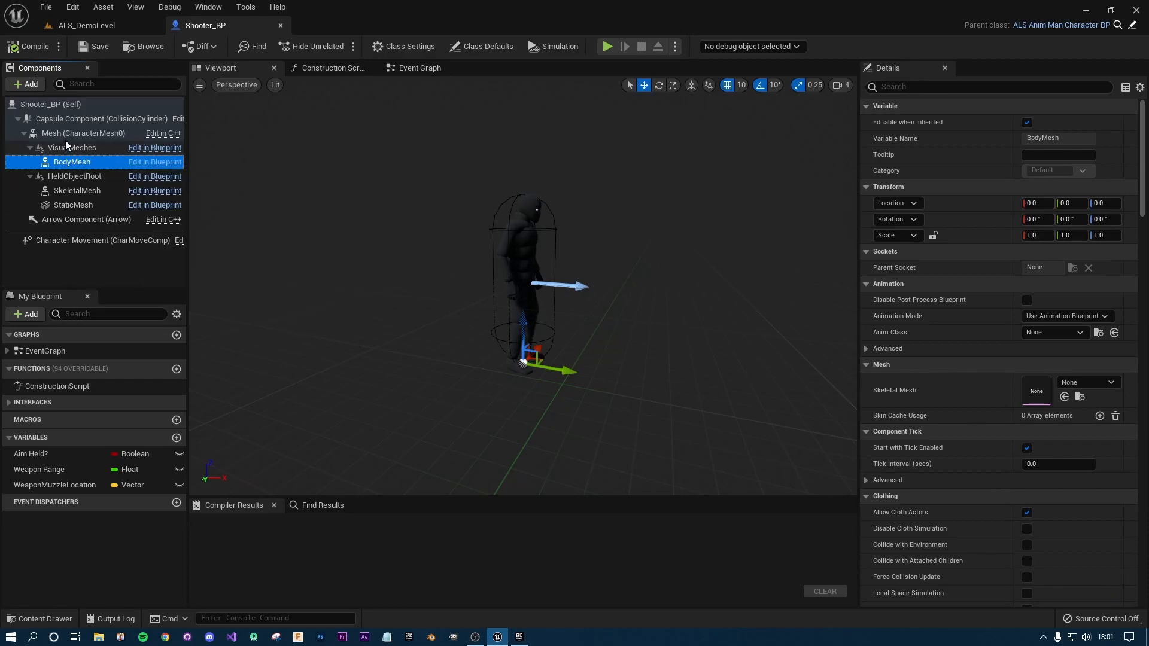
pyautogui.moveTo(72, 161)
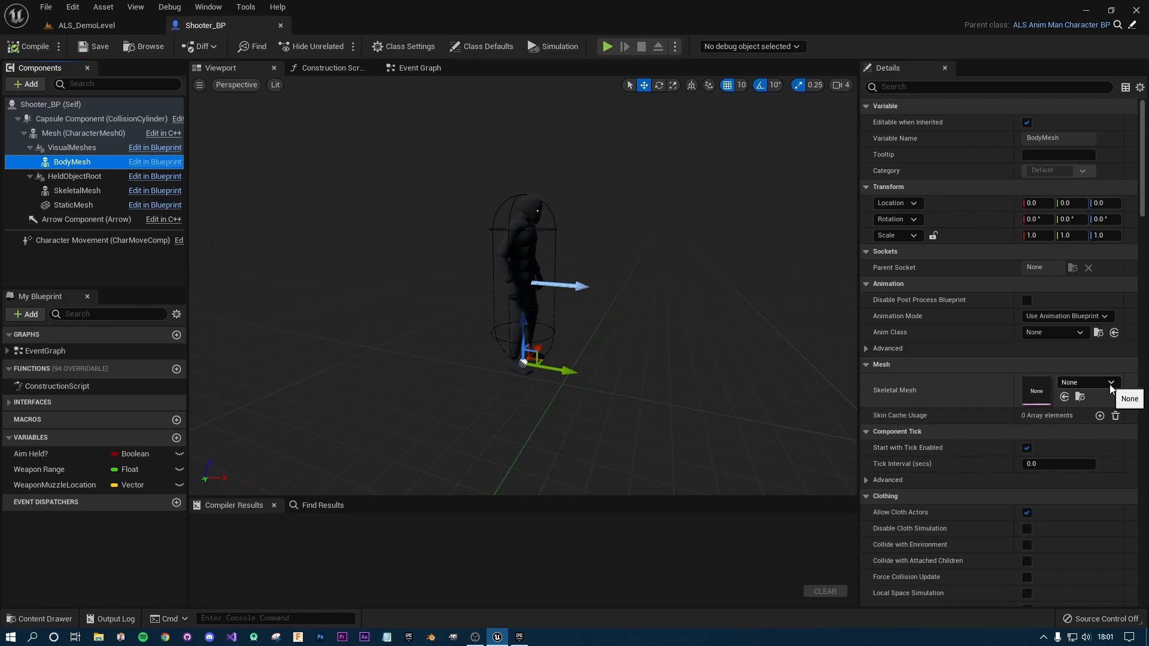
# Set BodyMesh's skeletal mesh to MESH_PC_03.
pyautogui.click(1108, 382)
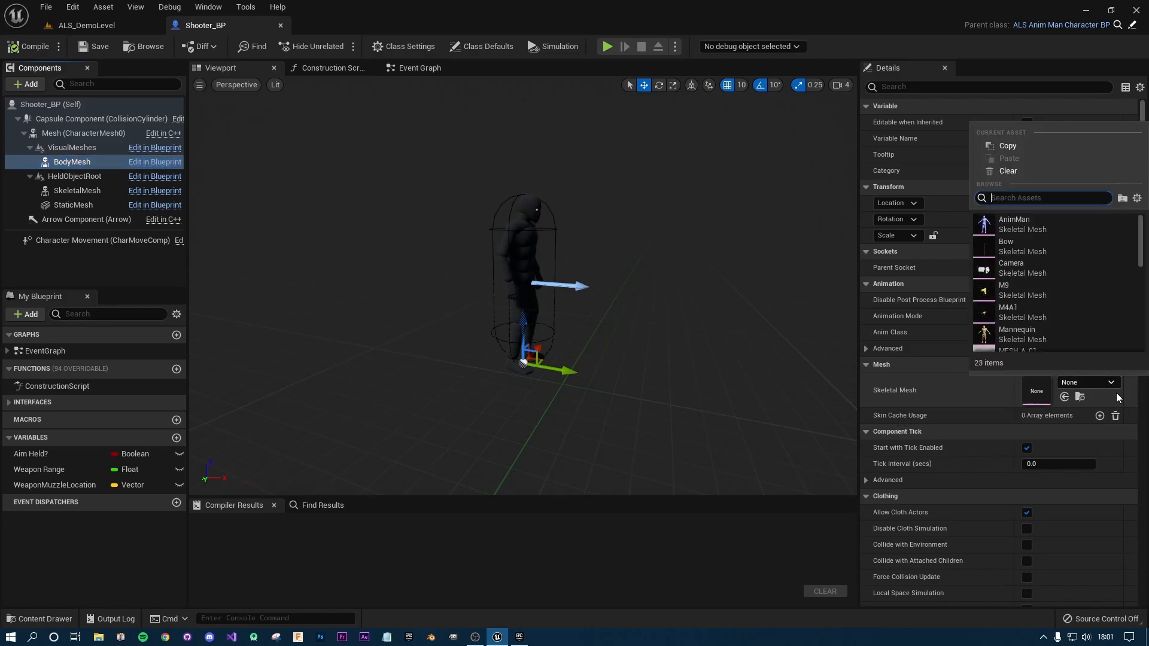
pyautogui.scroll(-3)
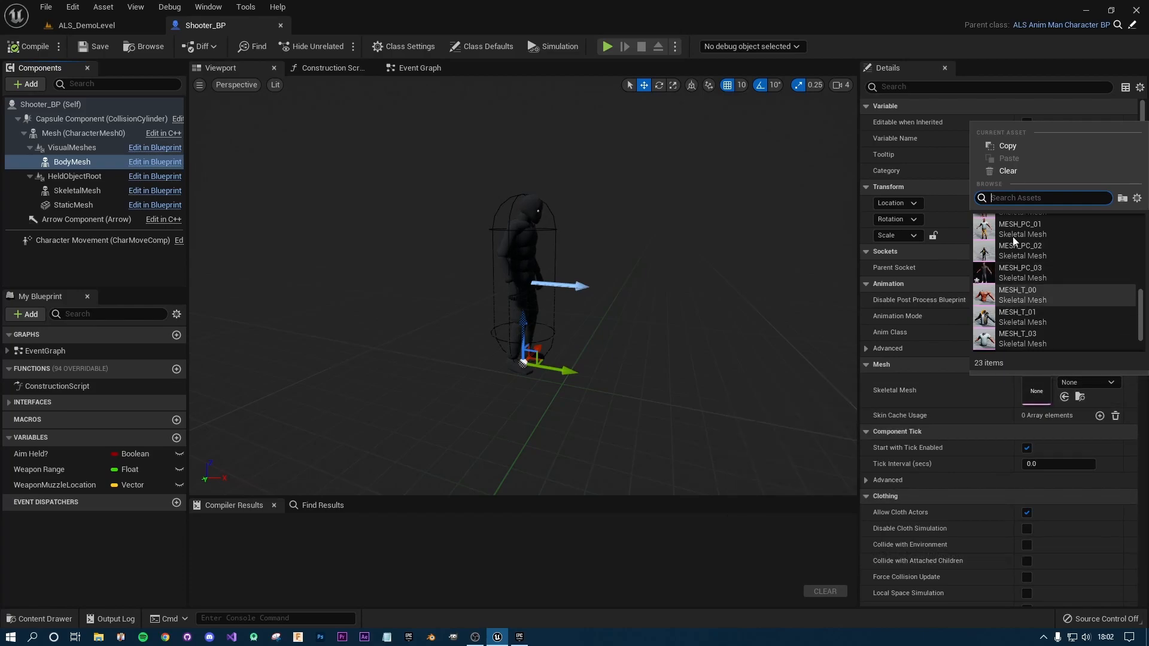
pyautogui.moveTo(1017, 316)
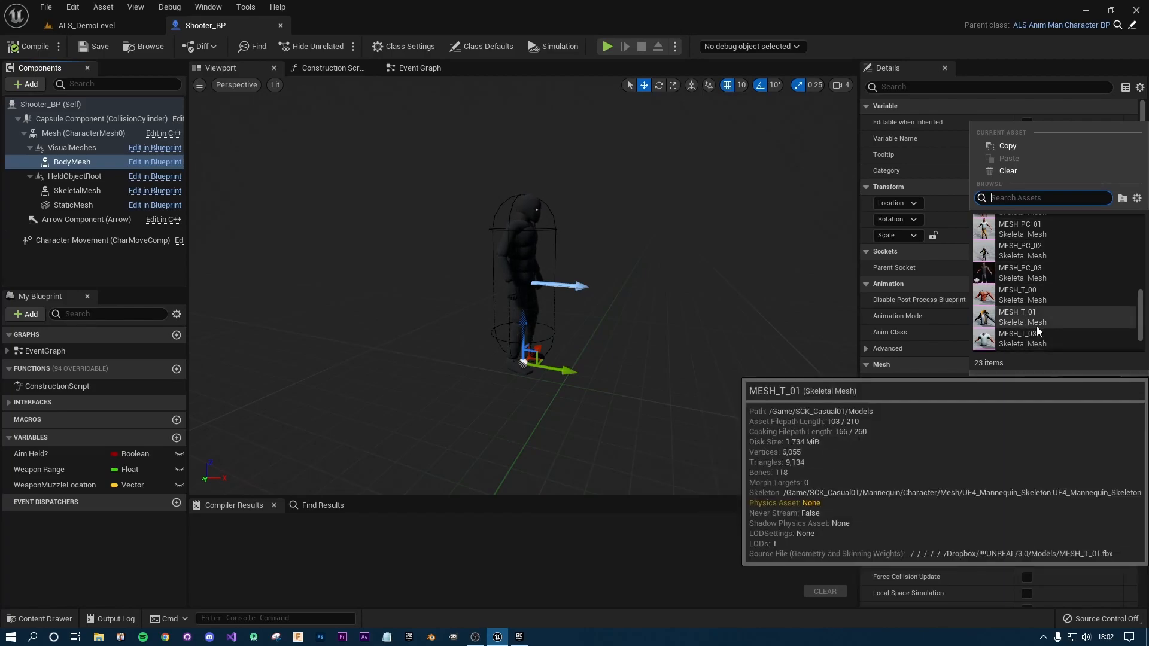
pyautogui.moveTo(1023, 273)
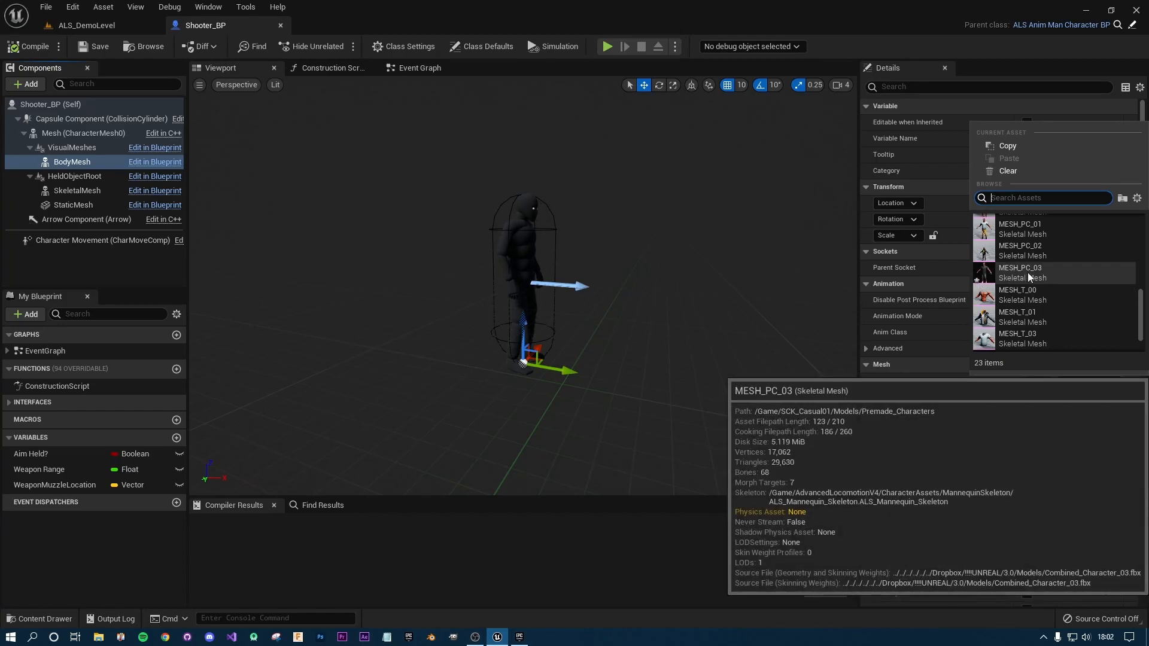
pyautogui.click(1020, 271)
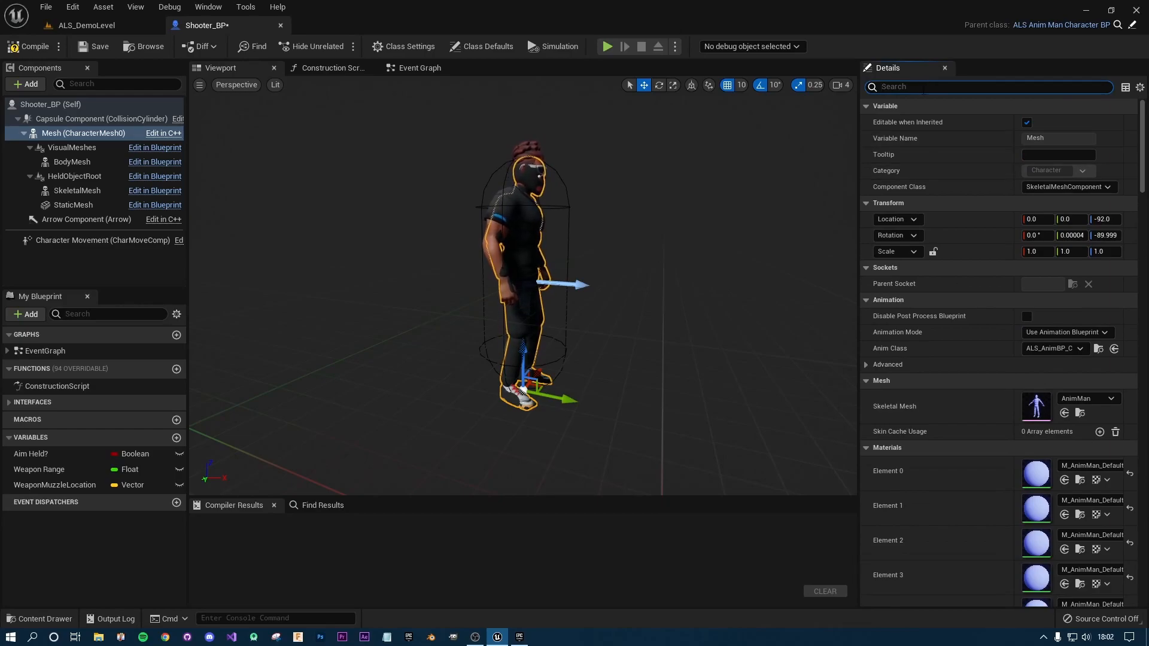
# Untick Visible on the mannequin Mesh component, then compile and save Shooter_BP.
pyautogui.write('vis')
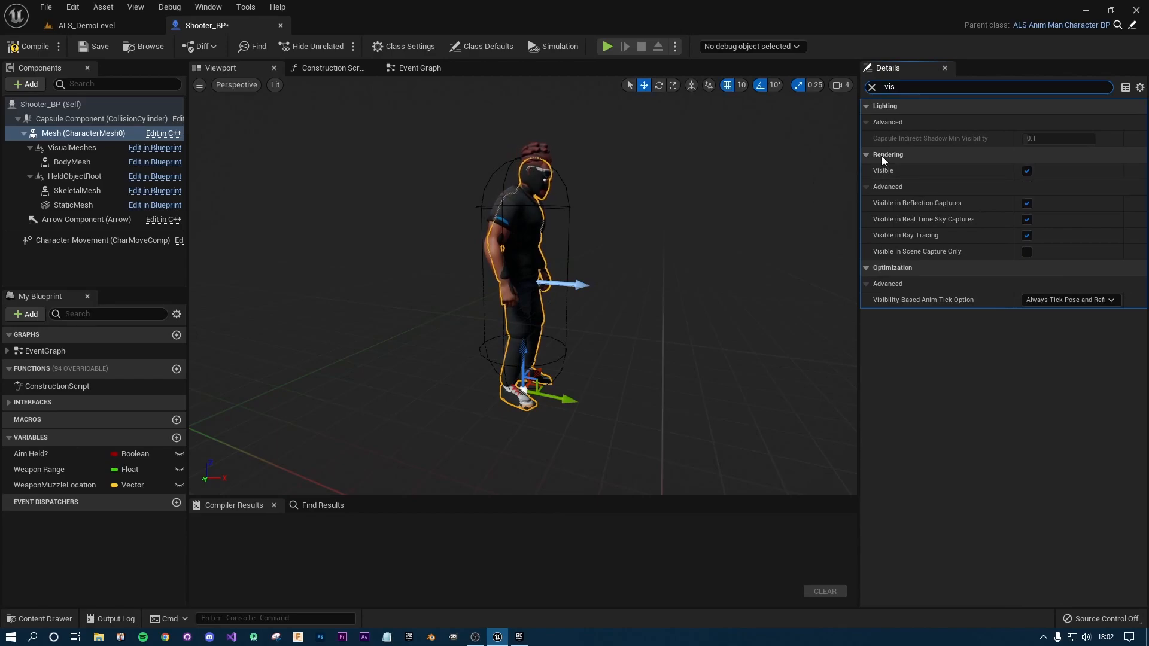
pyautogui.moveTo(1026, 171)
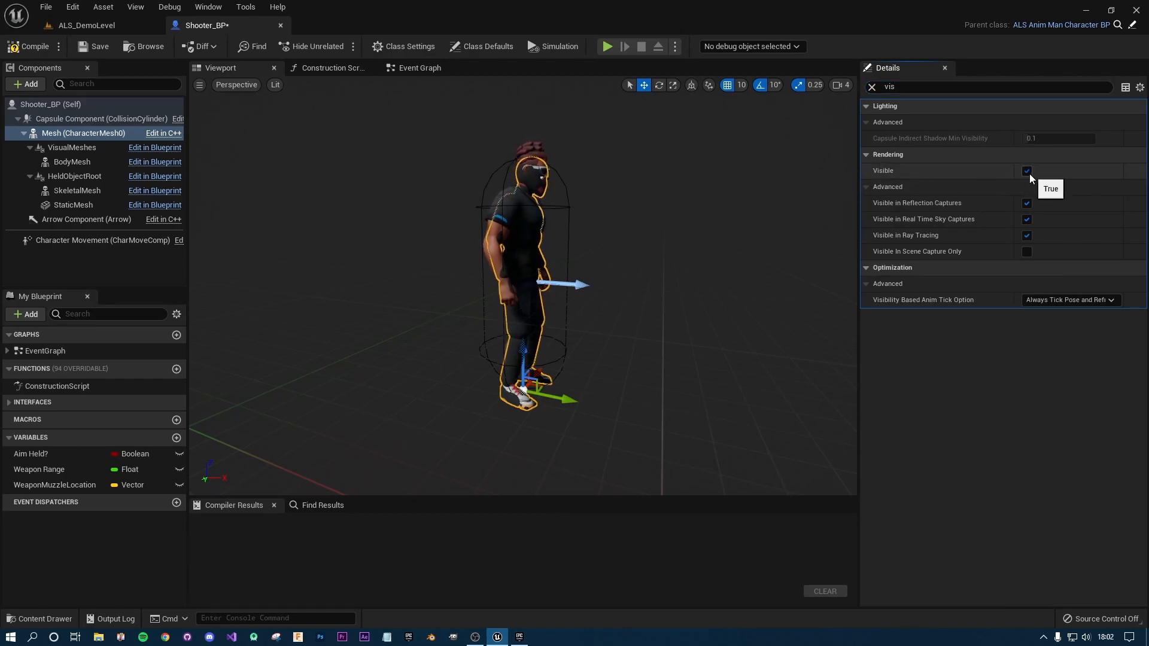
pyautogui.click(1027, 171)
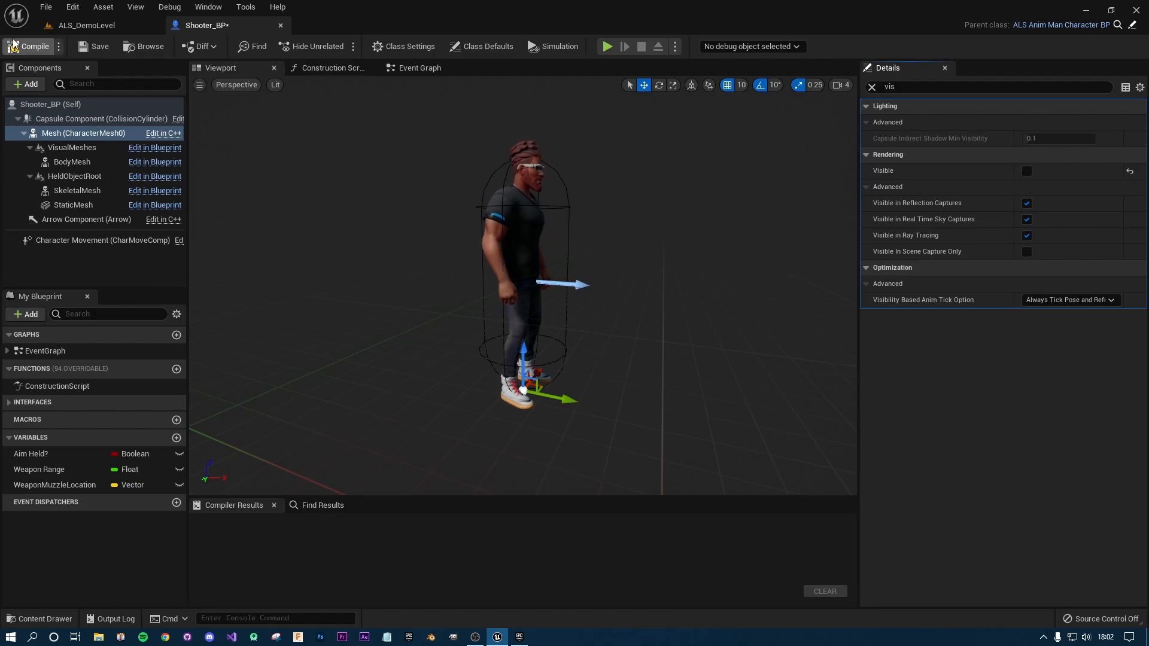
pyautogui.click(28, 47)
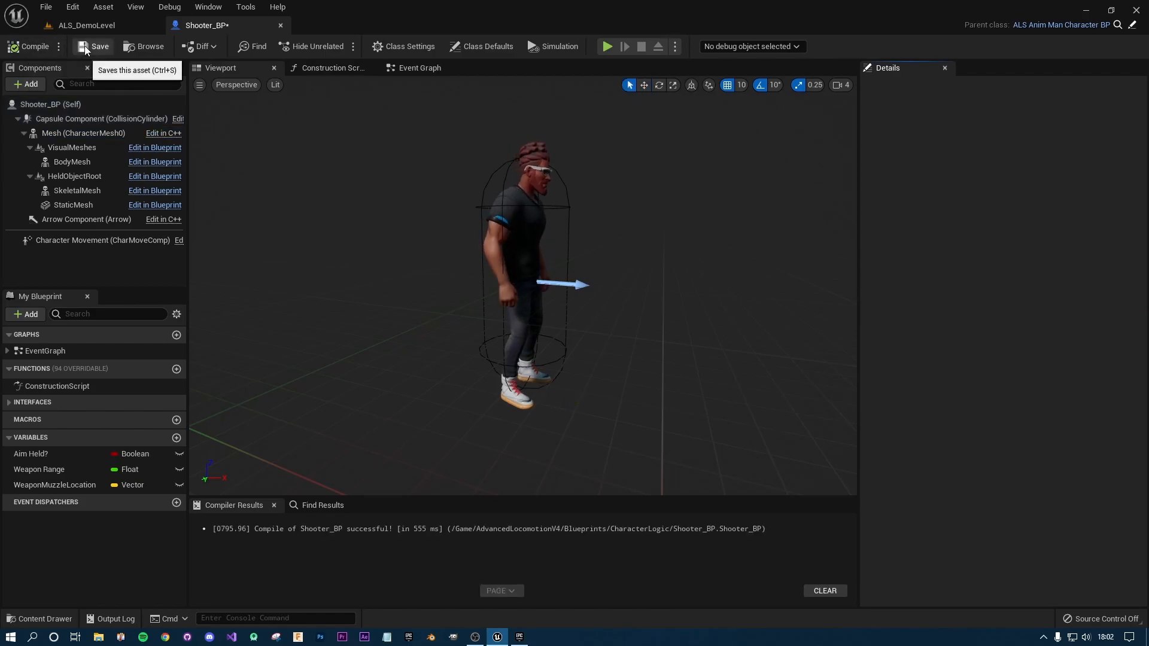
pyautogui.click(84, 25)
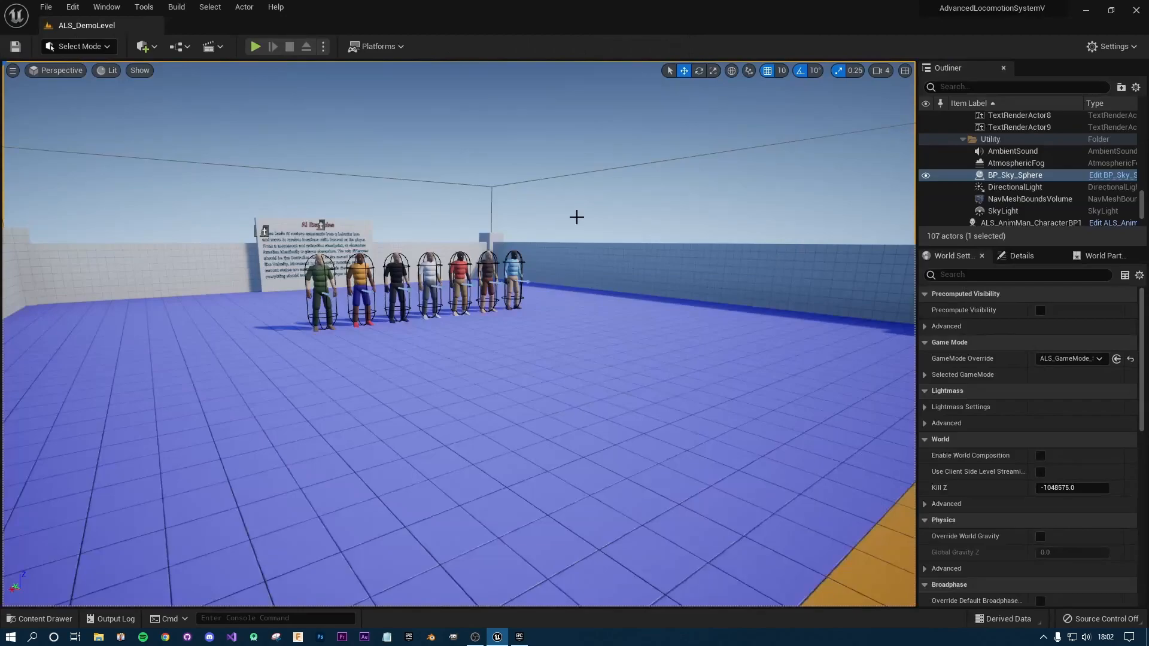
pyautogui.click(255, 46)
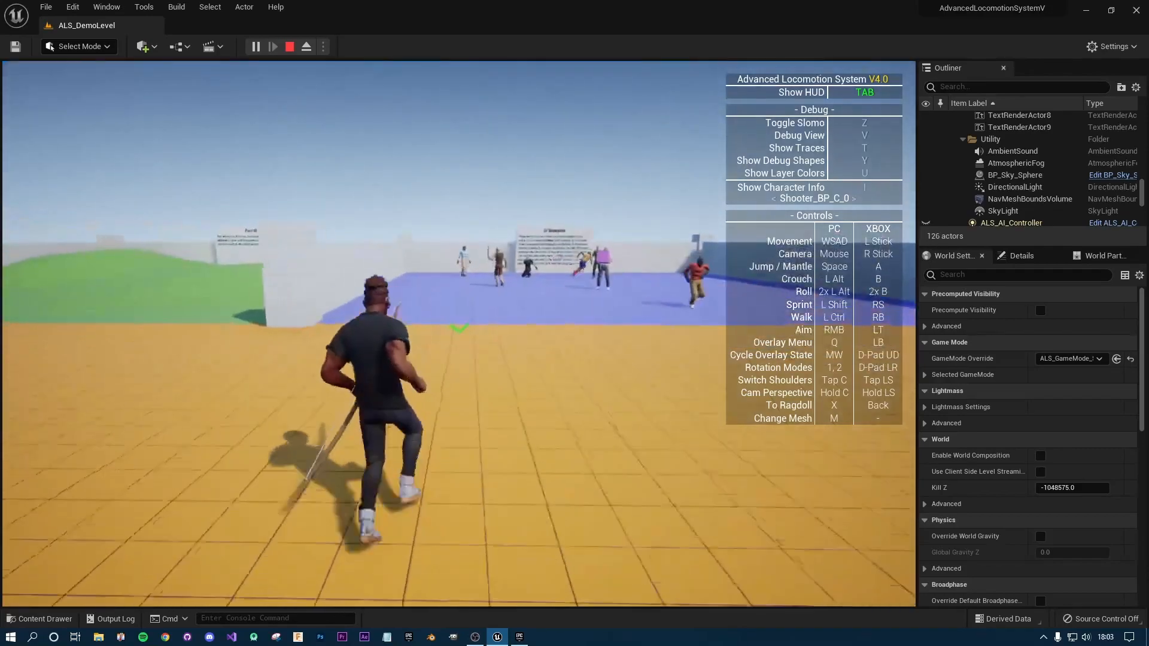
pyautogui.click(290, 46)
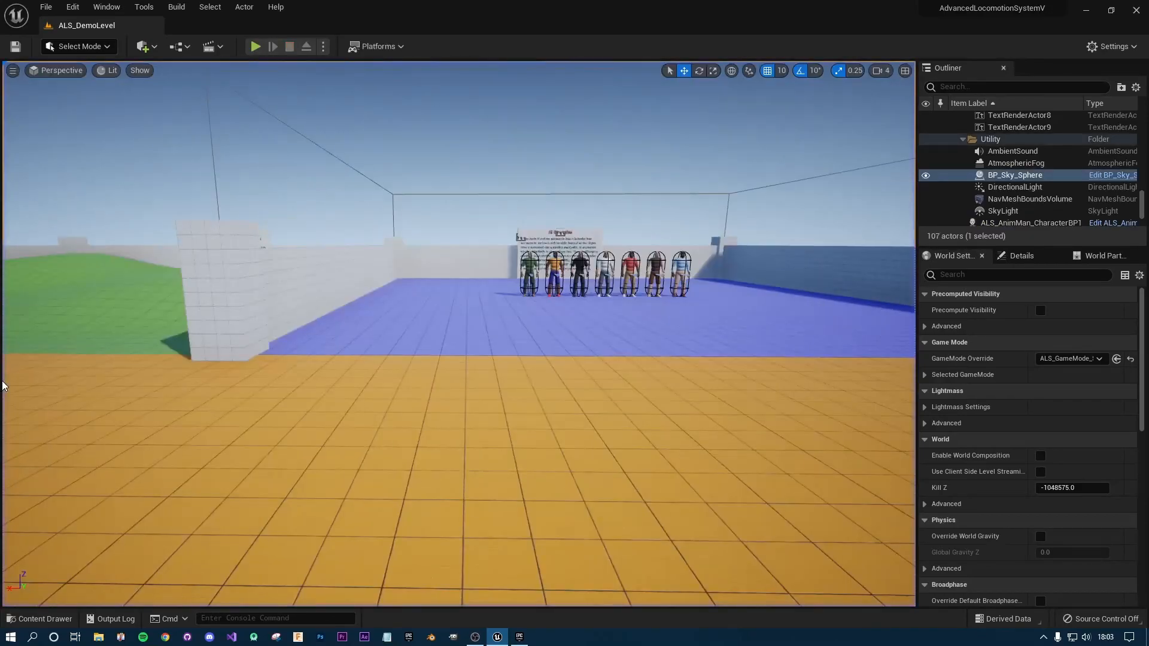
pyautogui.moveTo(25, 623)
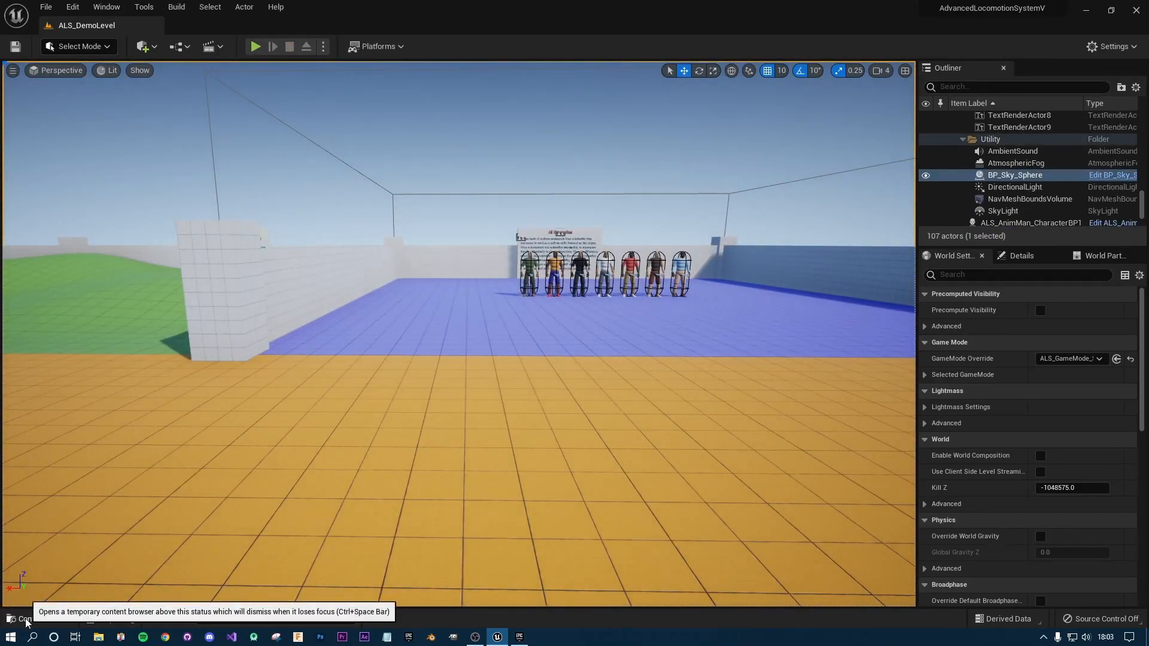
# Browse Content > SCK_Casual01 > Mannequin and open UE4_Mannequin_Skeleton in the skeleton editor.
pyautogui.click(40, 619)
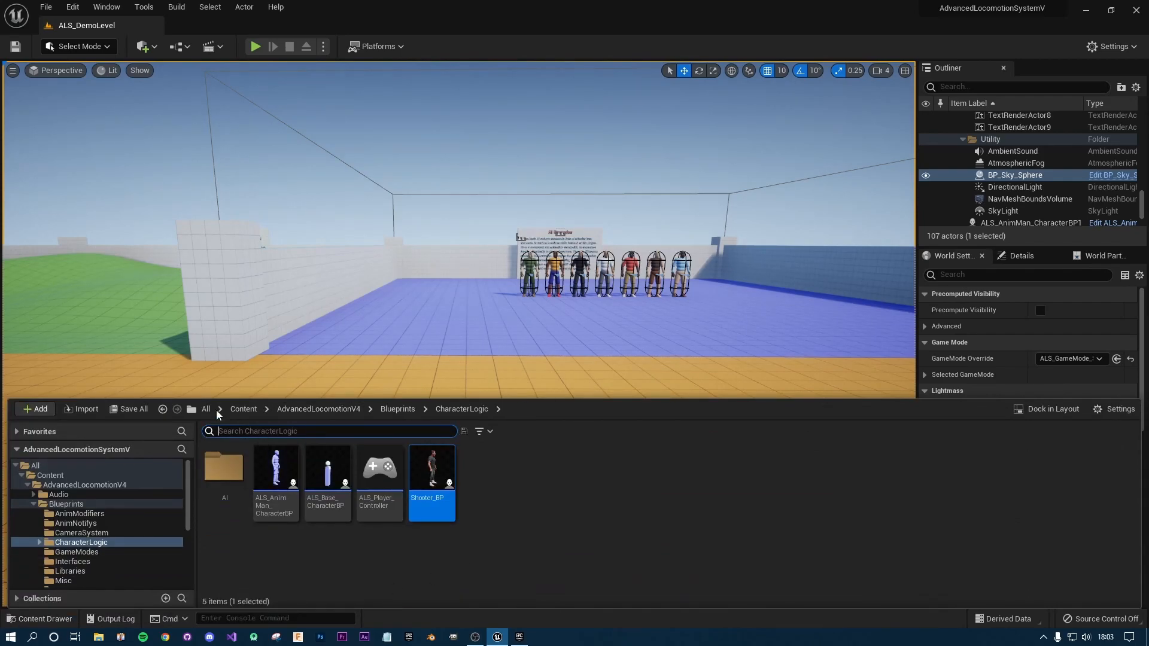
pyautogui.click(243, 410)
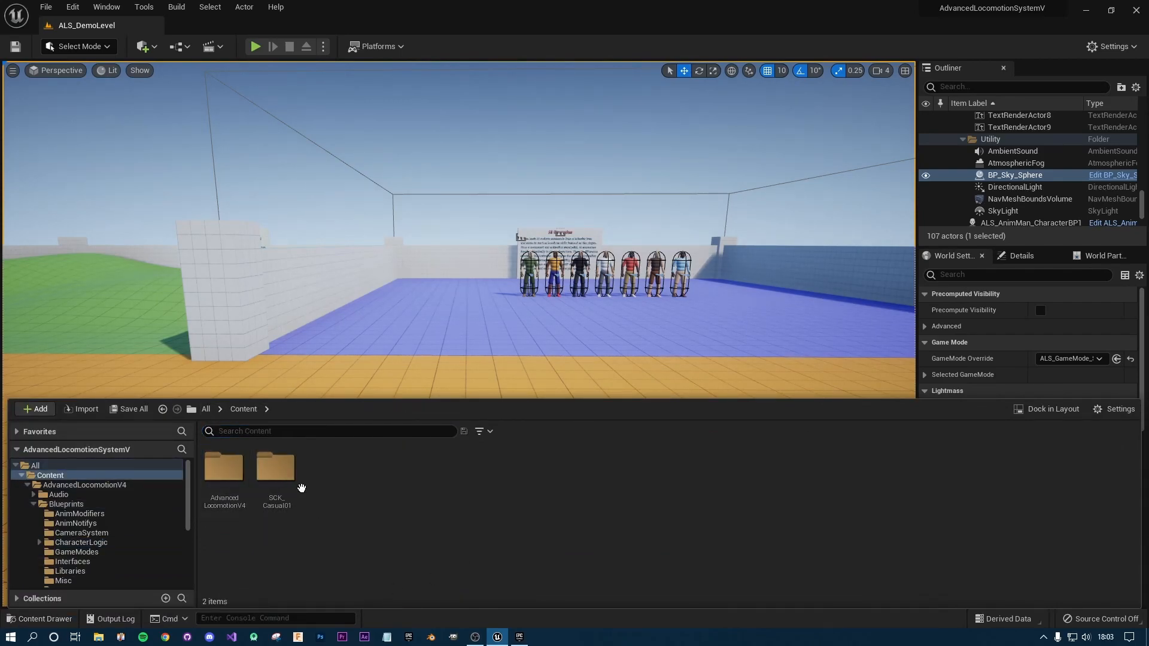
pyautogui.doubleClick(277, 467)
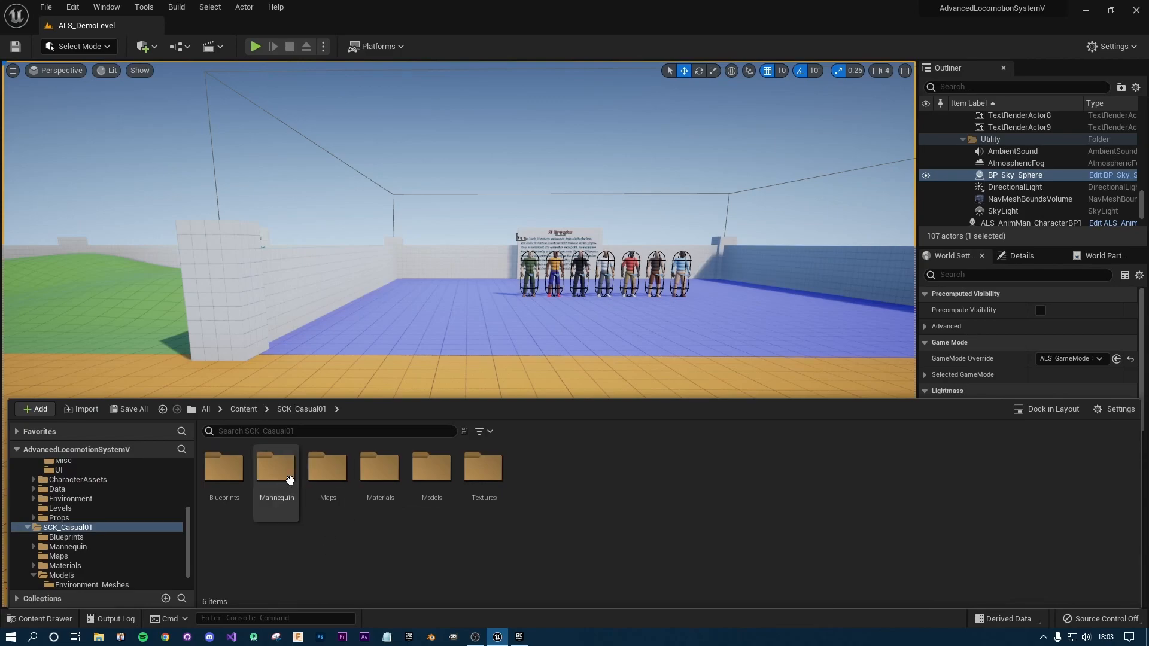
pyautogui.doubleClick(277, 469)
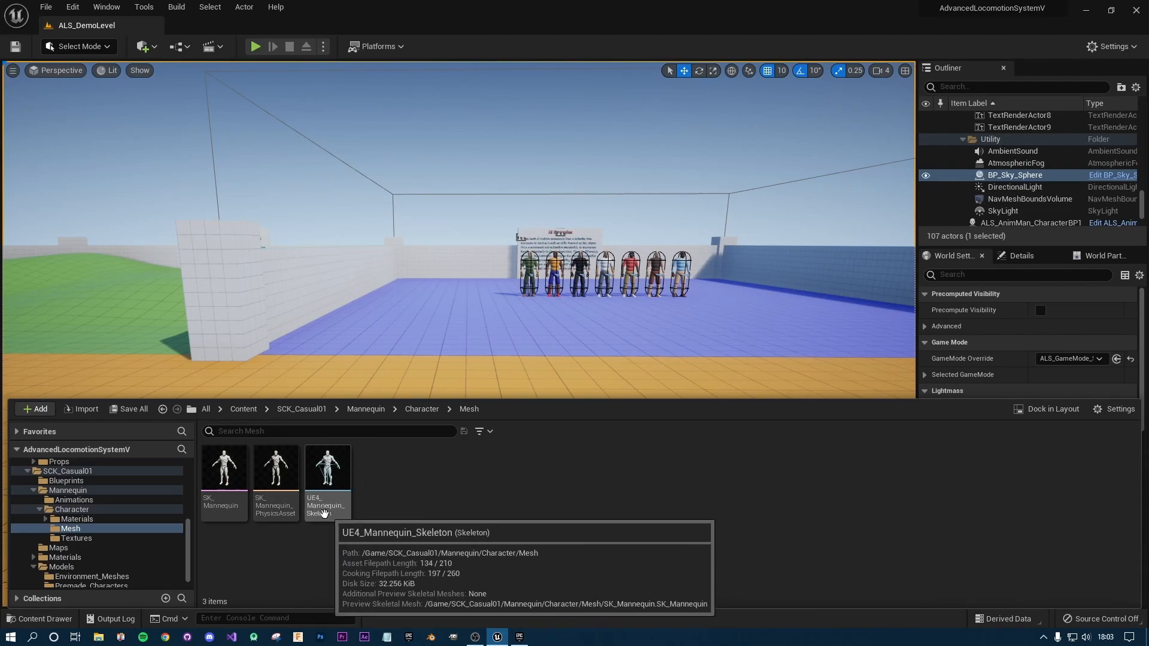
pyautogui.doubleClick(326, 470)
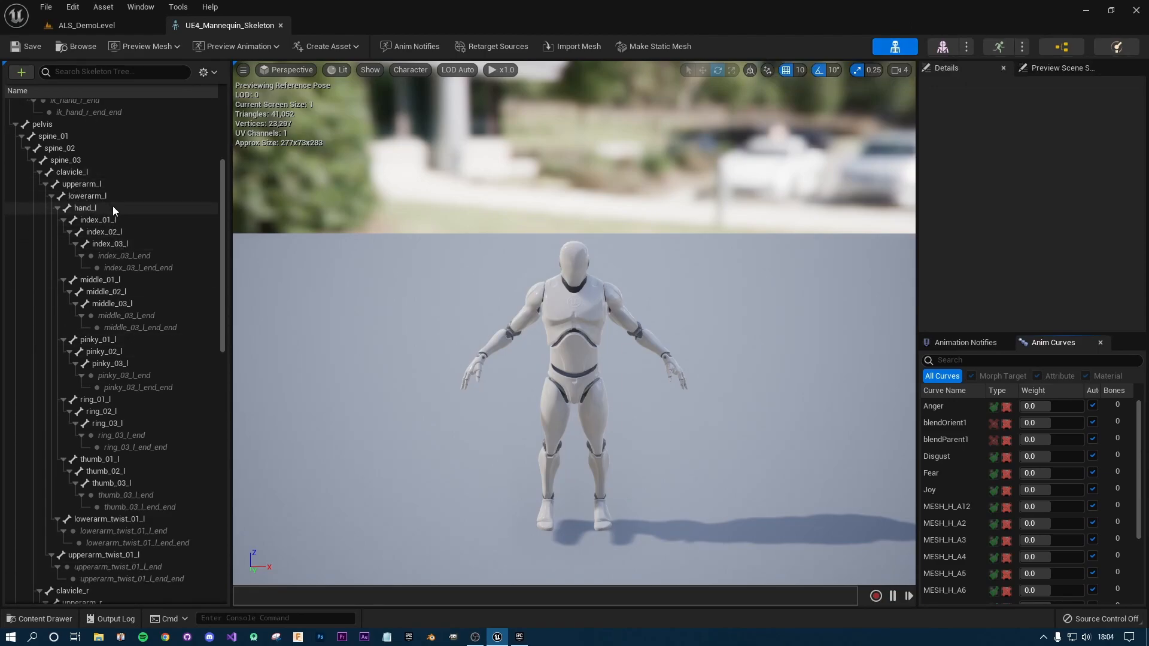
# Inspect a left thumb bone of the mannequin skeleton, then return to the SCK_Casual01 folder.
pyautogui.click(105, 470)
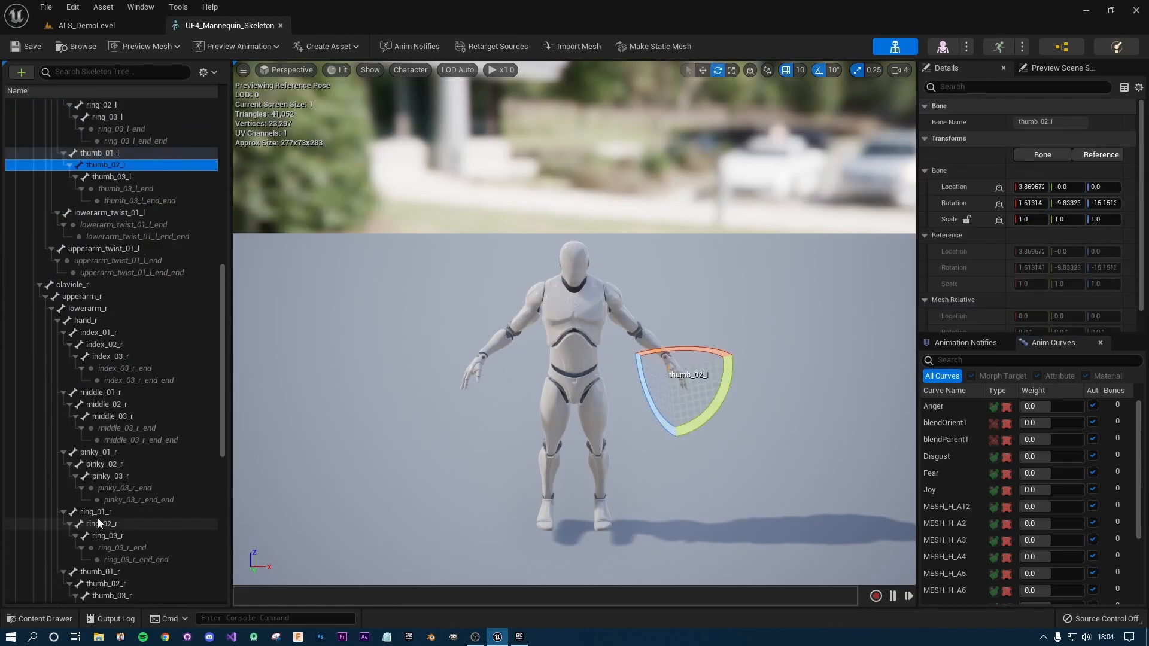
pyautogui.moveTo(124, 221)
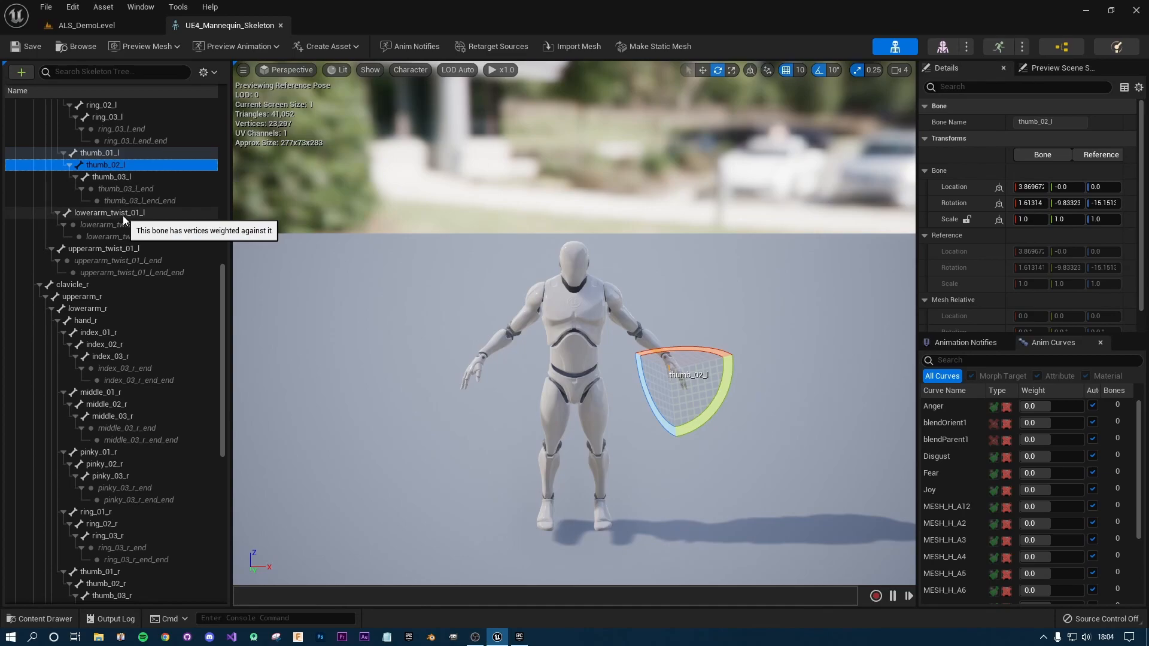
pyautogui.moveTo(132, 211)
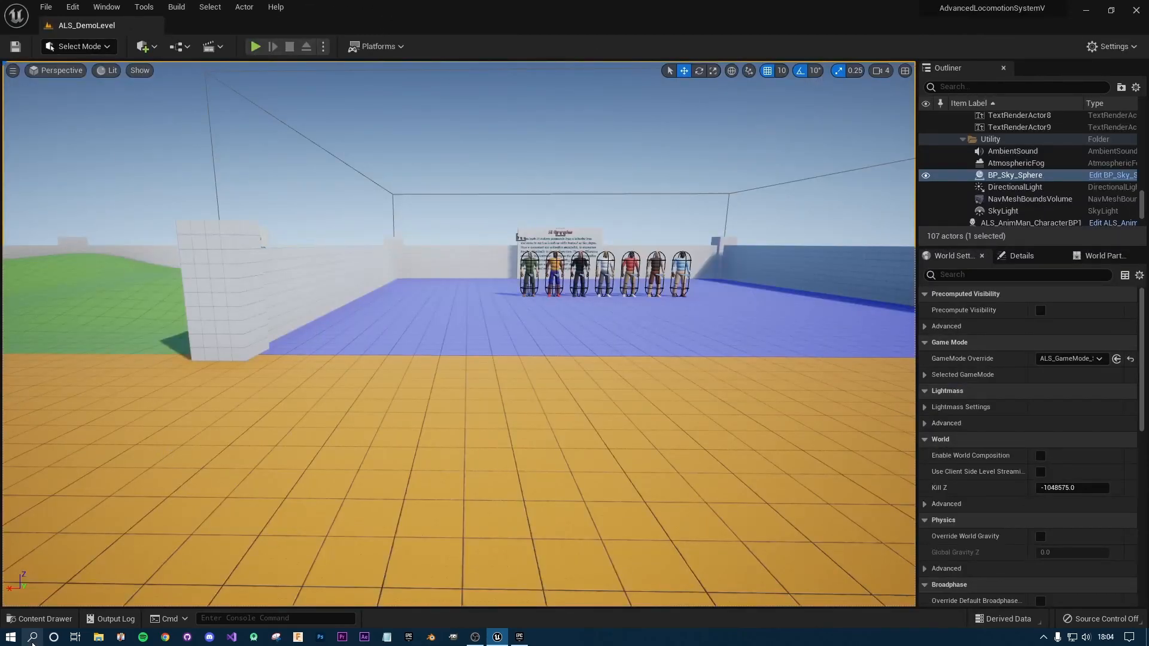
pyautogui.click(40, 619)
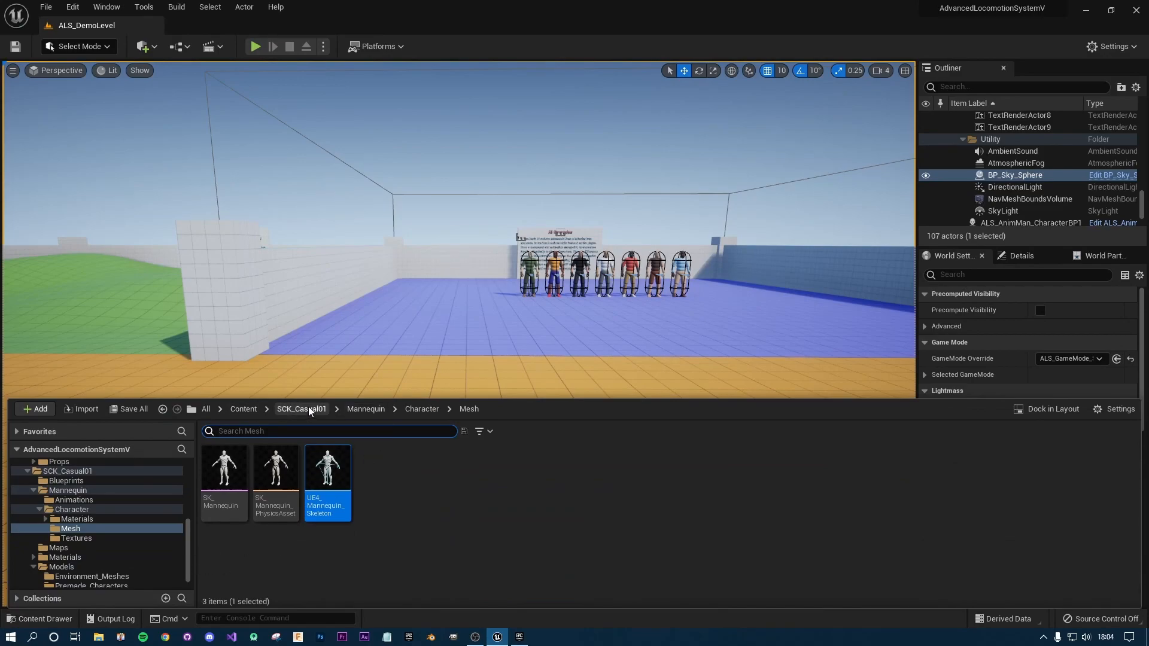
pyautogui.click(301, 410)
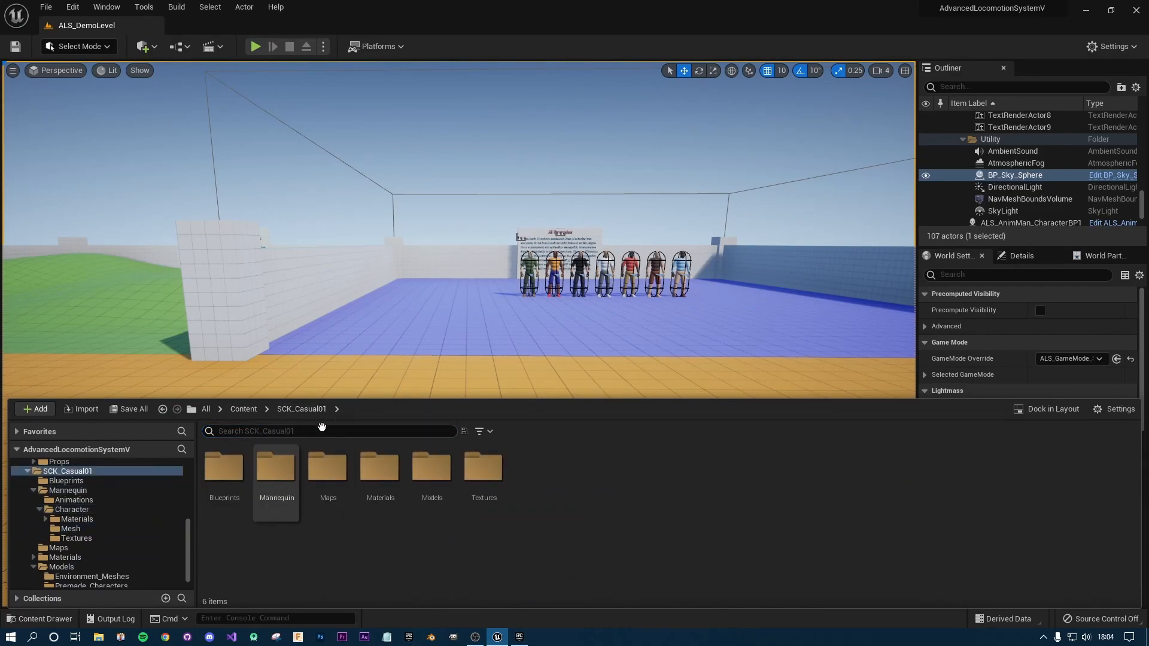
pyautogui.moveTo(432, 473)
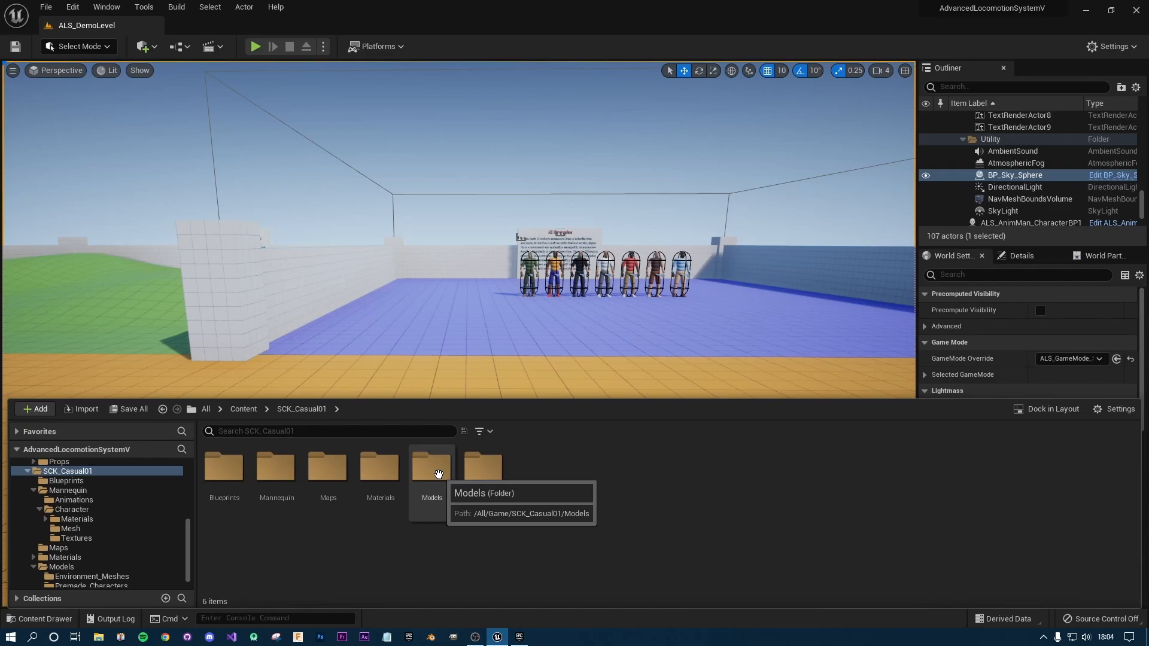
# Browse Models > Premade_Characters and open the MESH_PC_03 mesh, scrolling its bone tree.
pyautogui.doubleClick(432, 467)
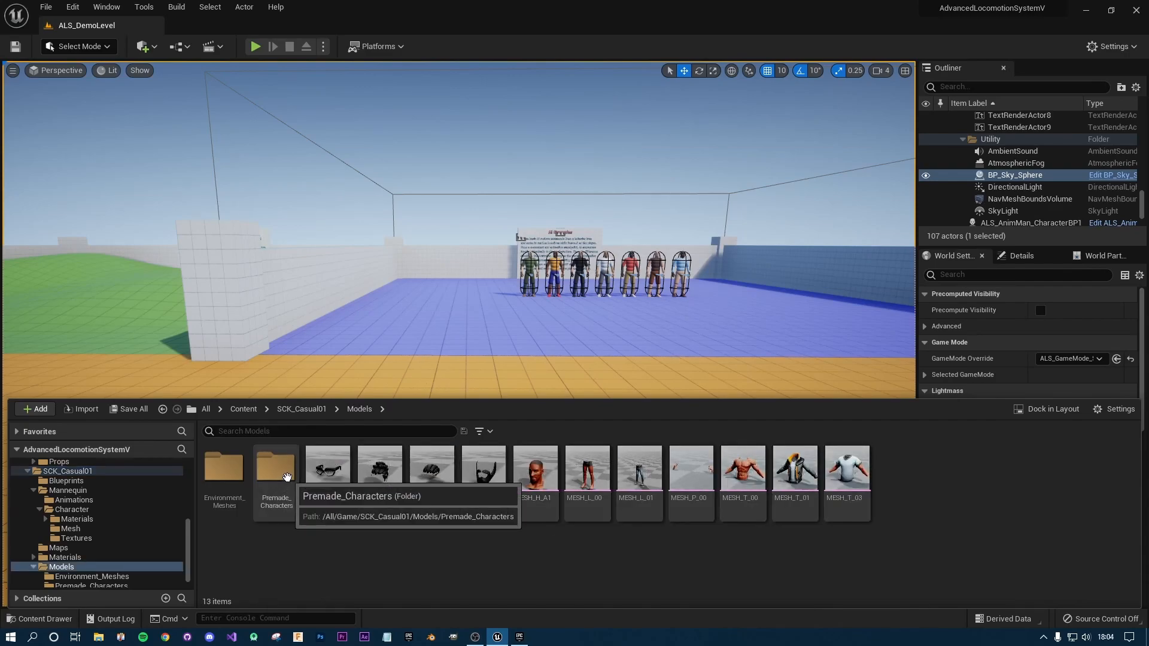
pyautogui.doubleClick(275, 470)
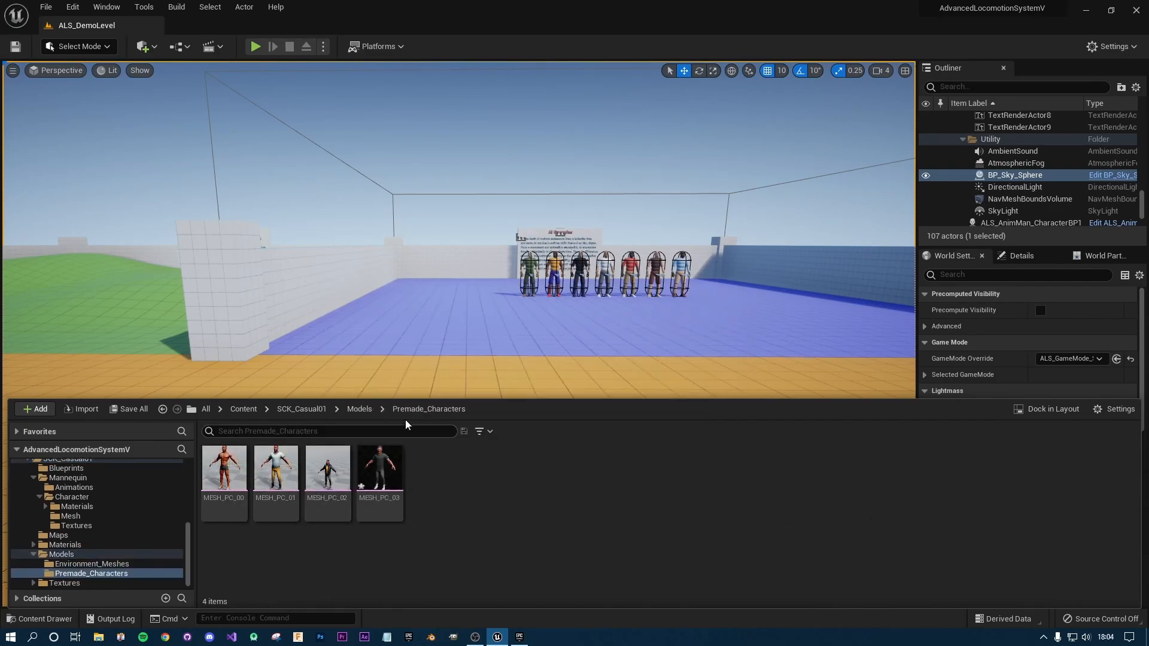
pyautogui.doubleClick(380, 470)
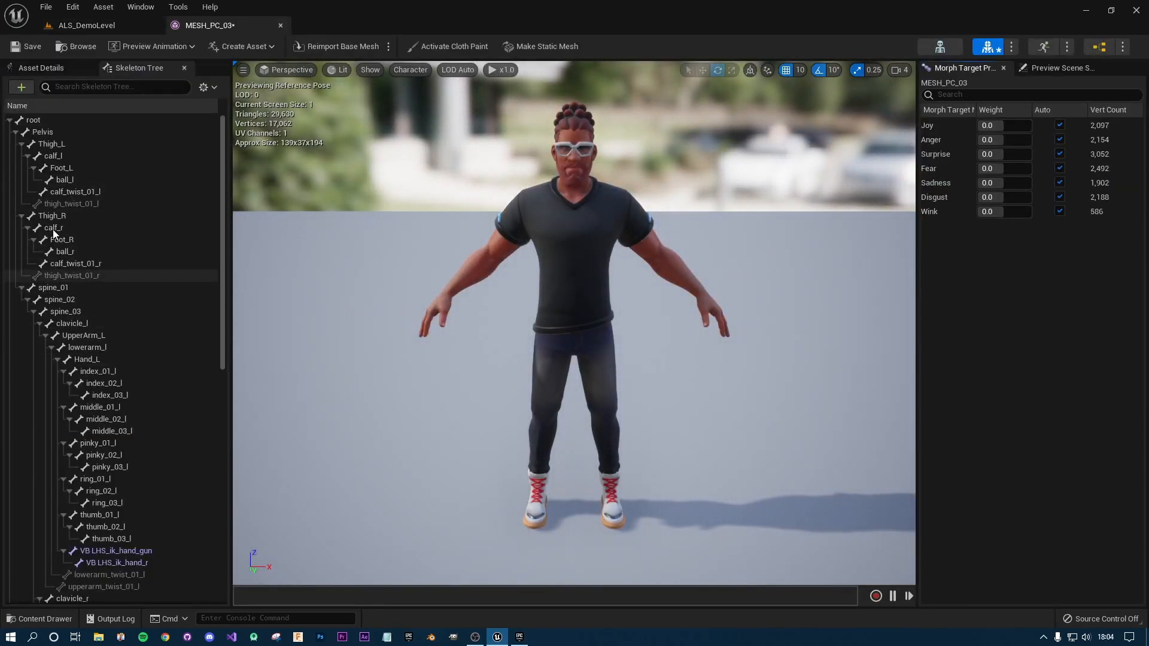
pyautogui.scroll(-3)
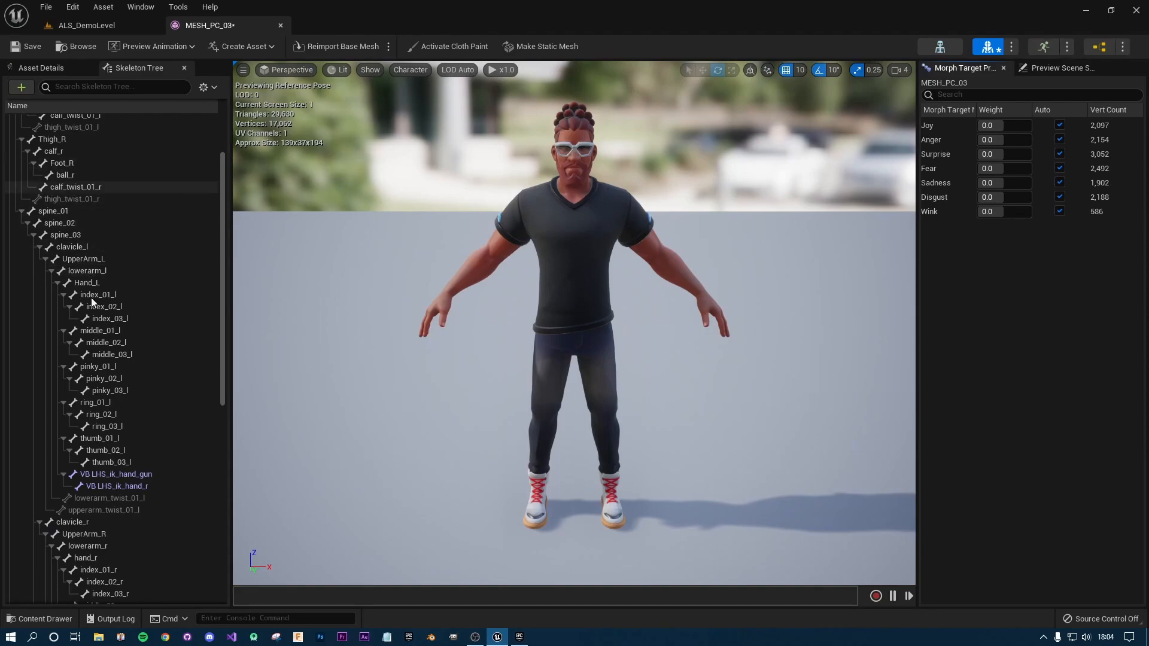
pyautogui.moveTo(101, 369)
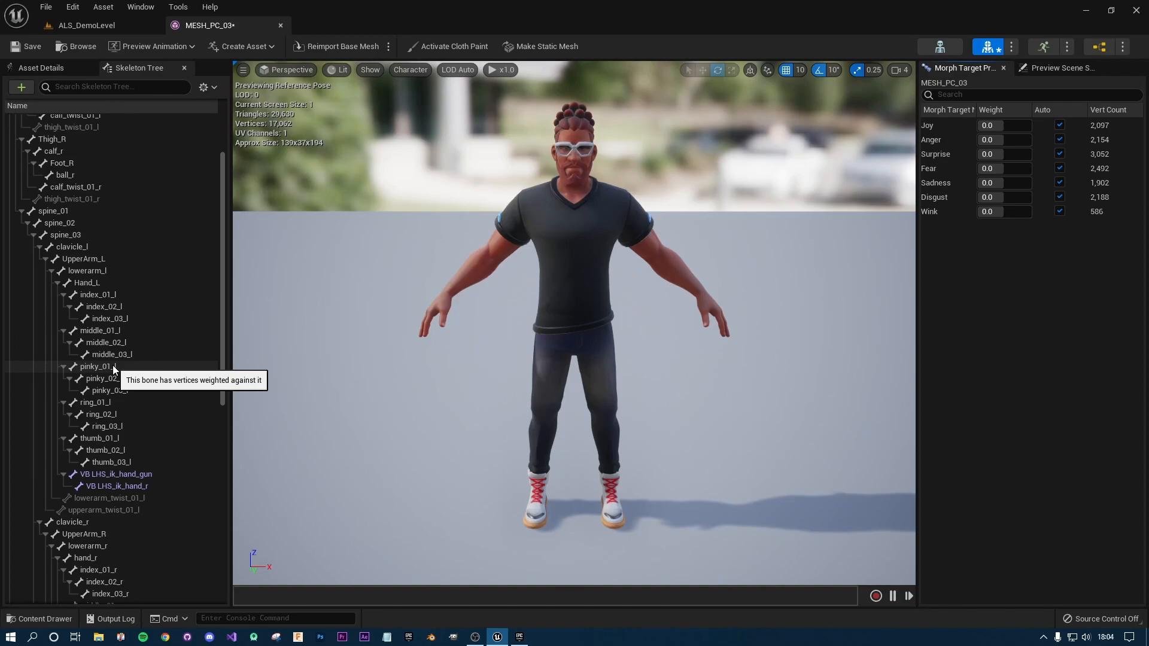
pyautogui.moveTo(347, 384)
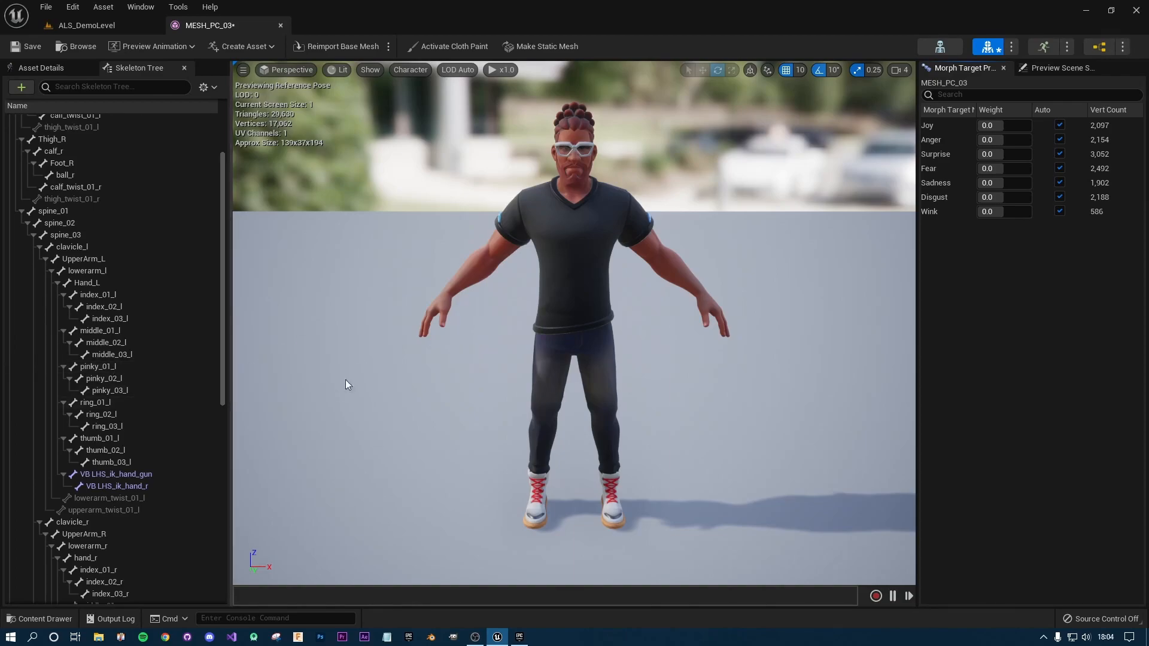
pyautogui.moveTo(280, 25)
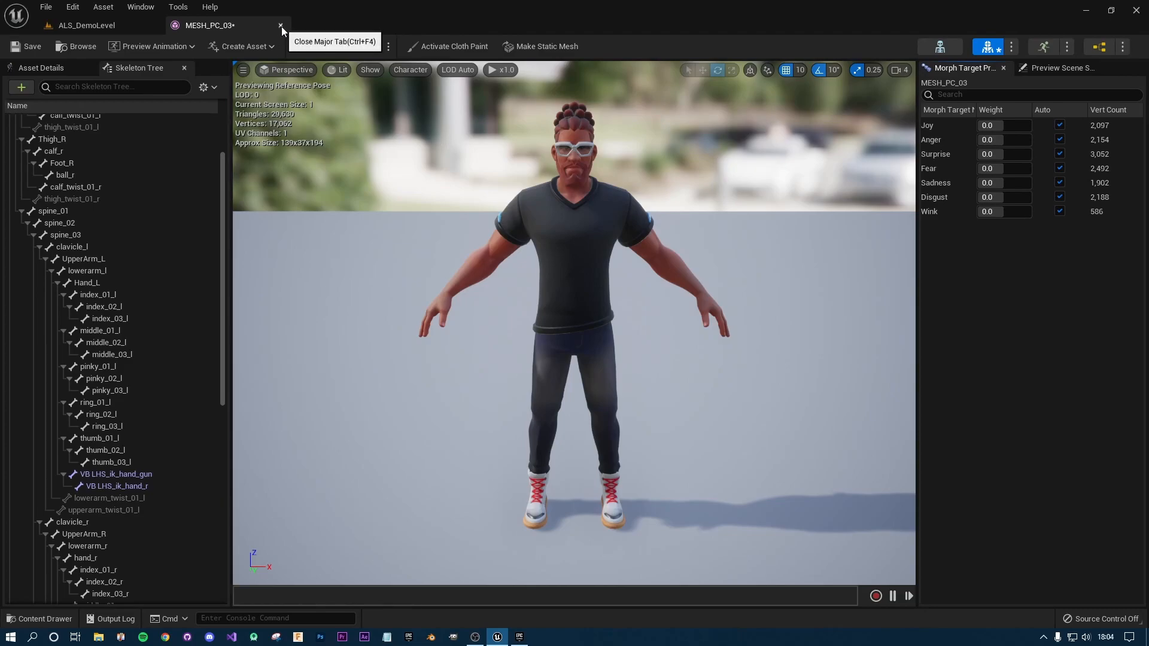
# Close the MESH_PC_03 editor and show all projects in the launcher's Add to Project dialog.
pyautogui.click(281, 25)
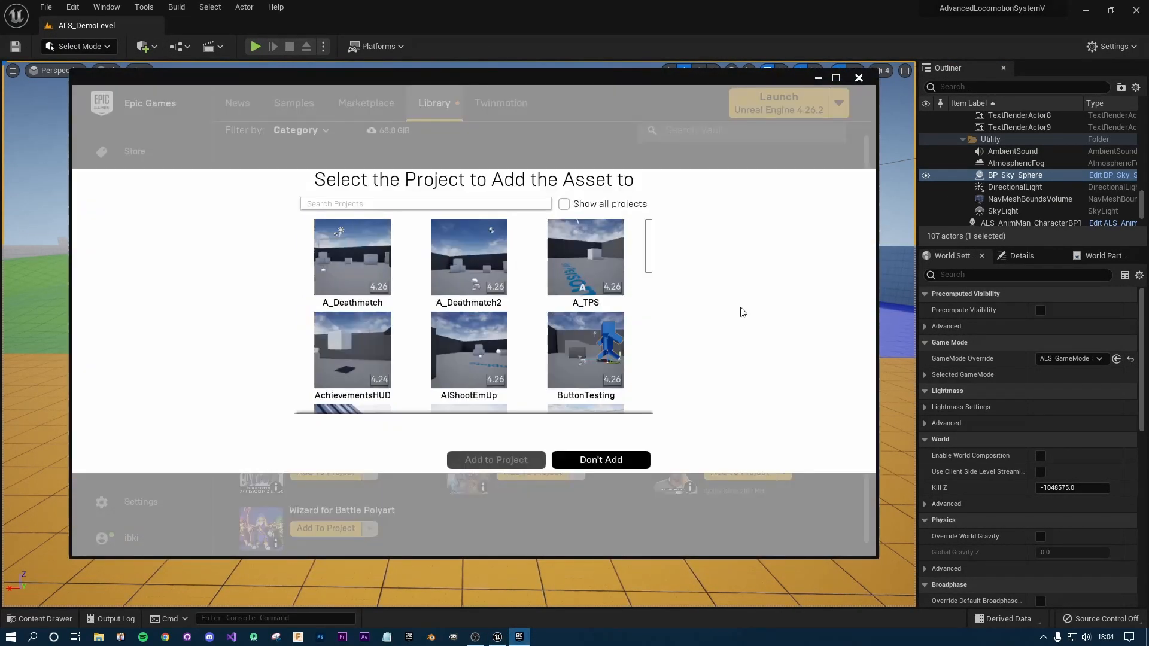
pyautogui.scroll(-3)
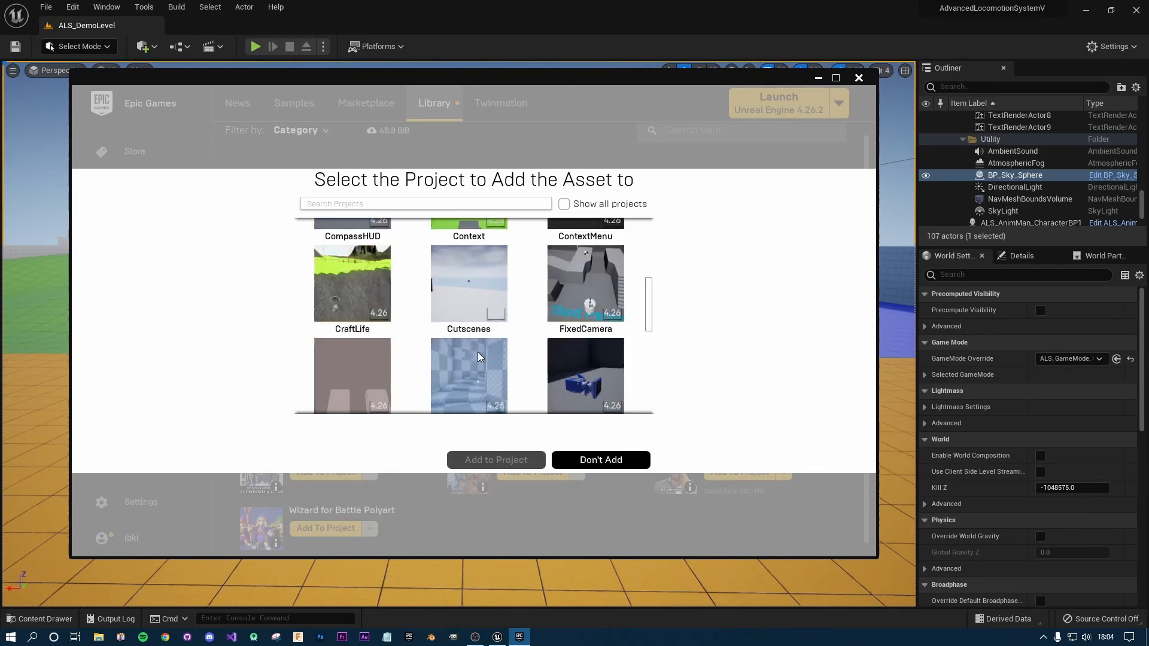
pyautogui.scroll(-3)
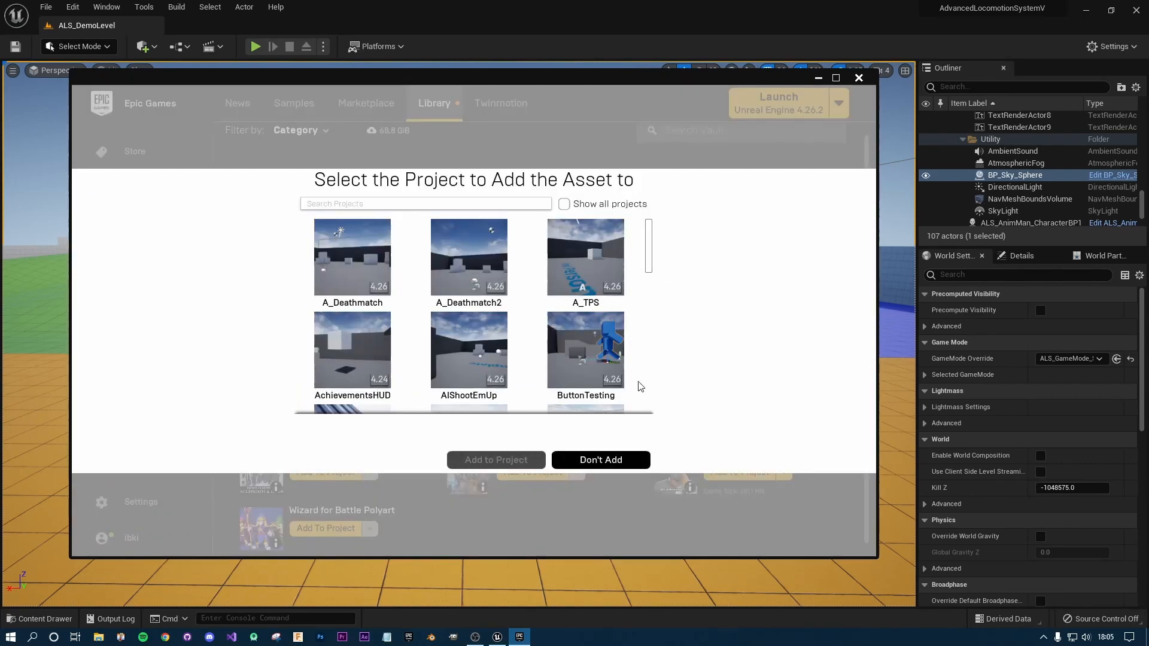
pyautogui.moveTo(564, 205)
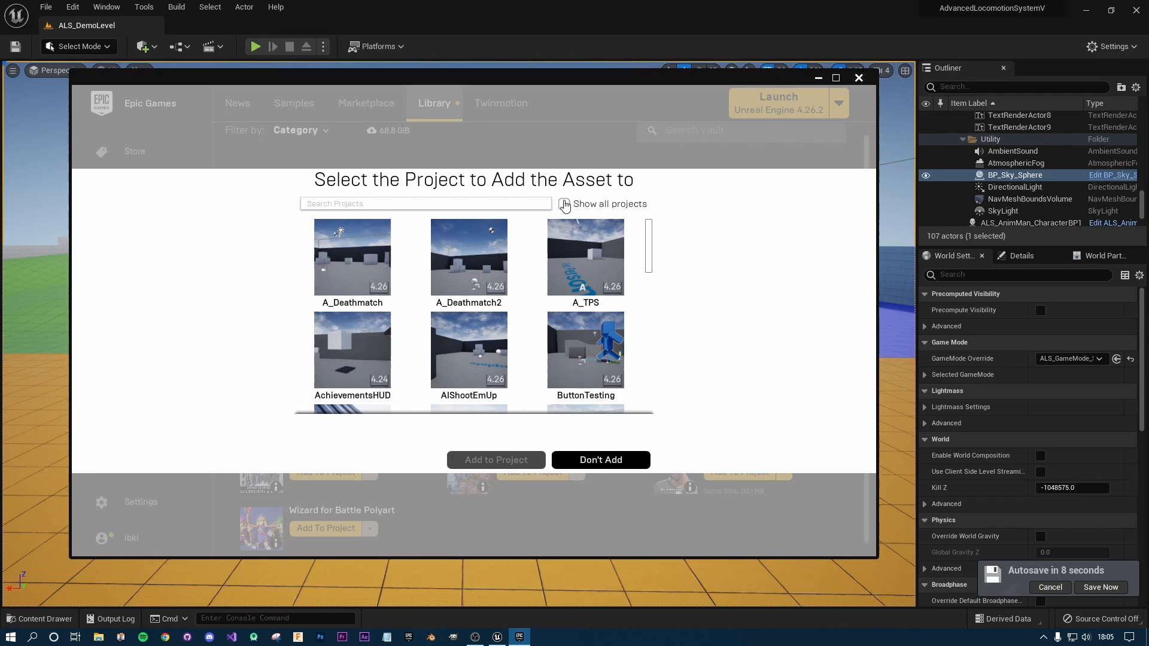
pyautogui.click(564, 203)
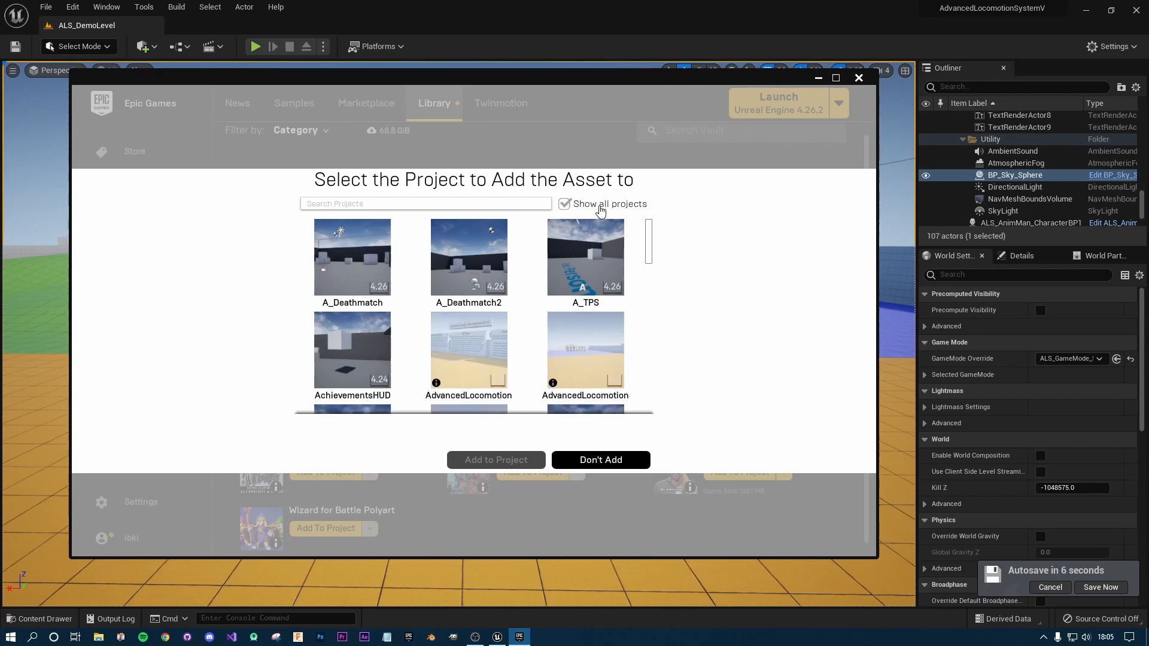
pyautogui.moveTo(452, 358)
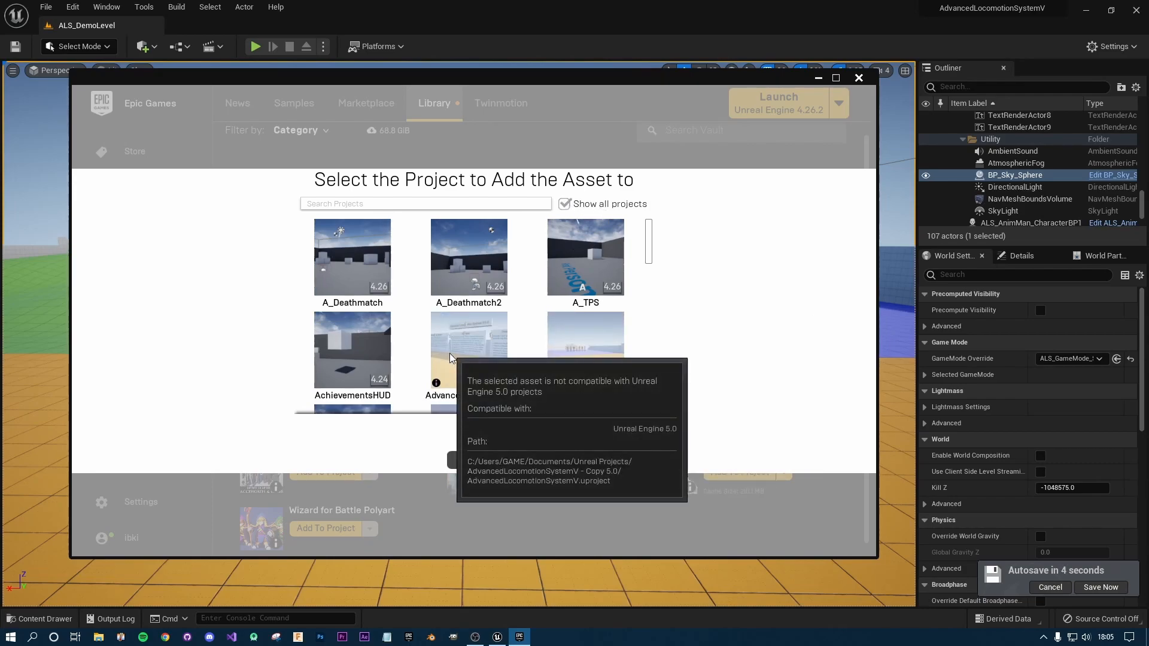
# Add the Gothic Knight asset to AdvancedLocomotionSystemV using its 4.27 version.
pyautogui.click(585, 351)
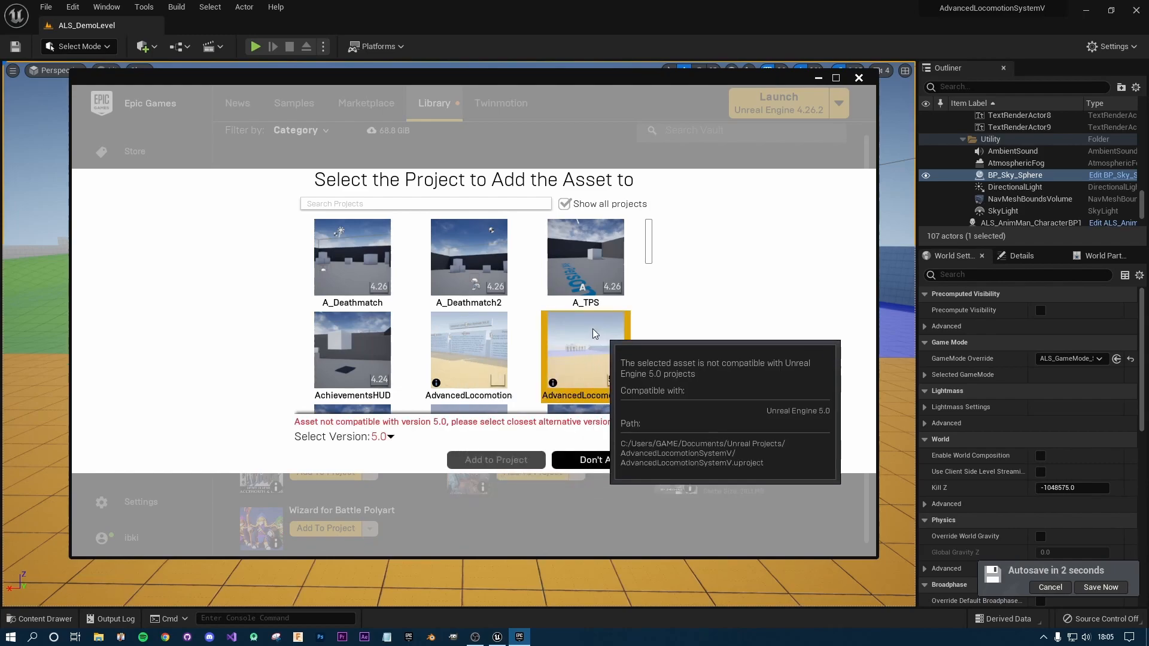
pyautogui.click(380, 436)
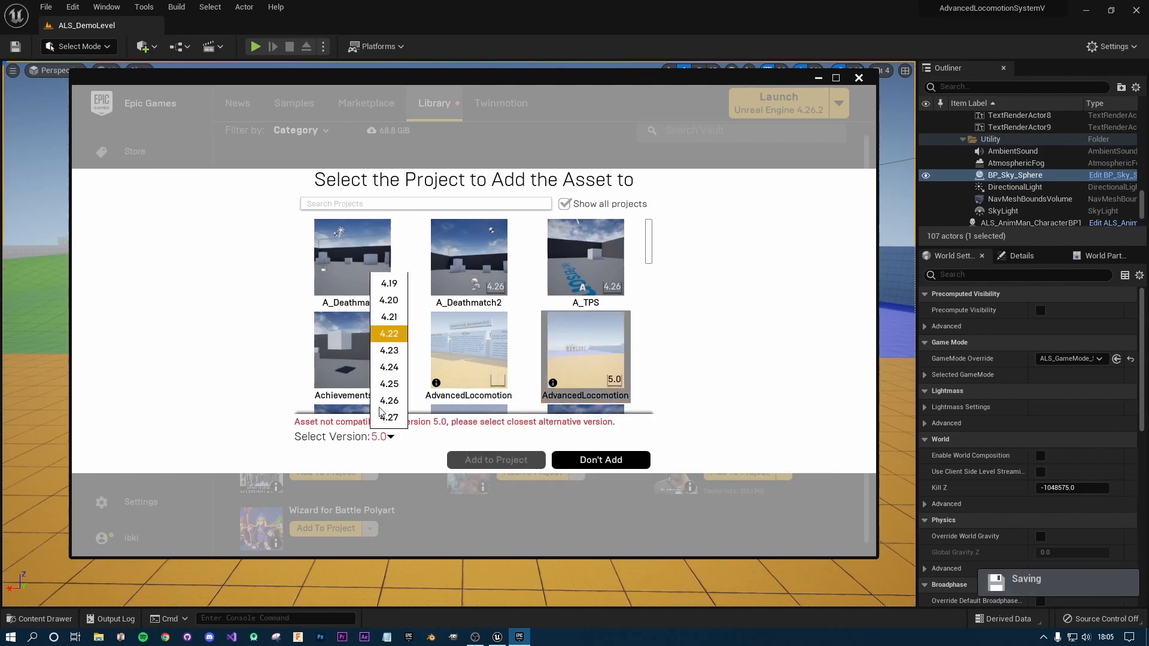
pyautogui.click(388, 417)
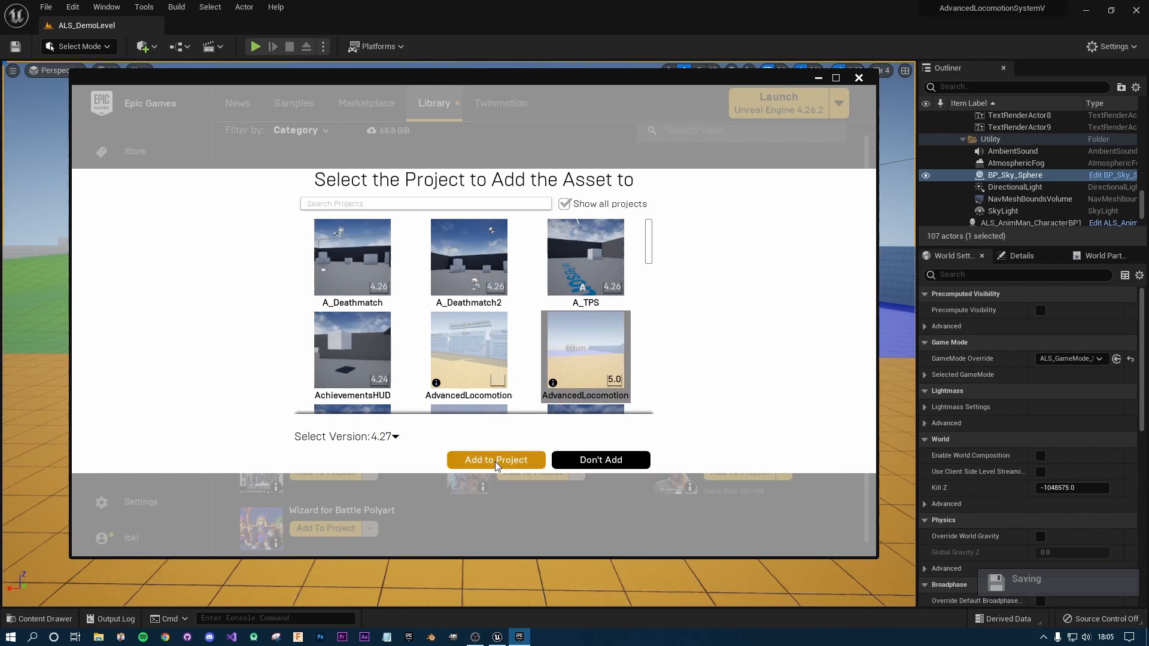
pyautogui.click(496, 460)
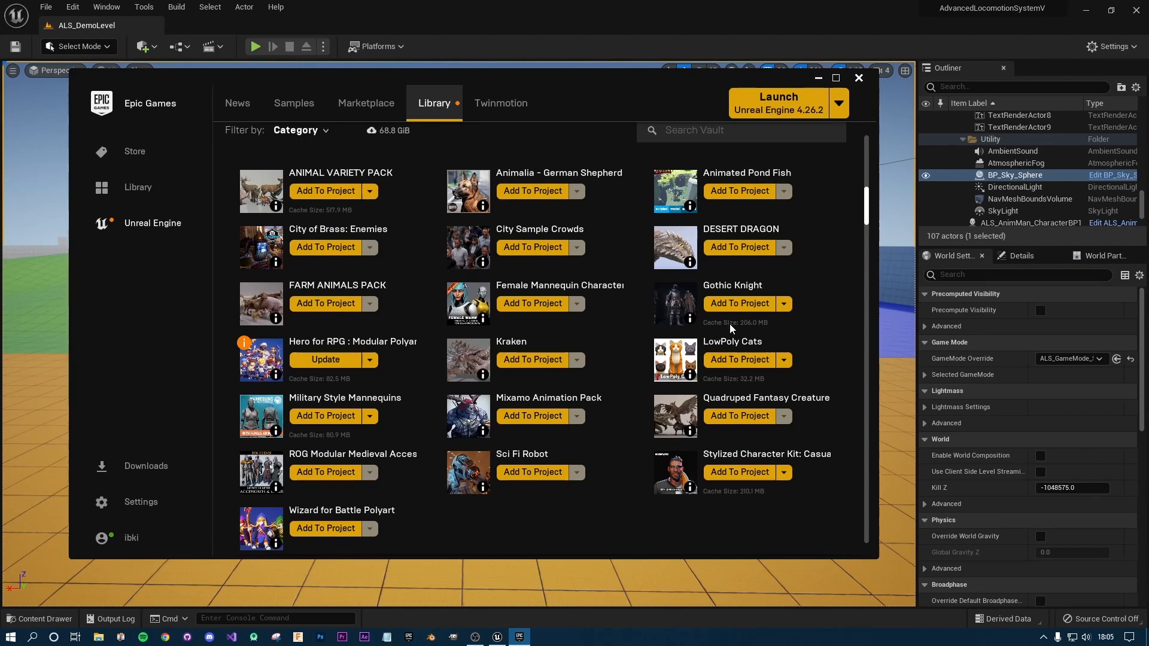
pyautogui.moveTo(694, 322)
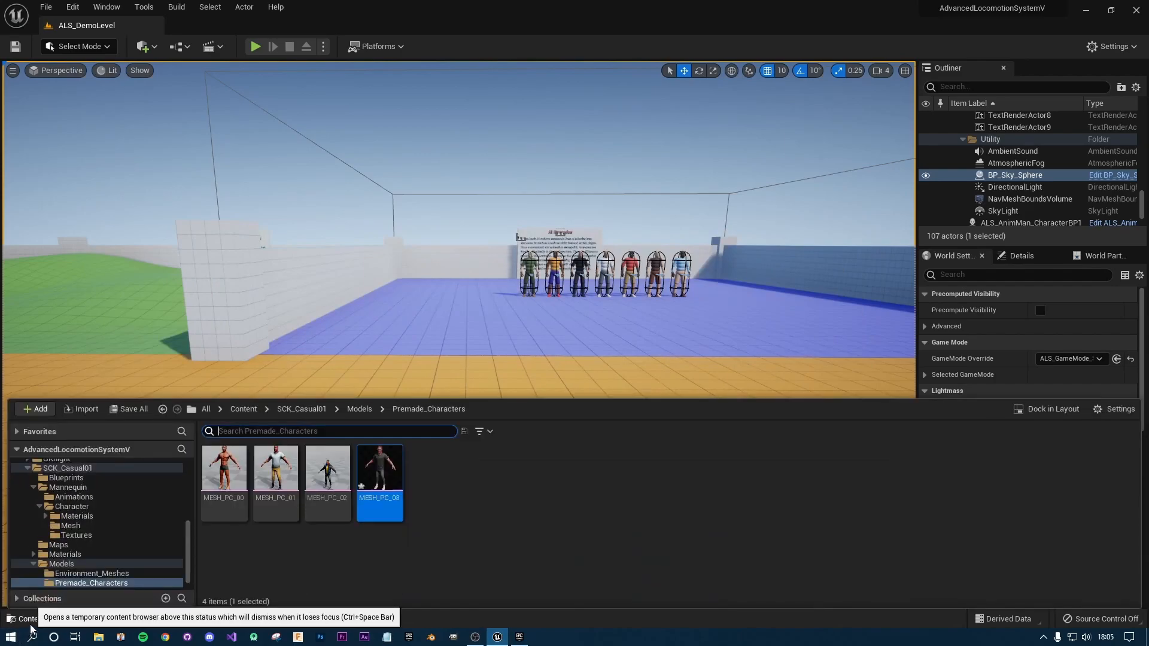
# Browse Content > GKnight > Meshes and inspect the SK_GothicKnight_VB mesh.
pyautogui.click(206, 410)
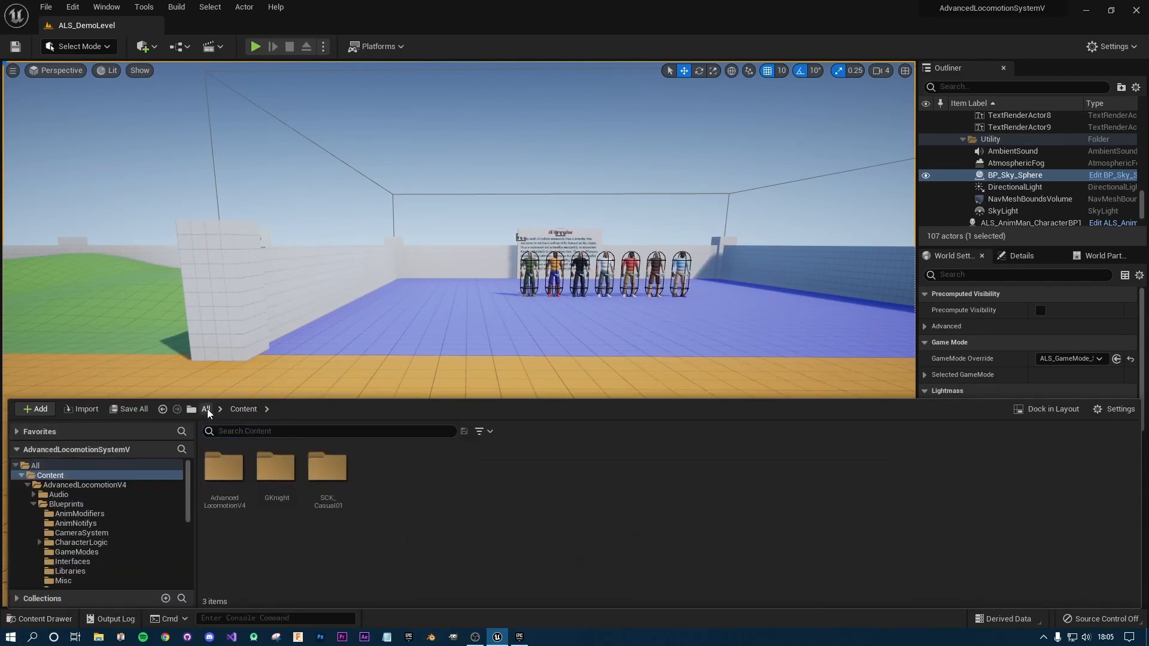
pyautogui.moveTo(208, 413)
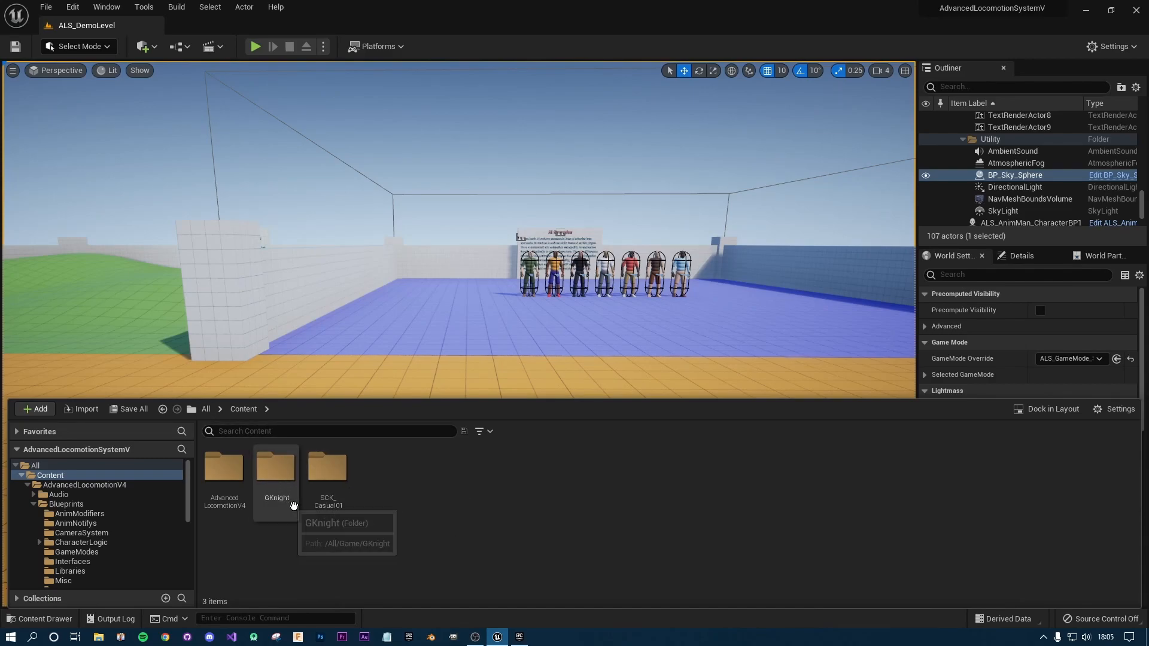
pyautogui.doubleClick(275, 469)
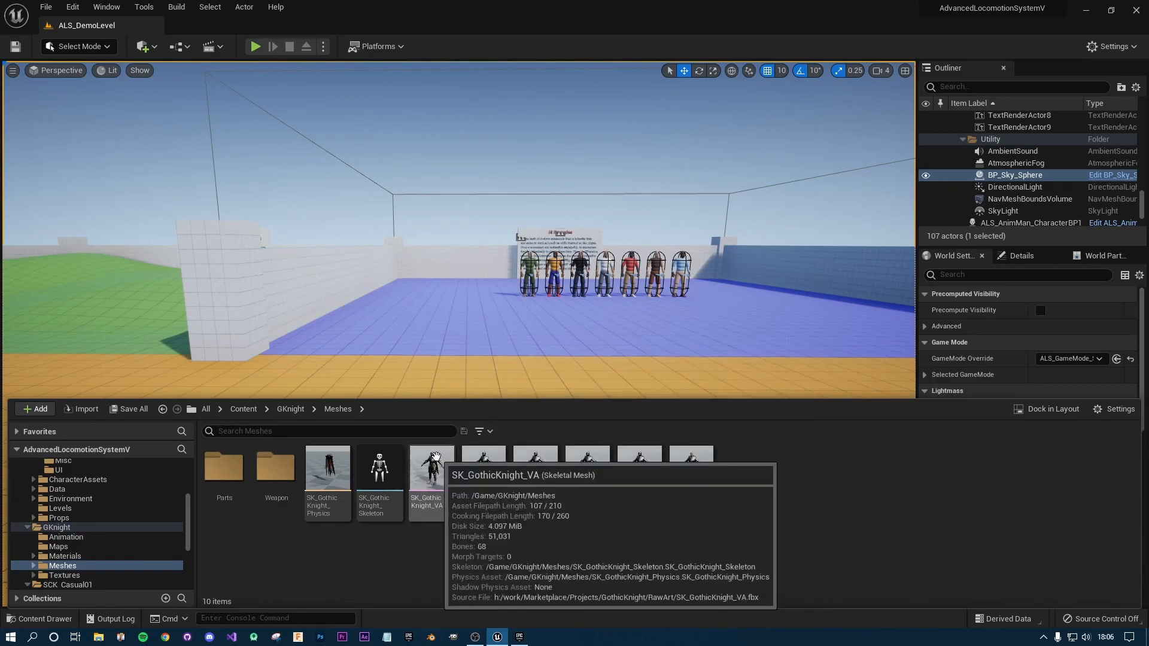
pyautogui.click(483, 470)
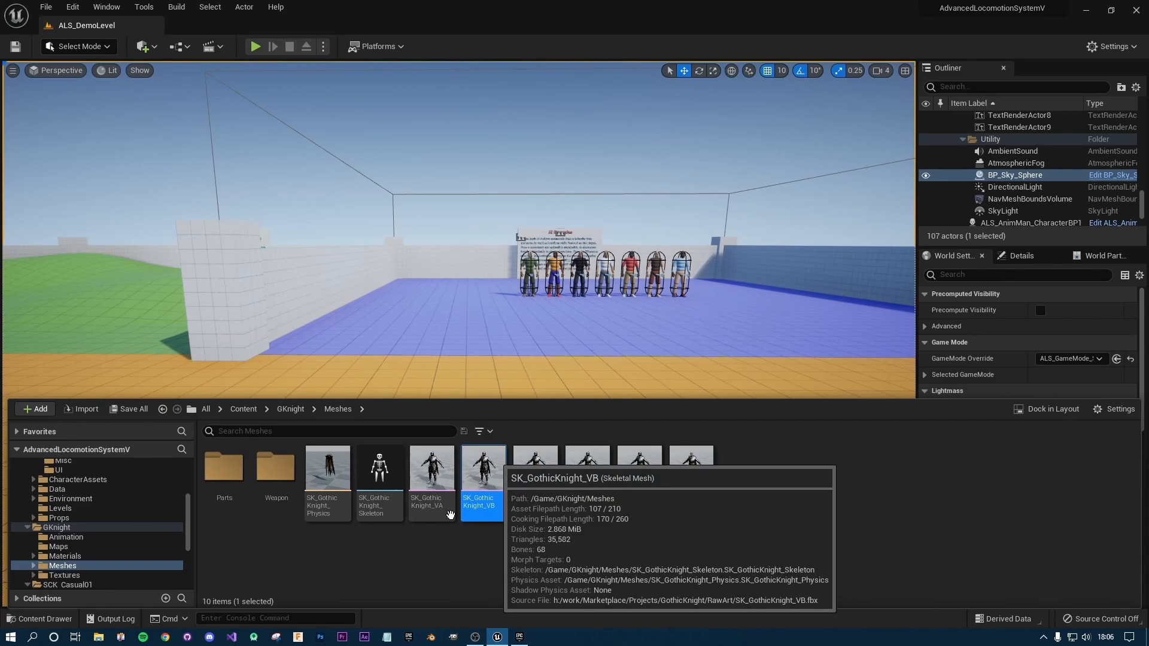
pyautogui.moveTo(420, 440)
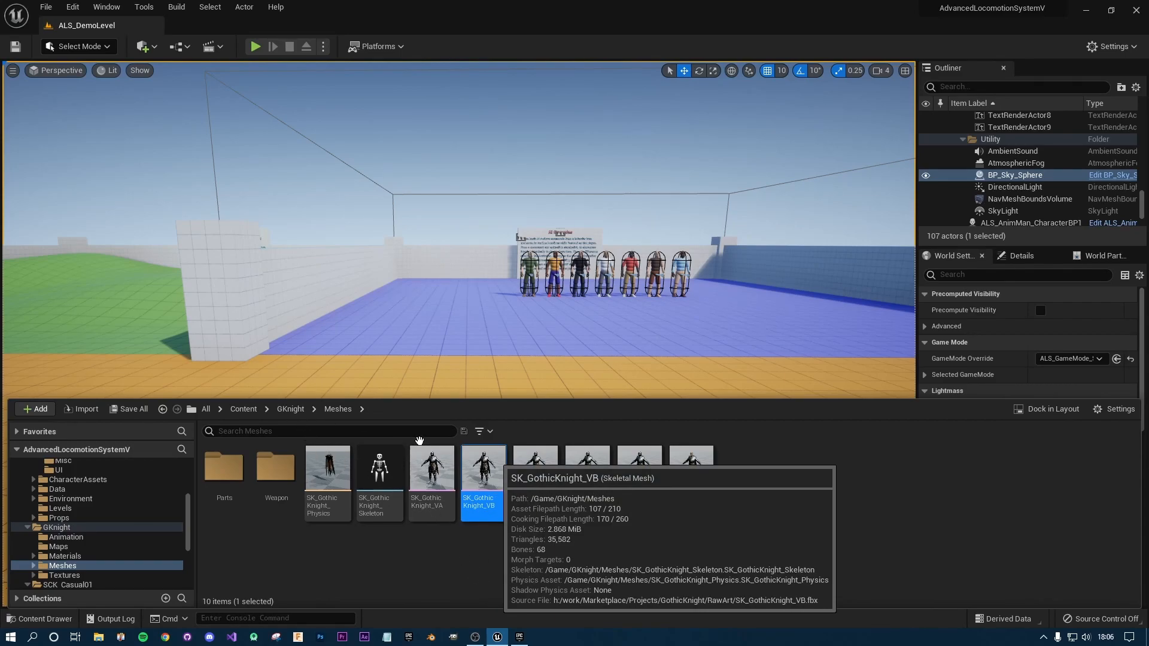
pyautogui.doubleClick(482, 469)
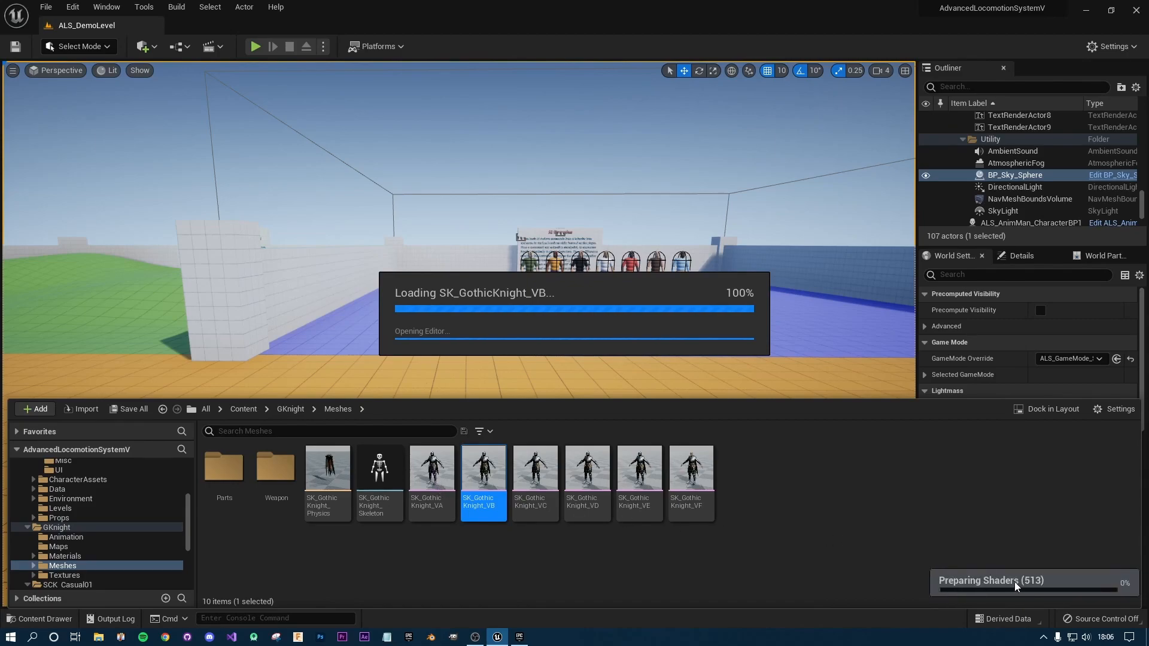
pyautogui.moveTo(1012, 552)
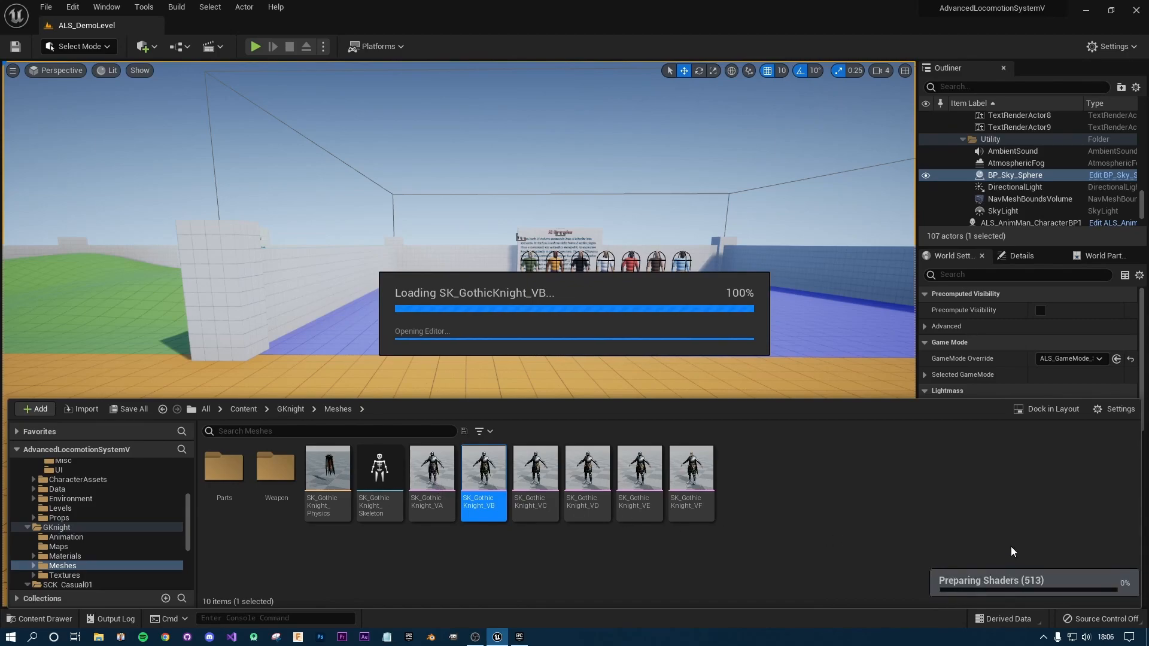
pyautogui.doubleClick(482, 469)
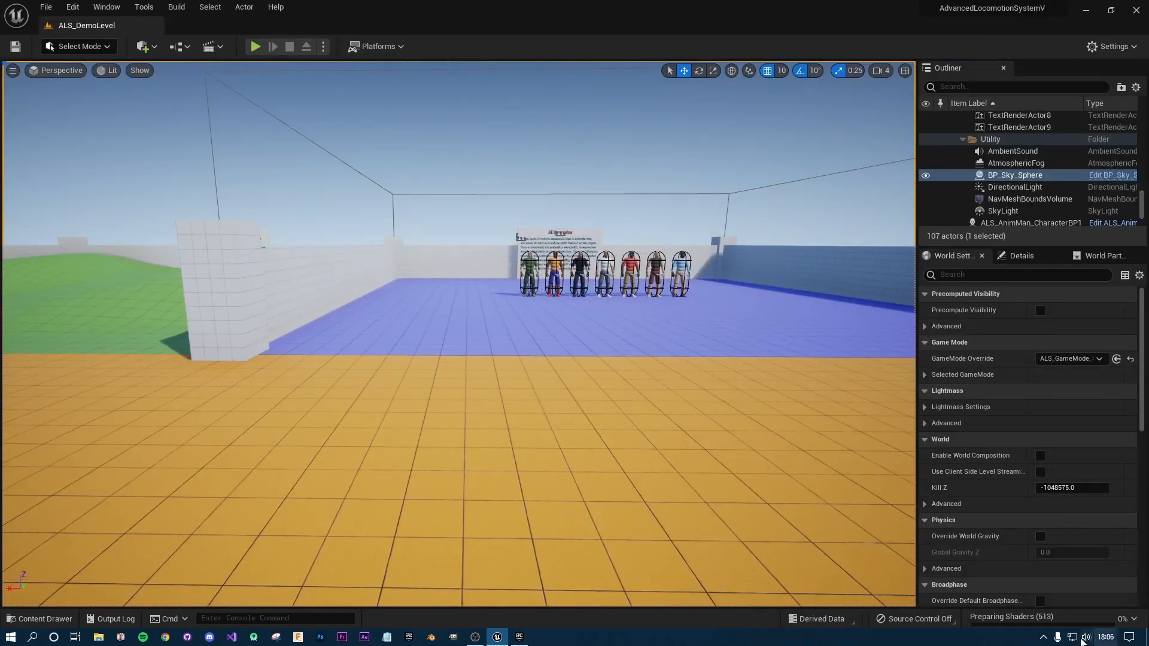
# Assign ALS_Mannequin_Skeleton to SK_GothicKnight_VB from its context menu.
pyautogui.click(41, 619)
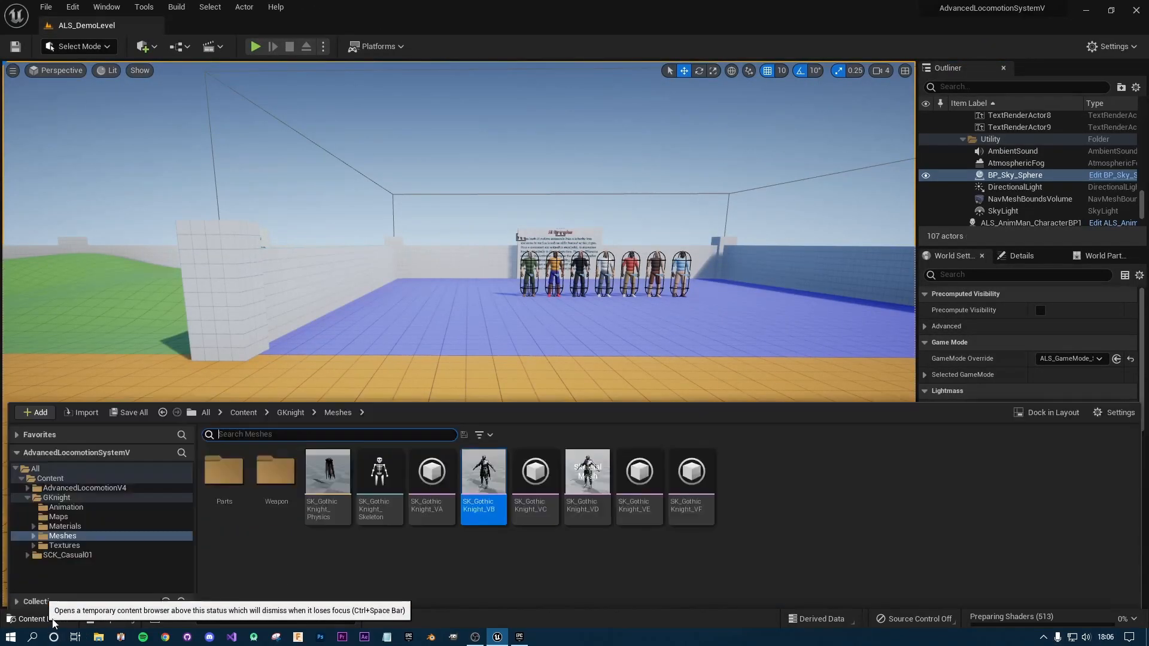
pyautogui.rightClick(483, 471)
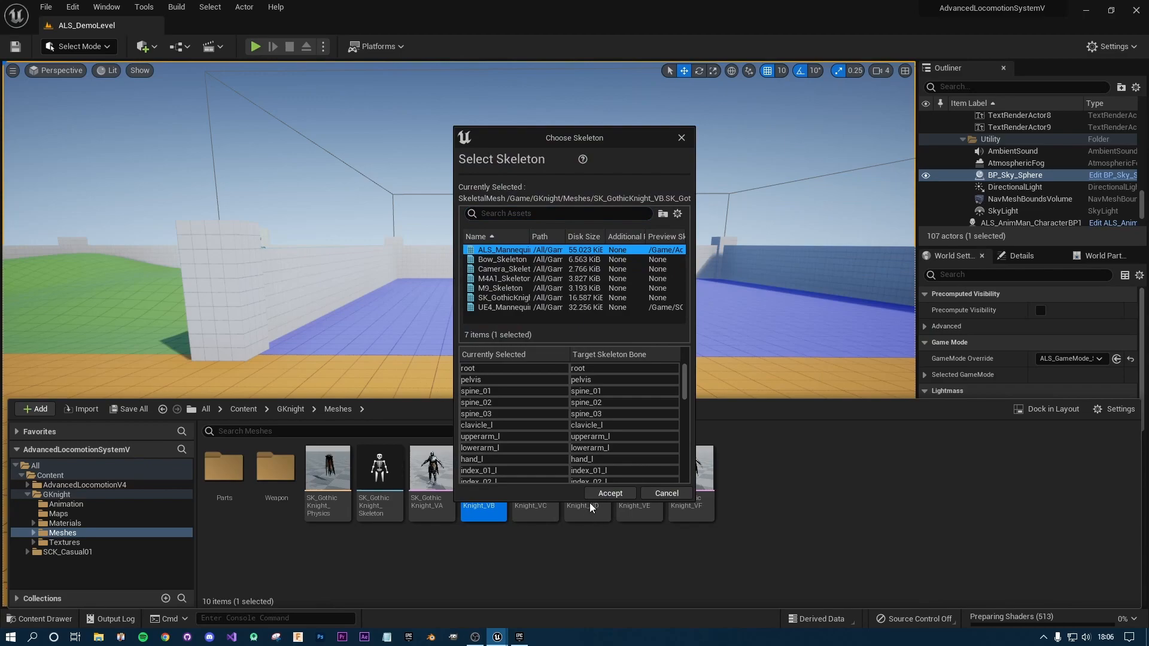
pyautogui.click(609, 493)
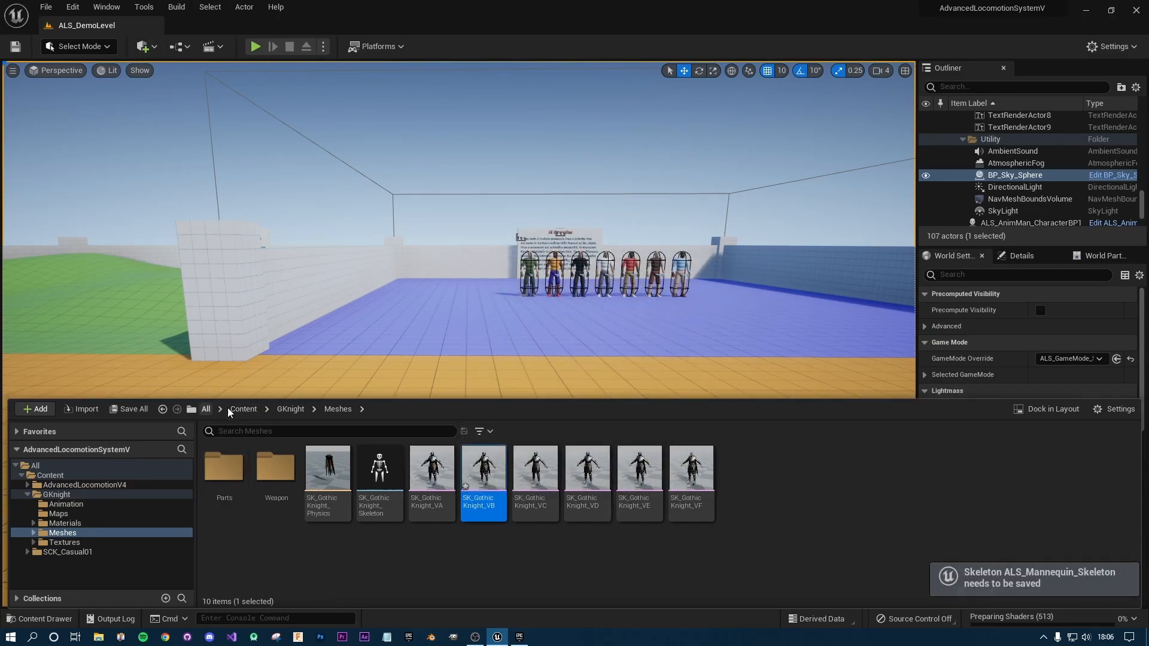
# Open the Shooter_BP character blueprint from the AdvancedLocomotionV4 folder.
pyautogui.click(243, 410)
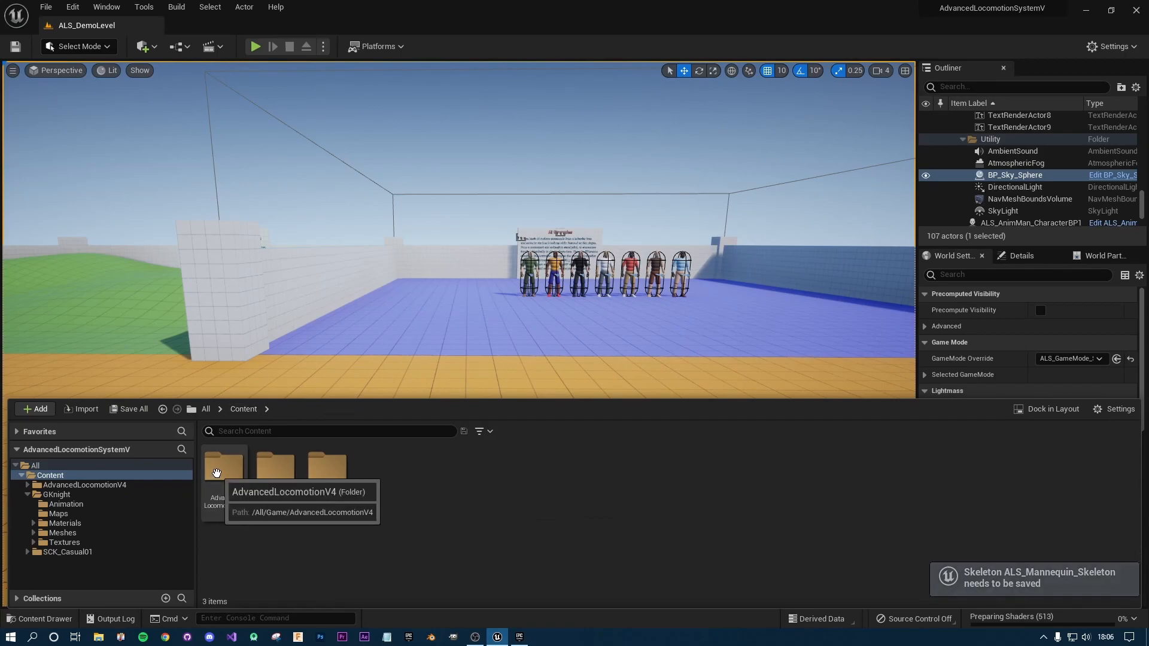
pyautogui.doubleClick(224, 465)
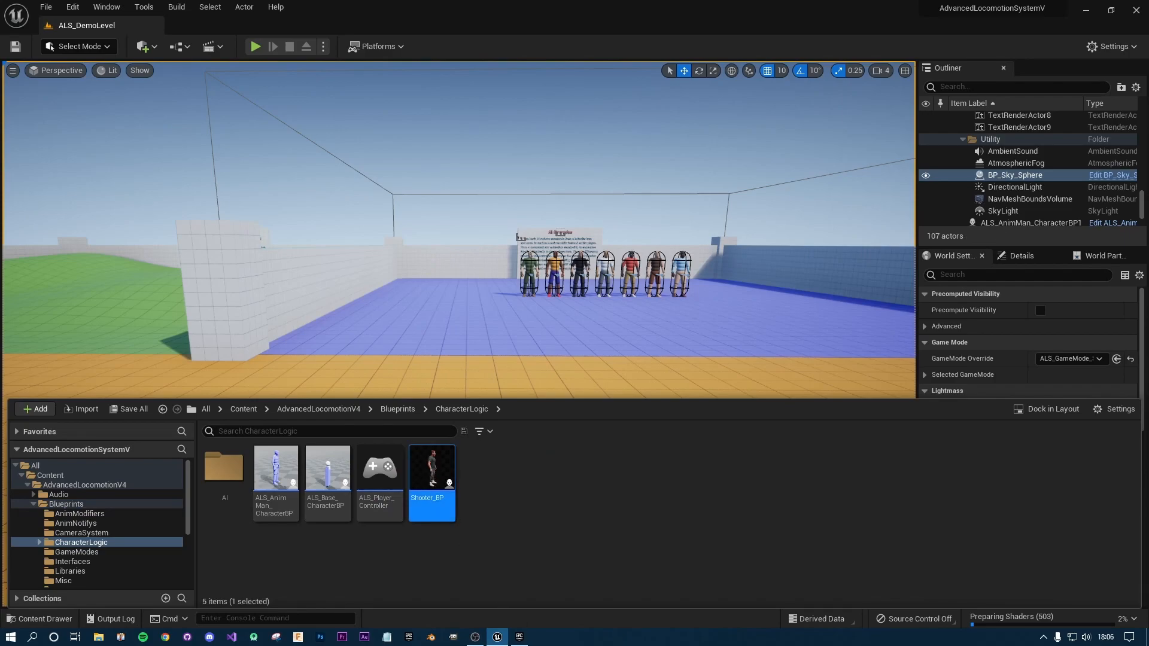
pyautogui.doubleClick(432, 469)
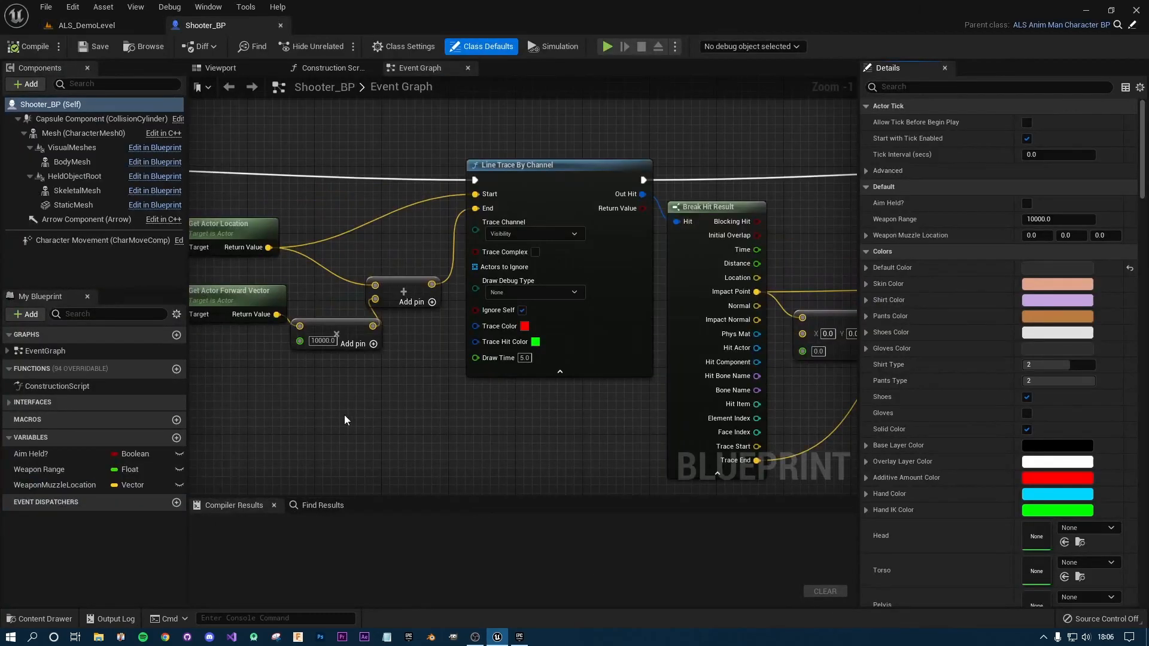
# Set BodyMesh's Skeletal Mesh to the Gothic Knight mesh and view it in the blueprint viewport.
pyautogui.click(72, 161)
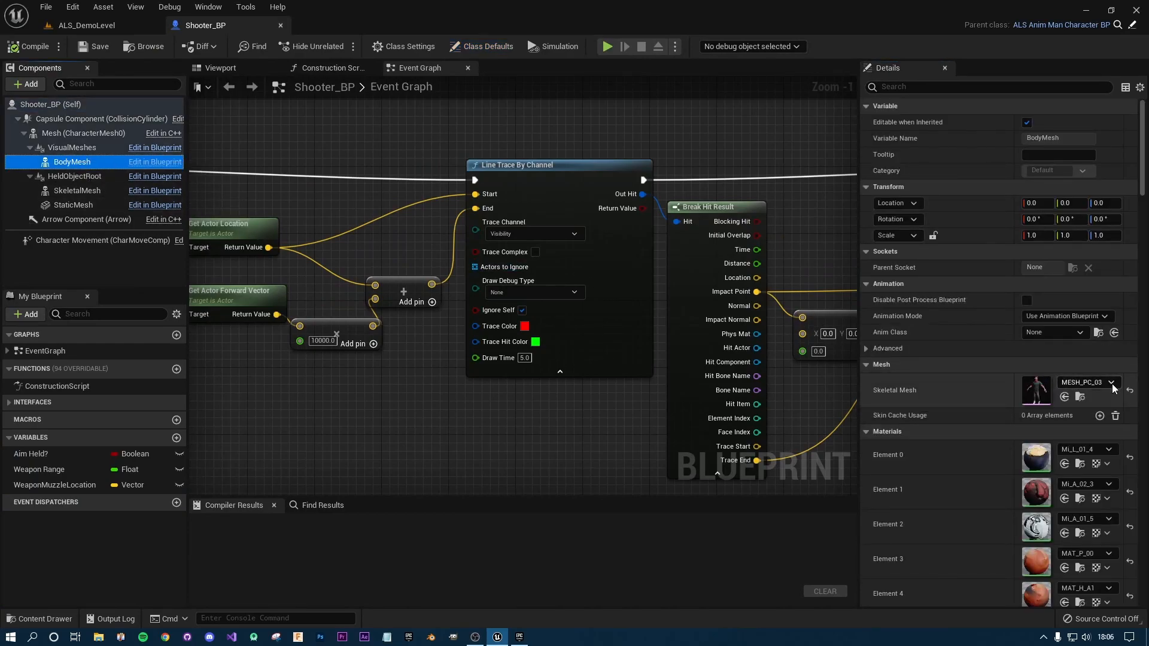
pyautogui.click(1111, 382)
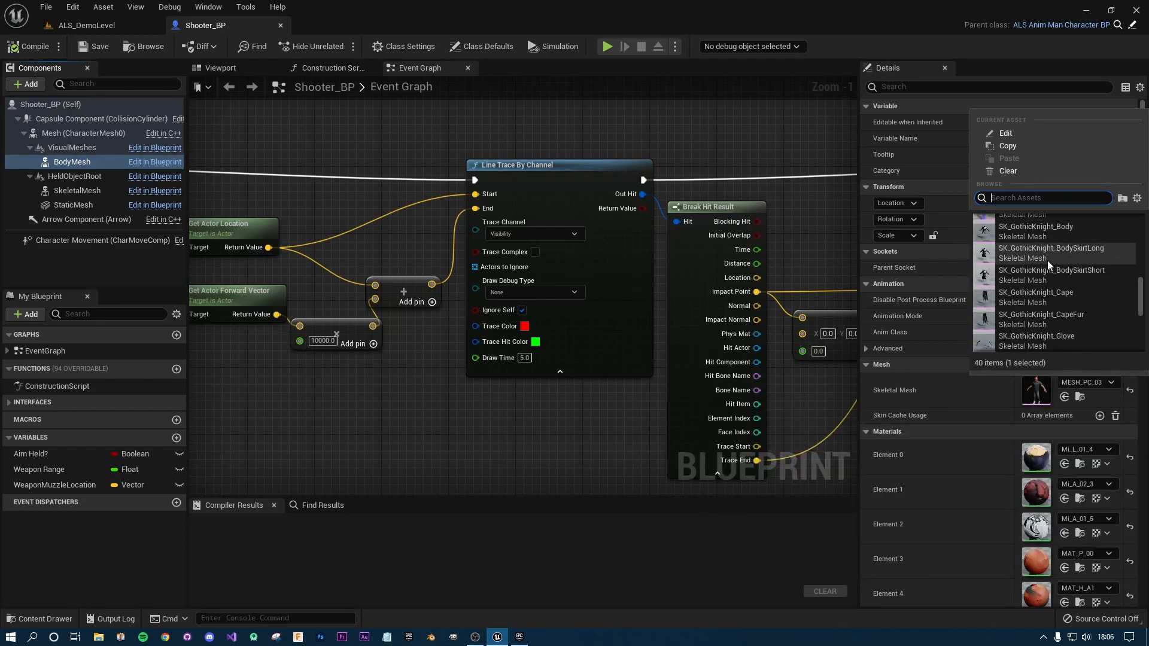
pyautogui.scroll(-3)
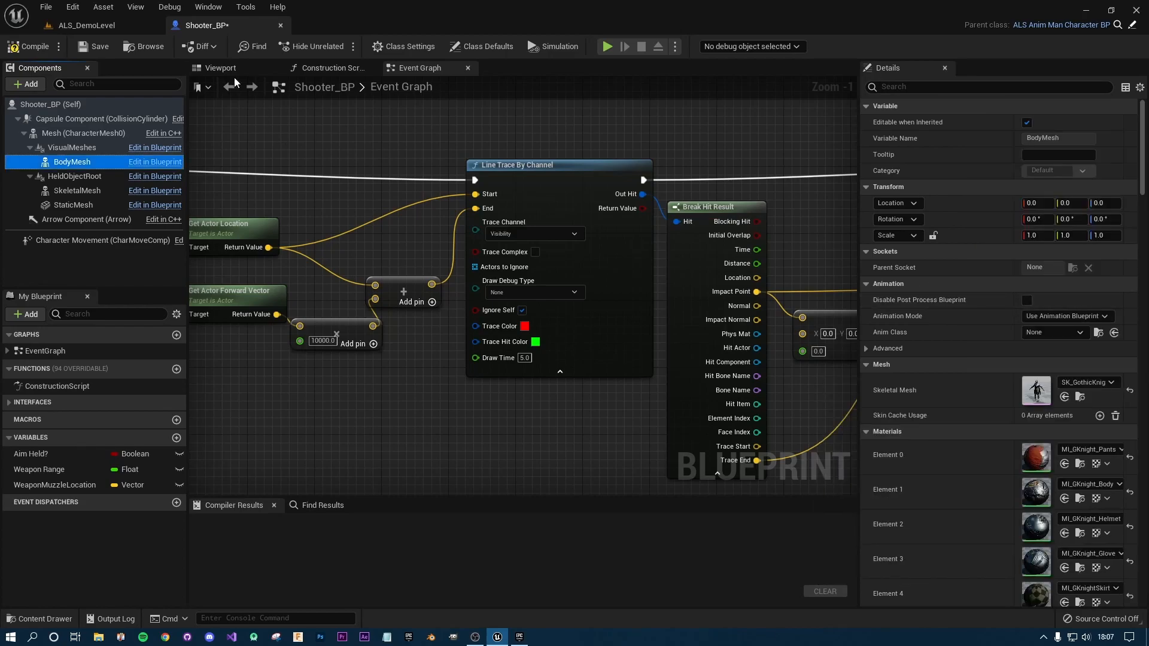
pyautogui.click(219, 67)
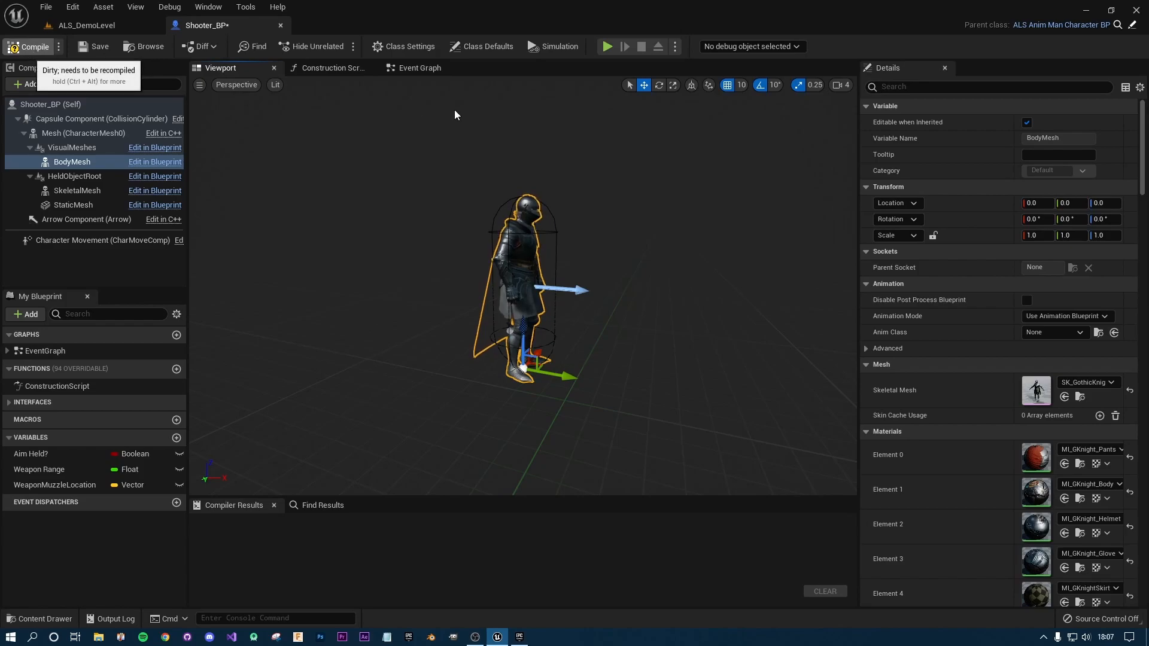
# Compile Shooter_BP and start a playtest showing the knight.
pyautogui.click(33, 46)
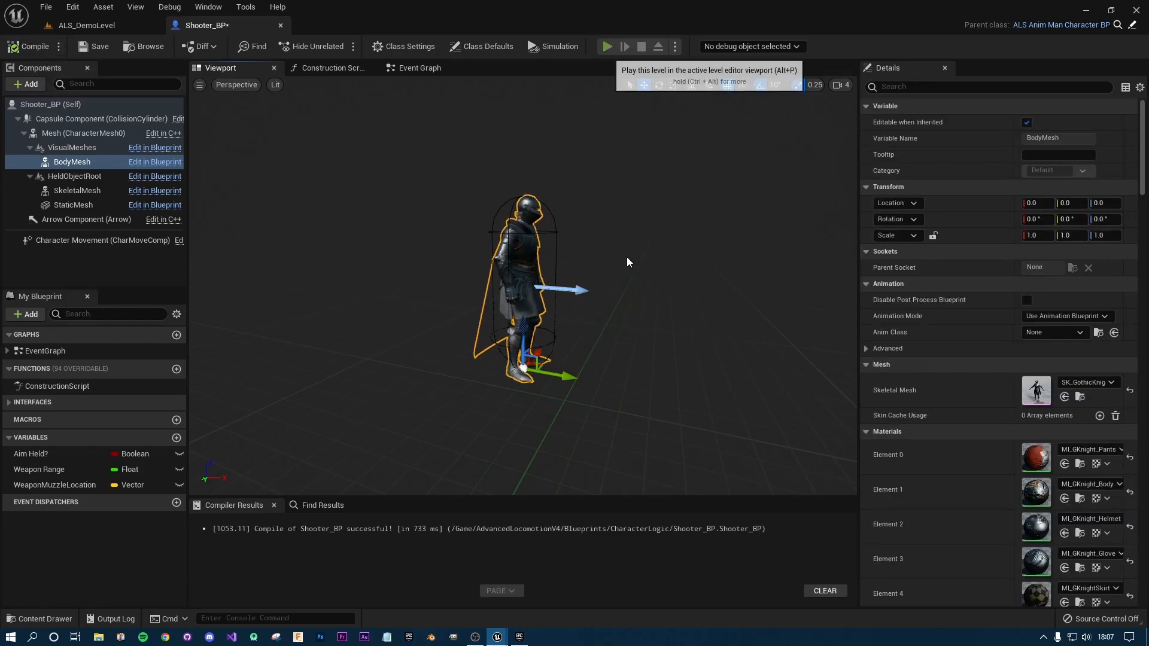
pyautogui.click(606, 47)
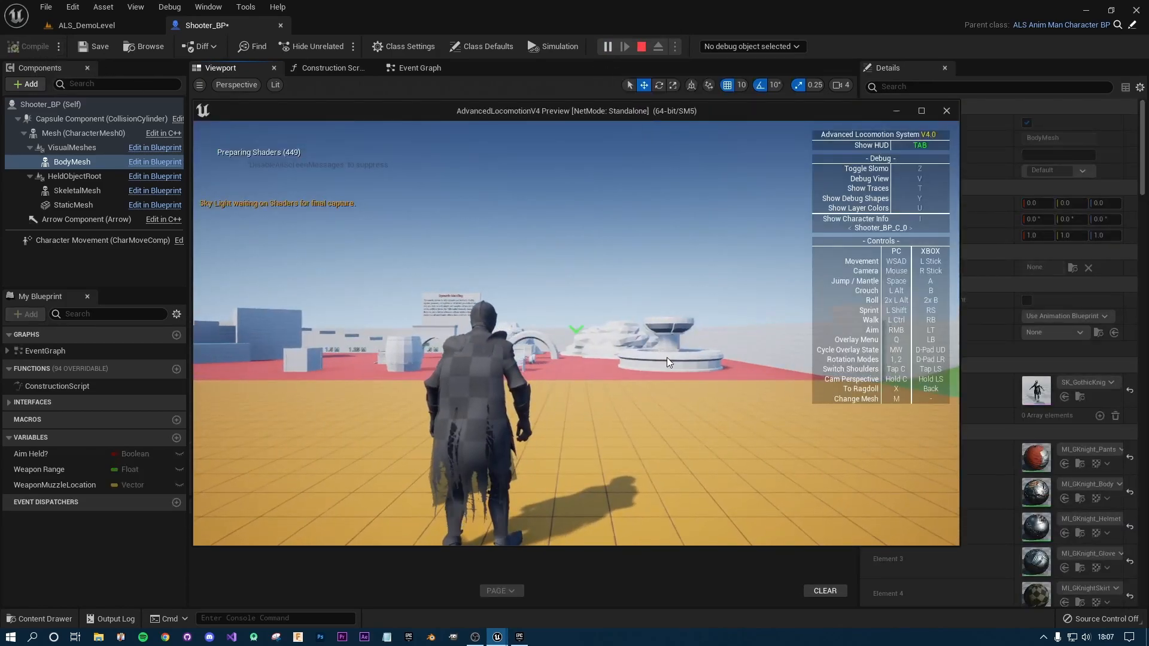